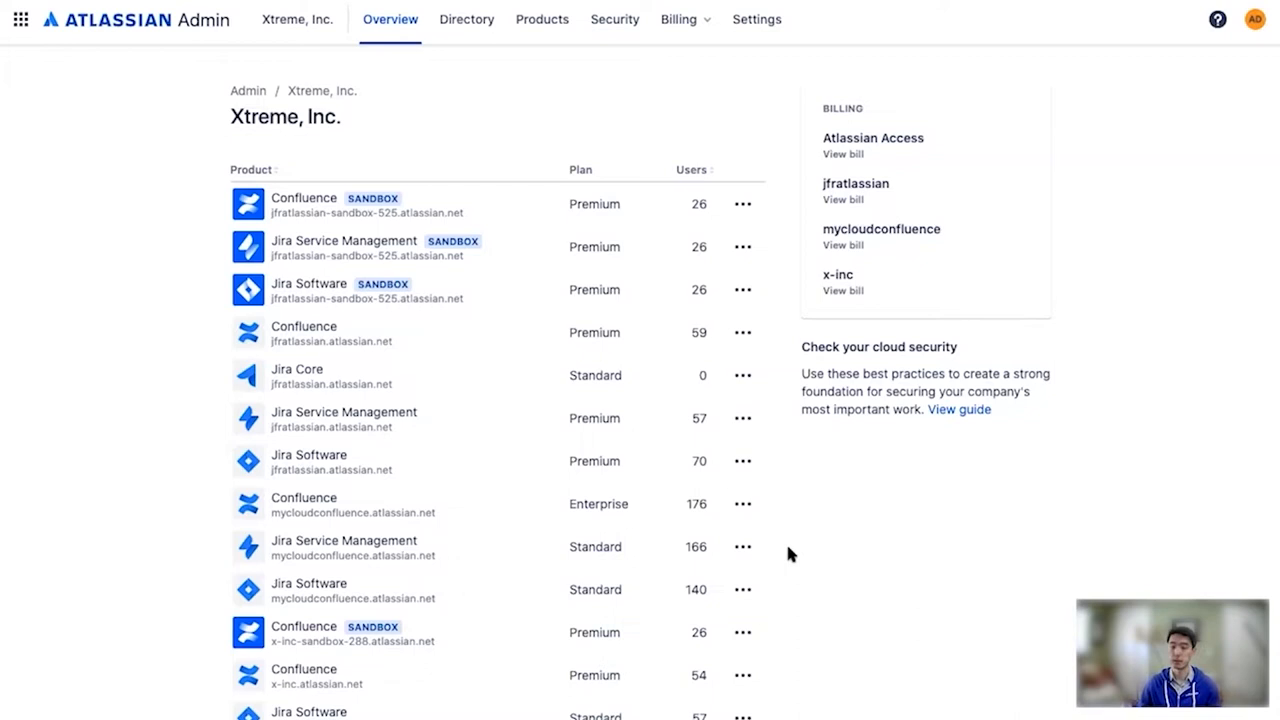
mouse_move(765, 518)
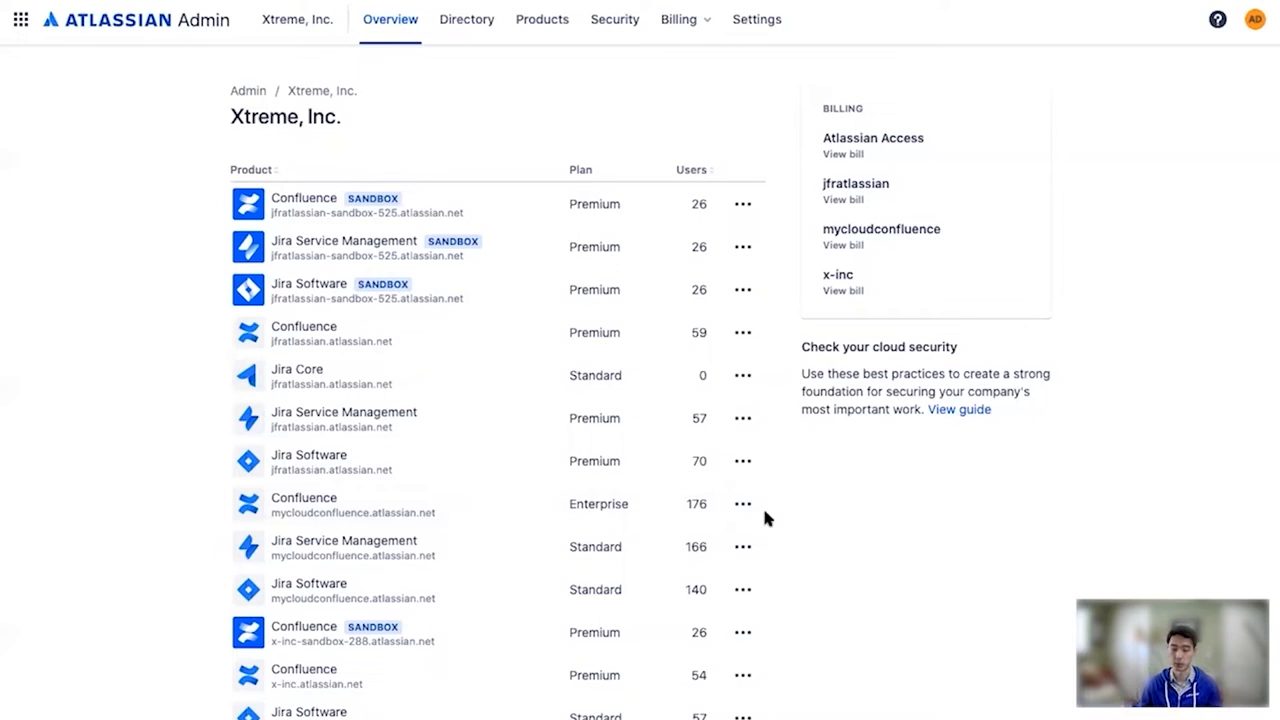
mouse_move(818, 470)
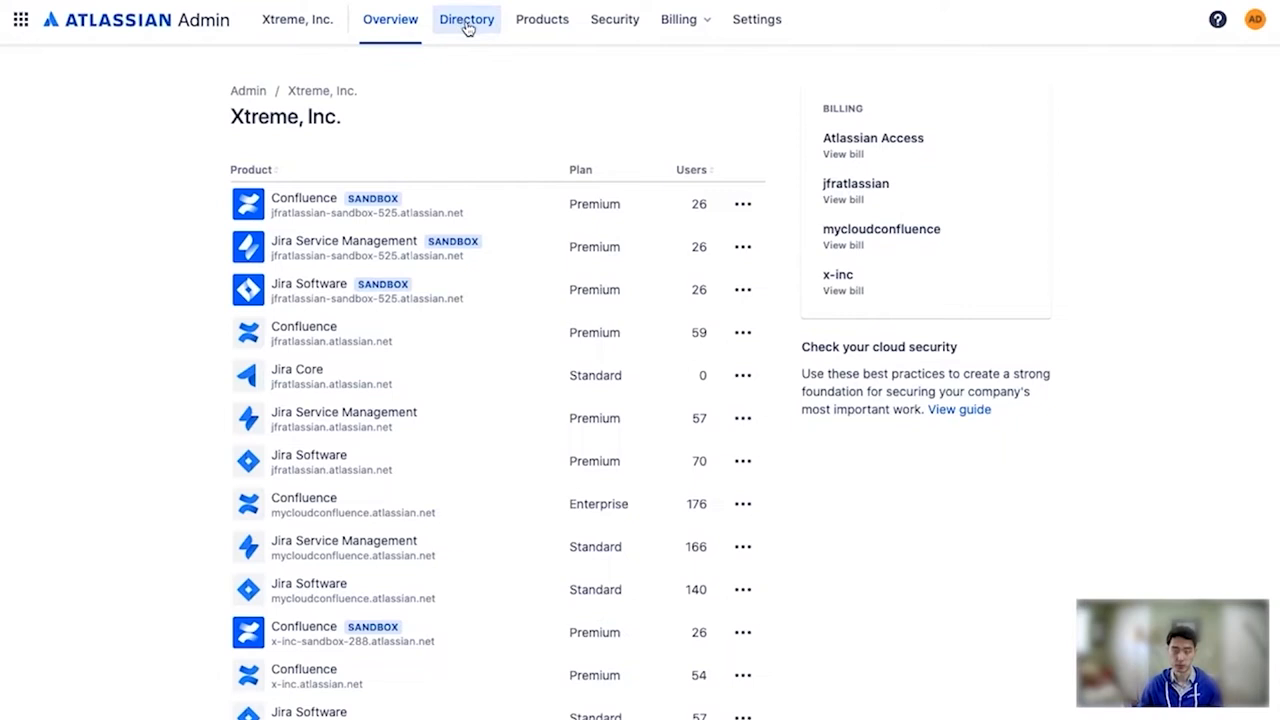
Step: Open Directory > Domains to see x-inc.net verified by DNS with 86 accounts
click(466, 19)
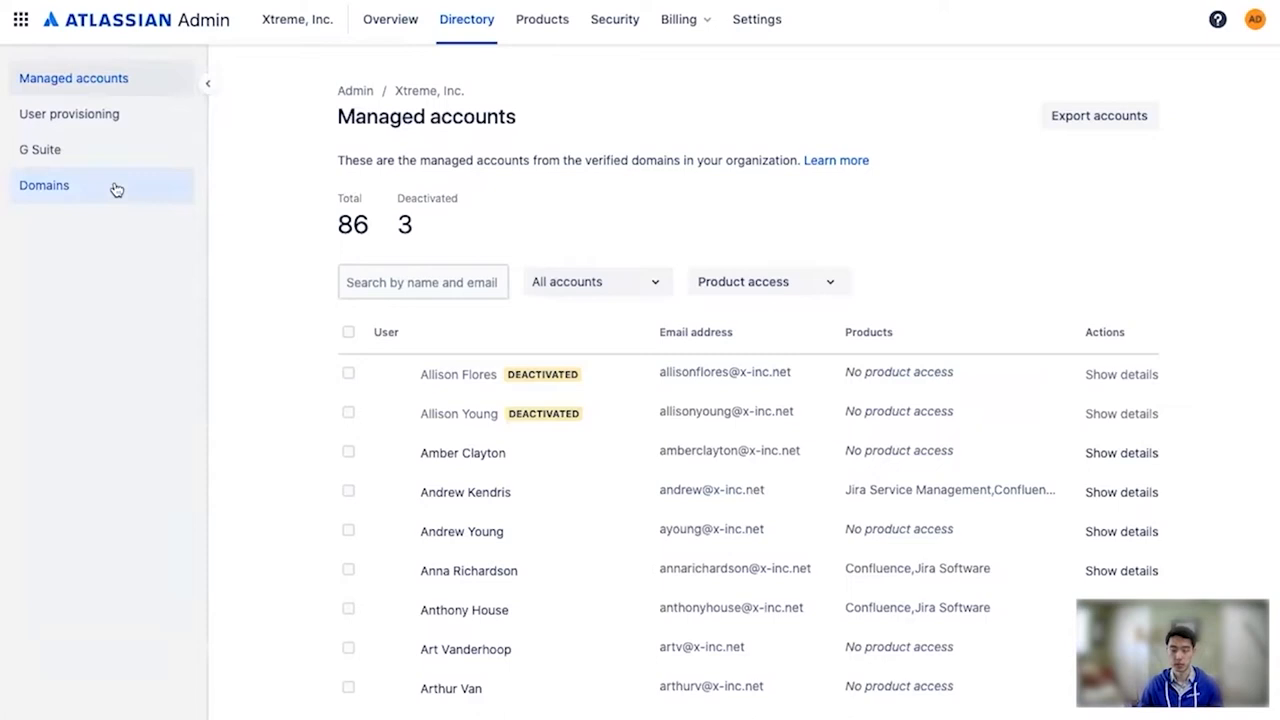
click(44, 185)
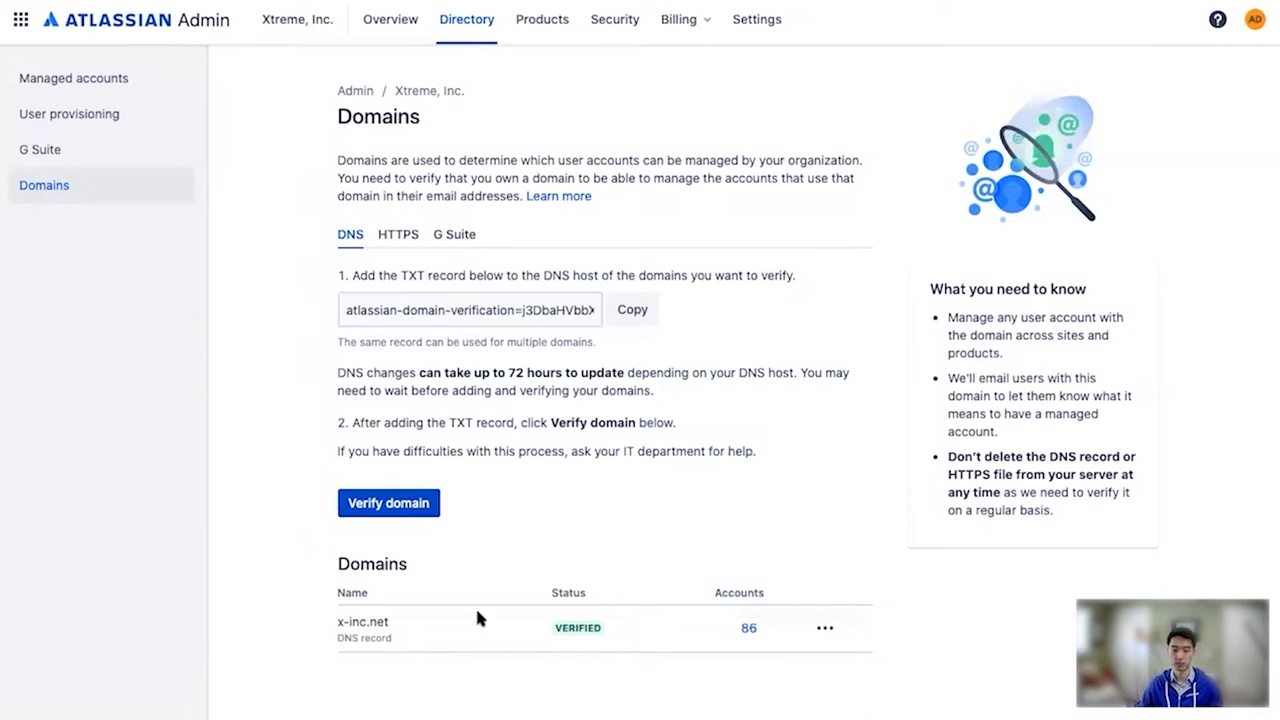
mouse_move(487, 543)
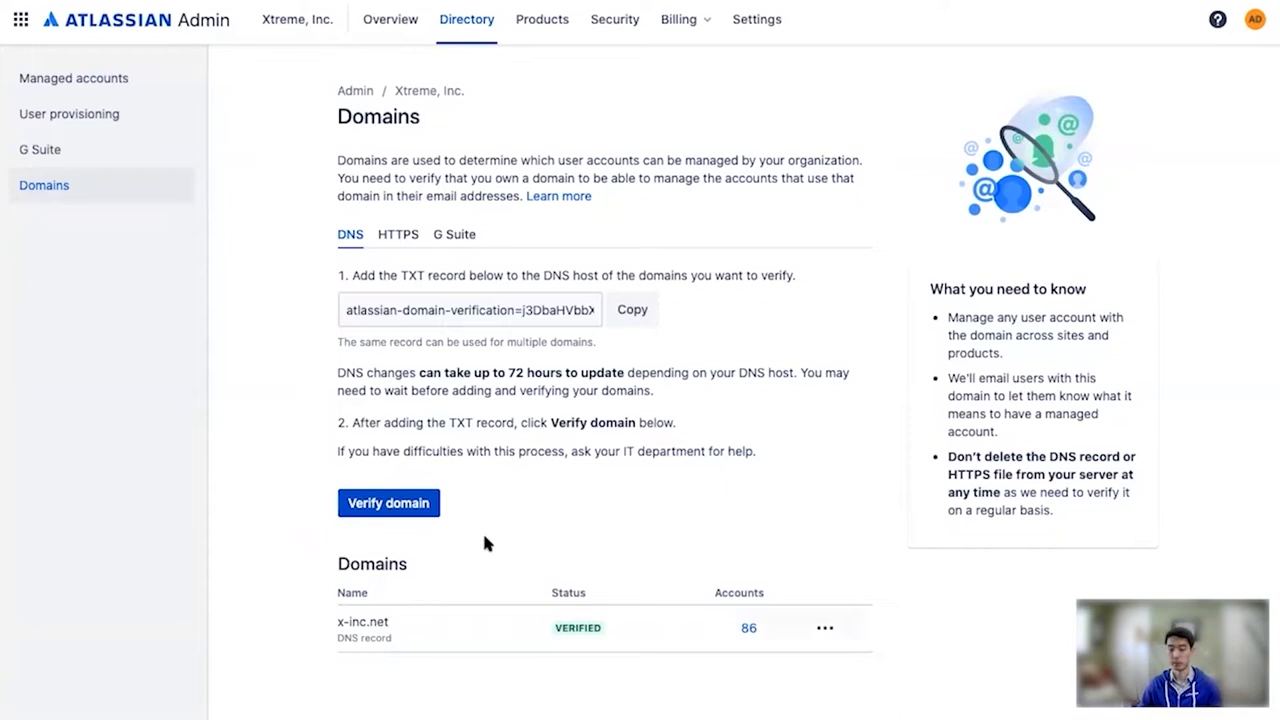
mouse_move(410, 248)
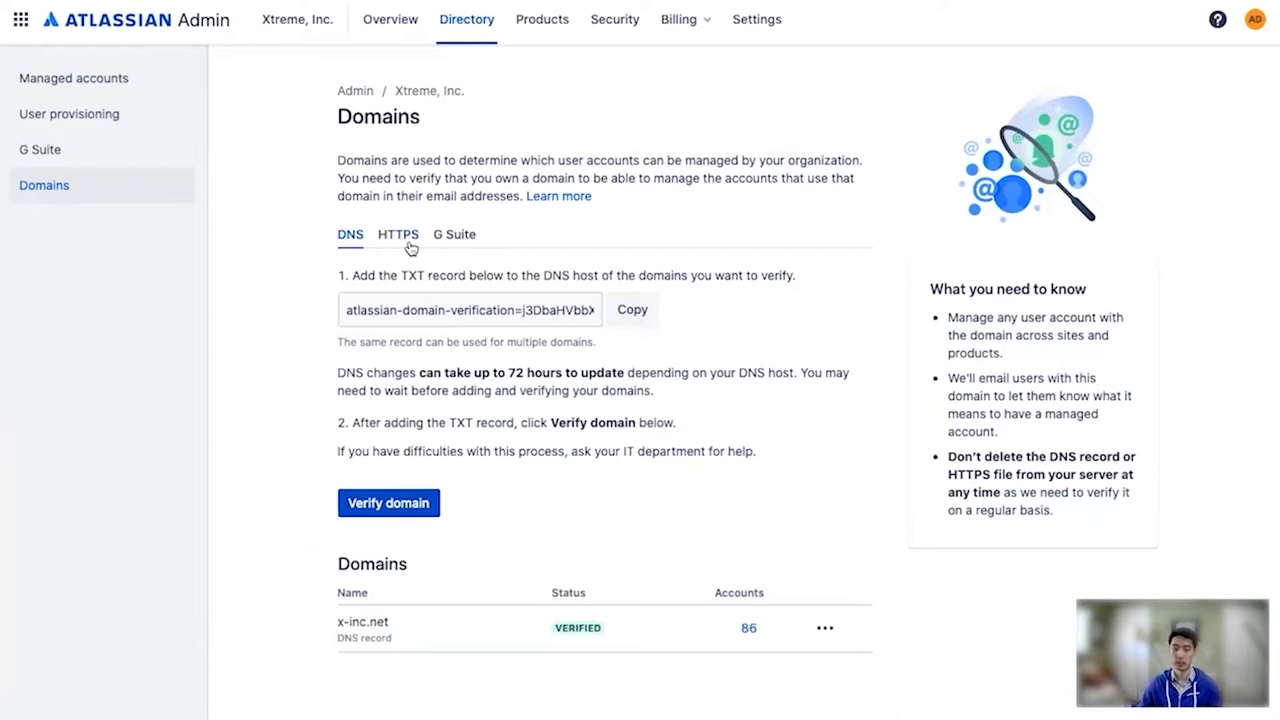
mouse_move(350, 250)
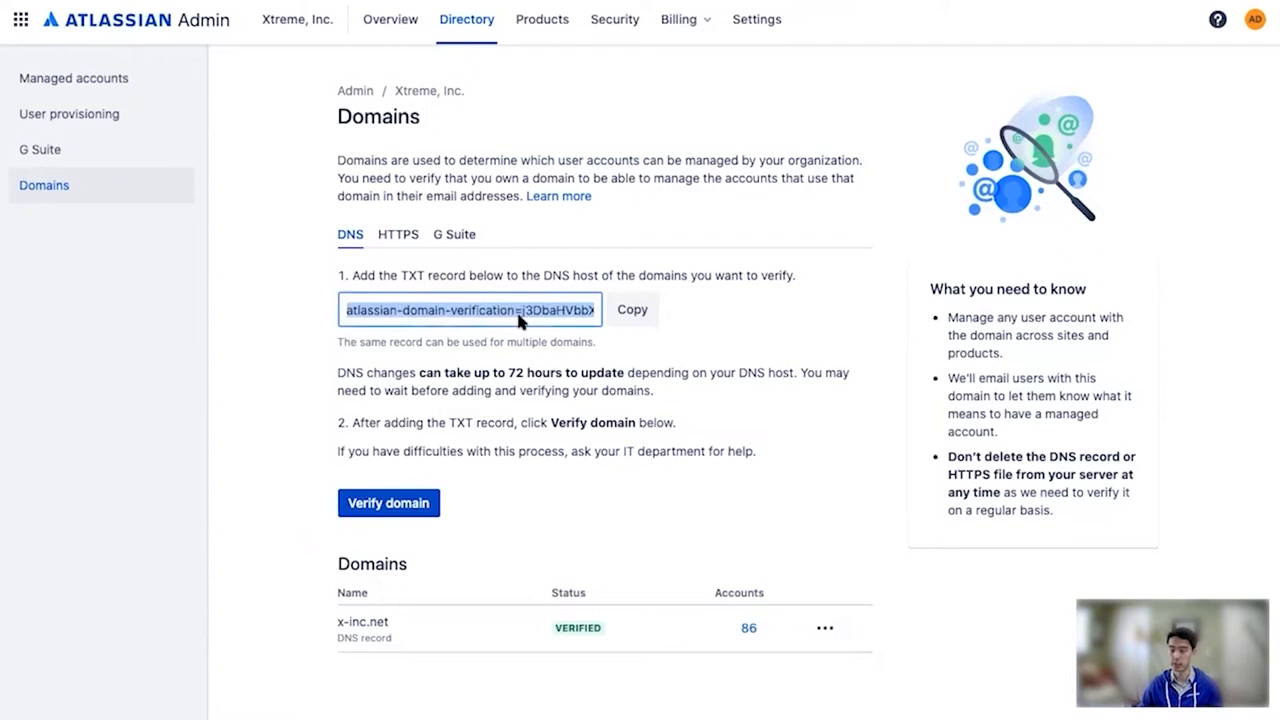
mouse_move(572, 402)
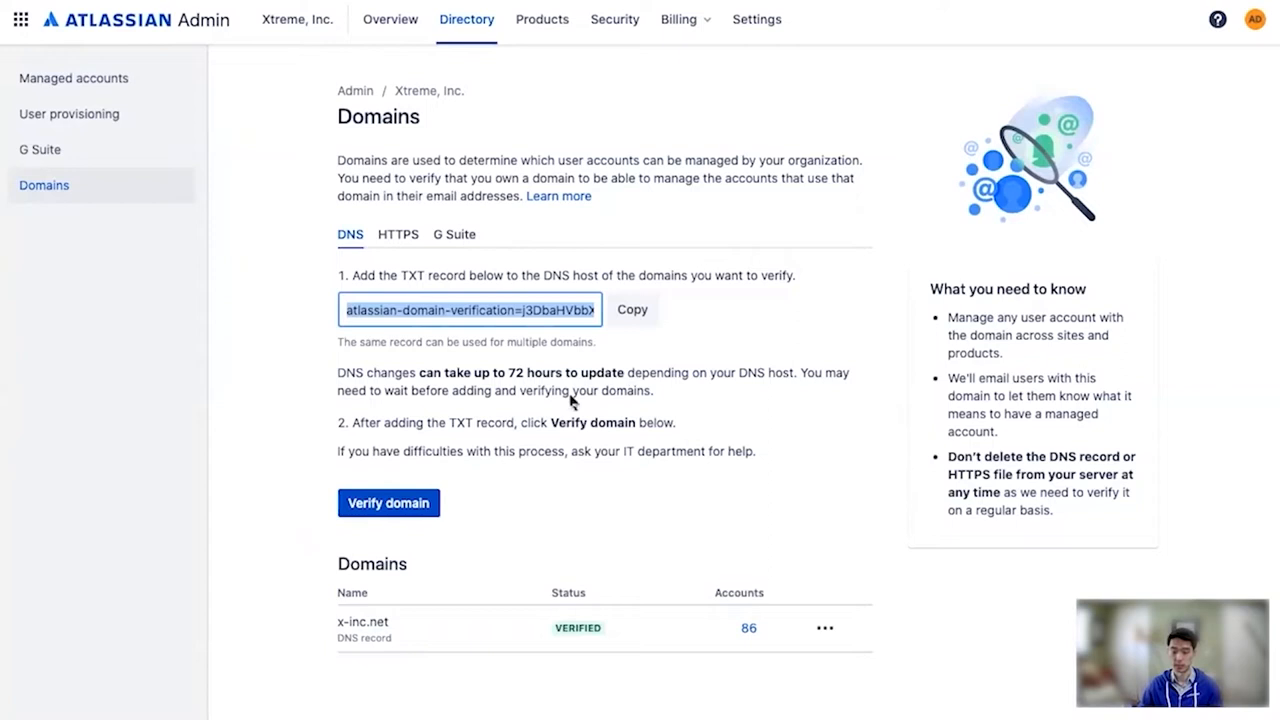
mouse_move(520, 420)
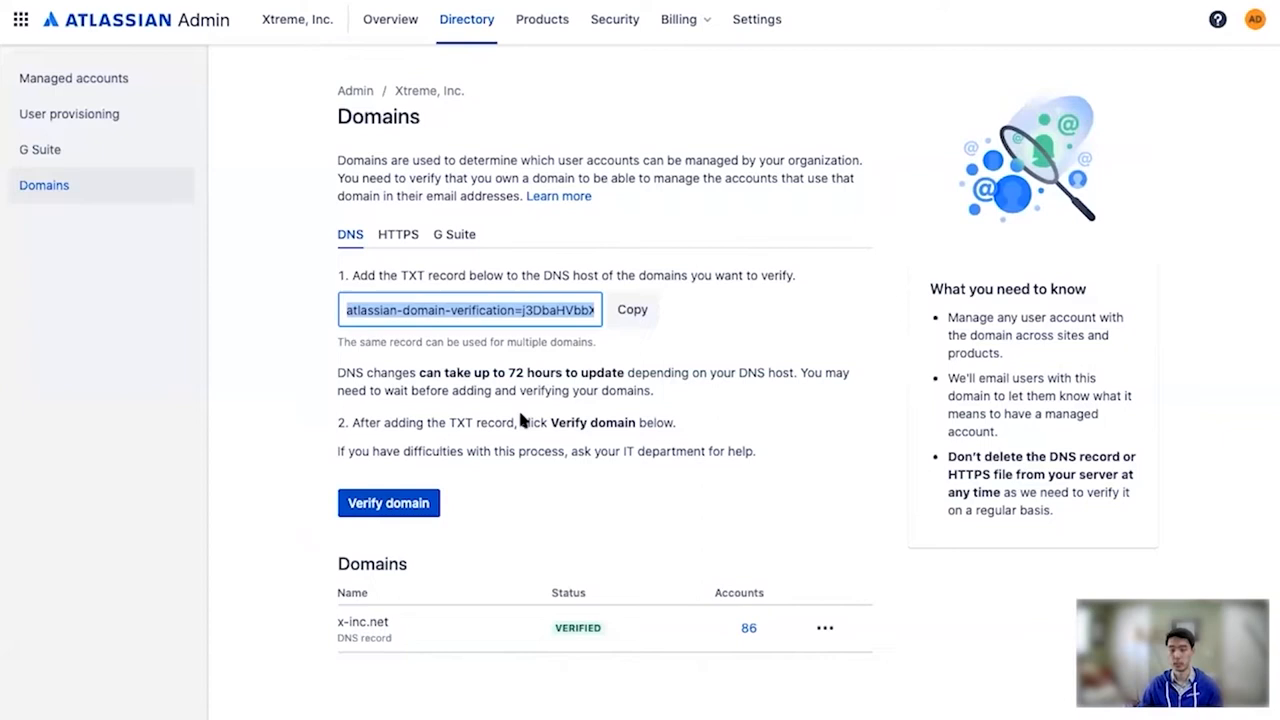
click(397, 234)
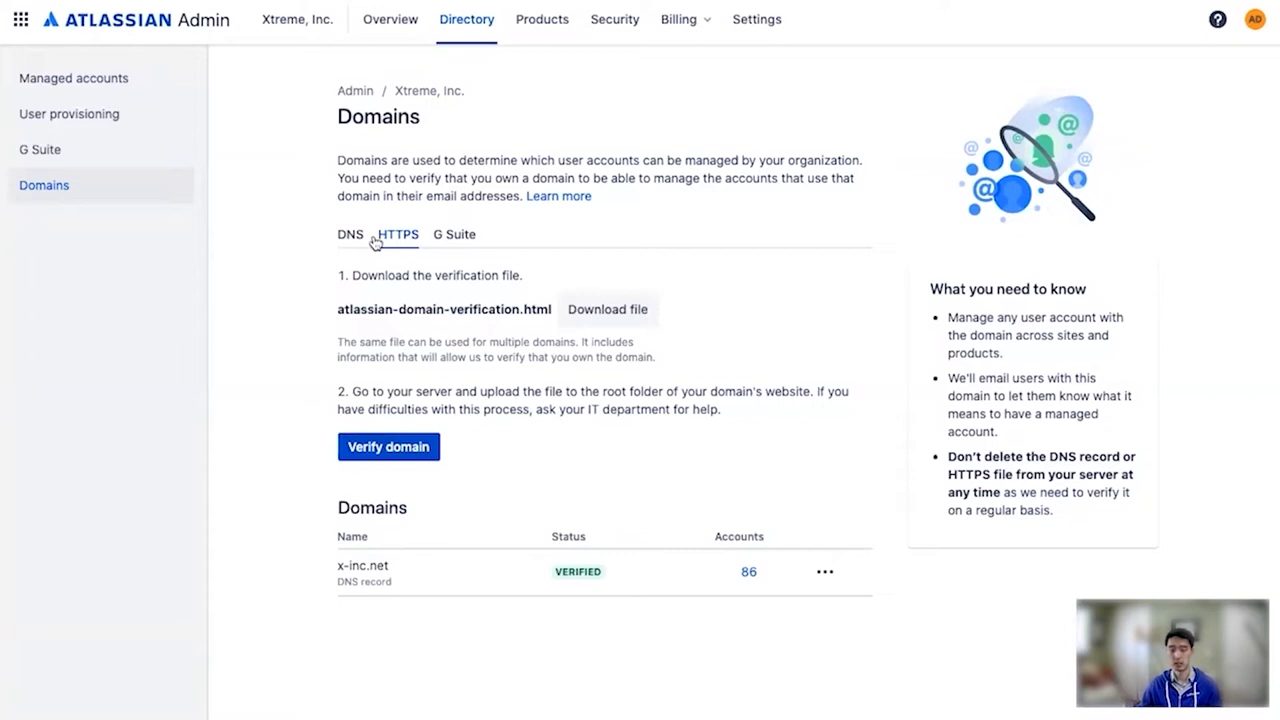
click(350, 234)
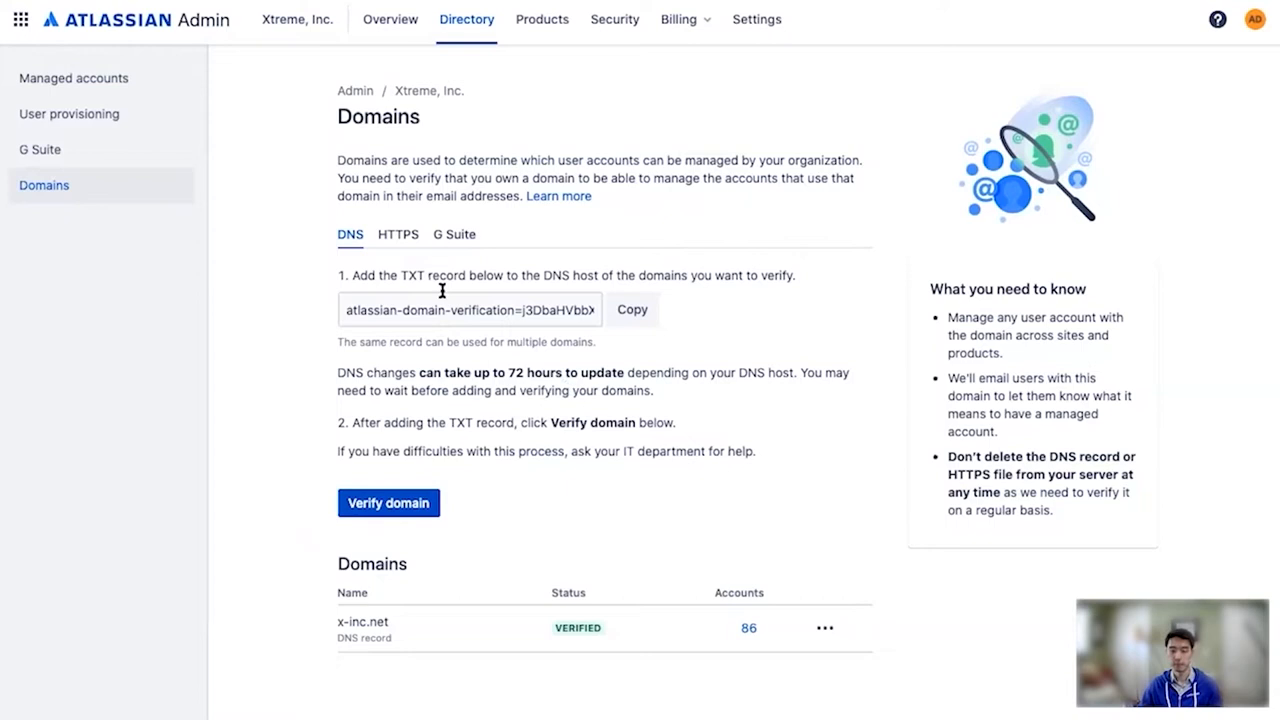
click(397, 234)
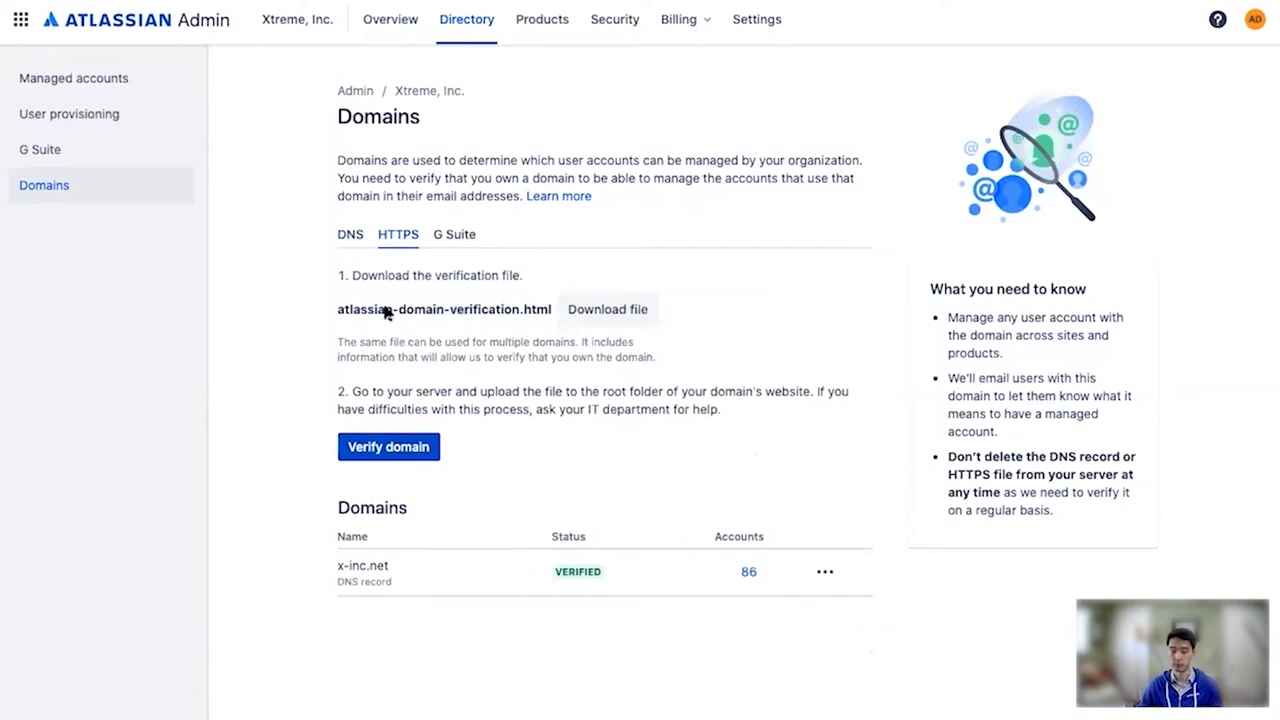
click(350, 234)
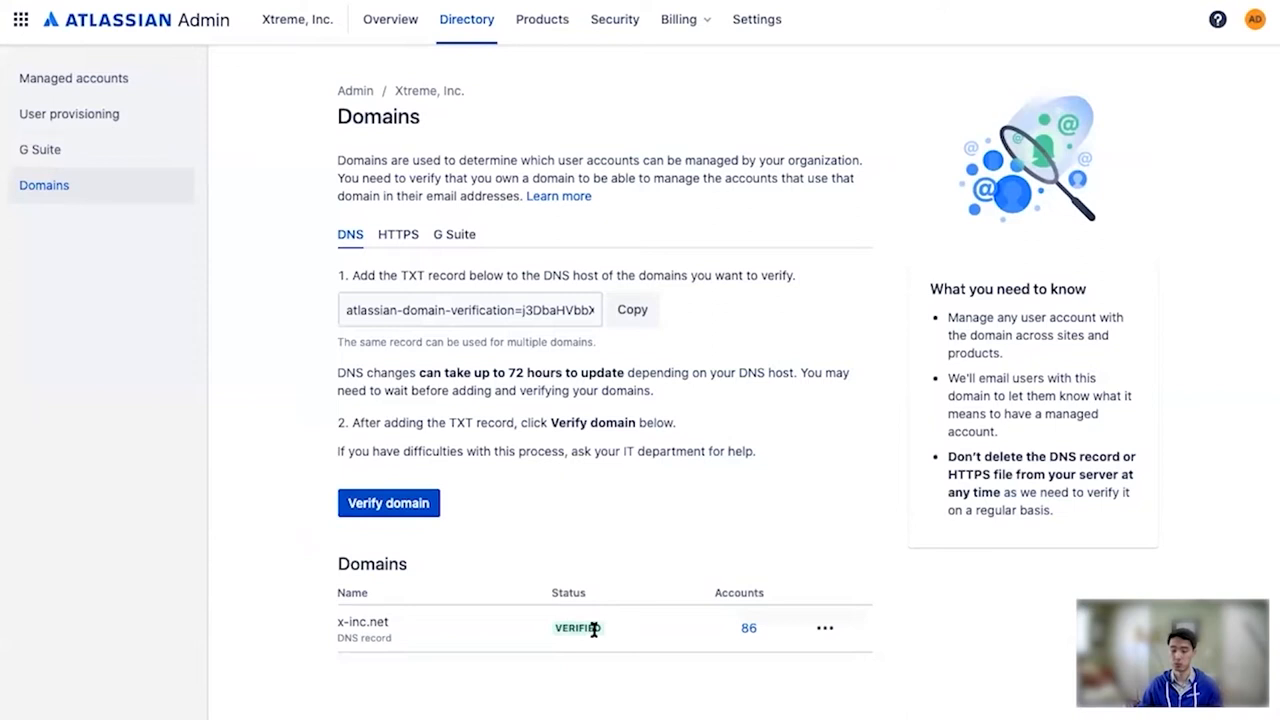
mouse_move(538, 670)
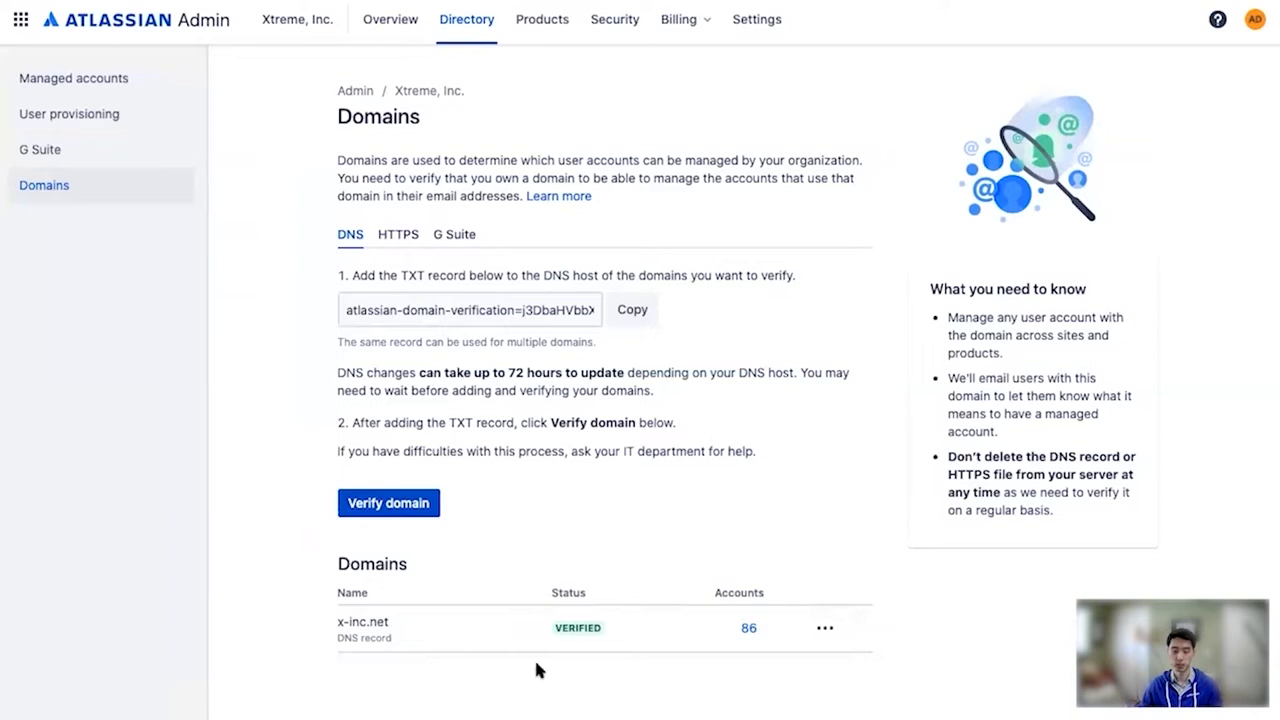
mouse_move(639, 686)
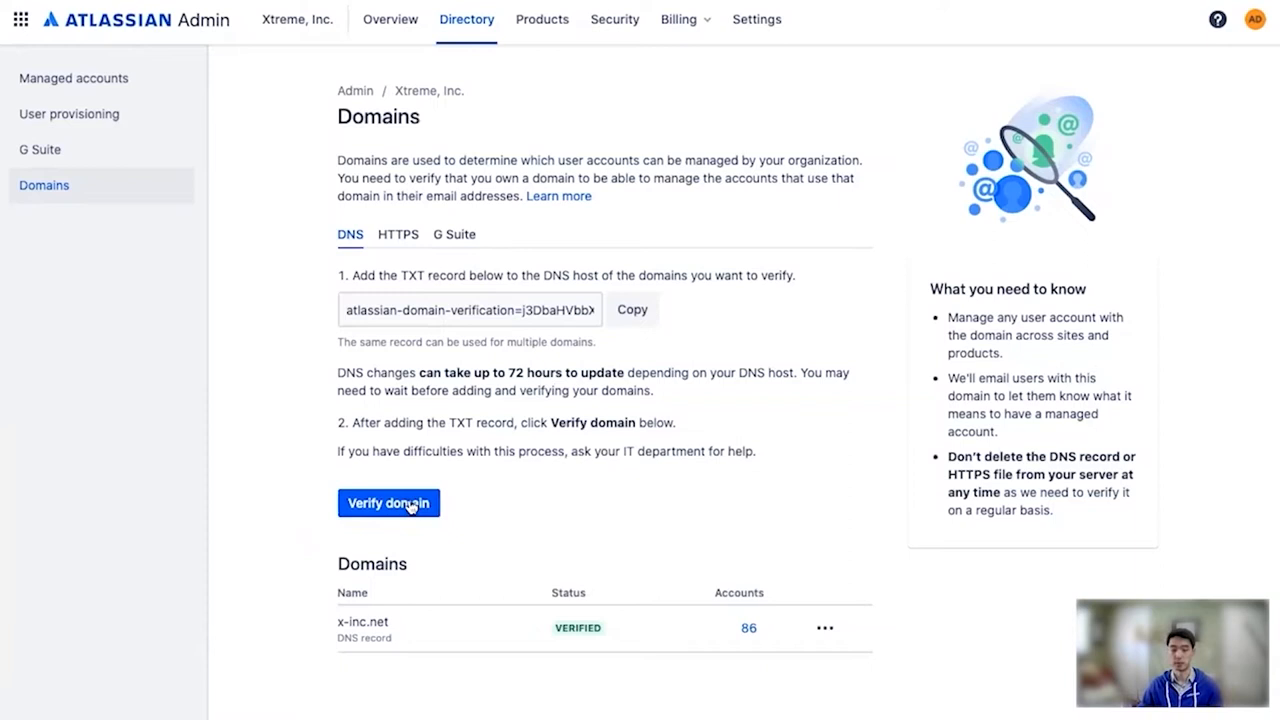
mouse_move(475, 513)
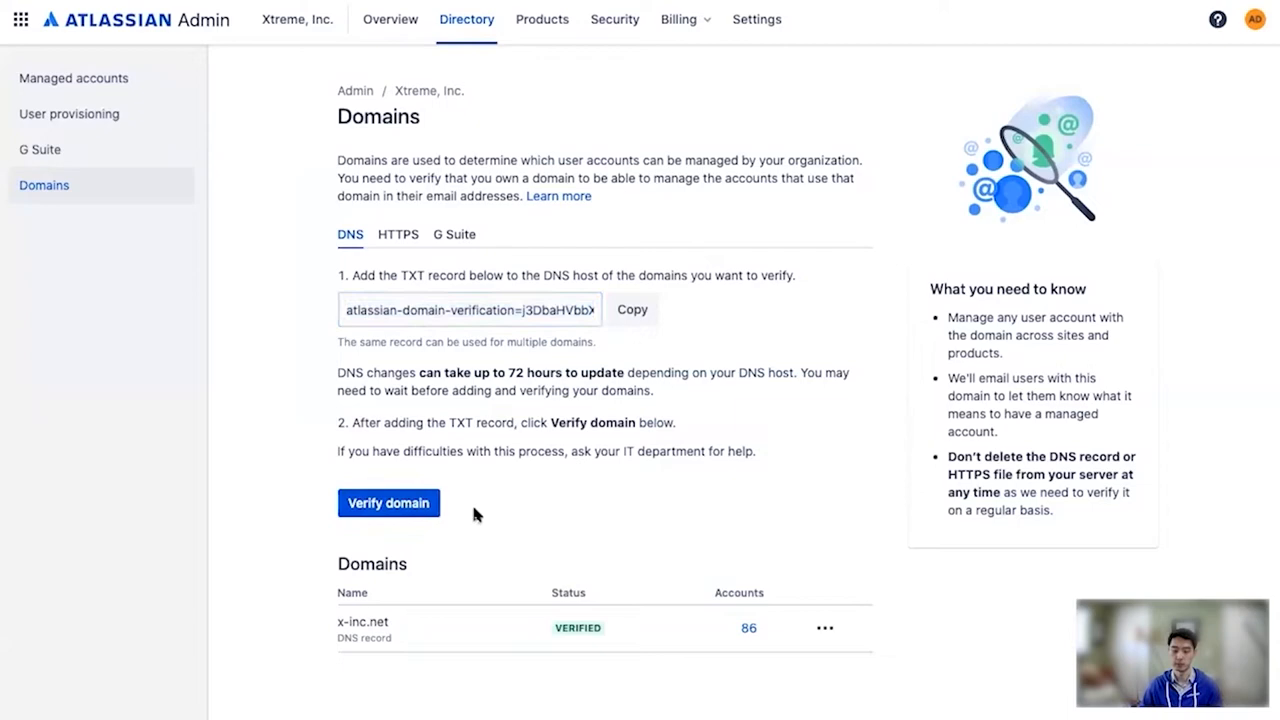
Step: Verify the y-inc.net domain by TXT record, revealing its 26 claimable accounts
click(388, 503)
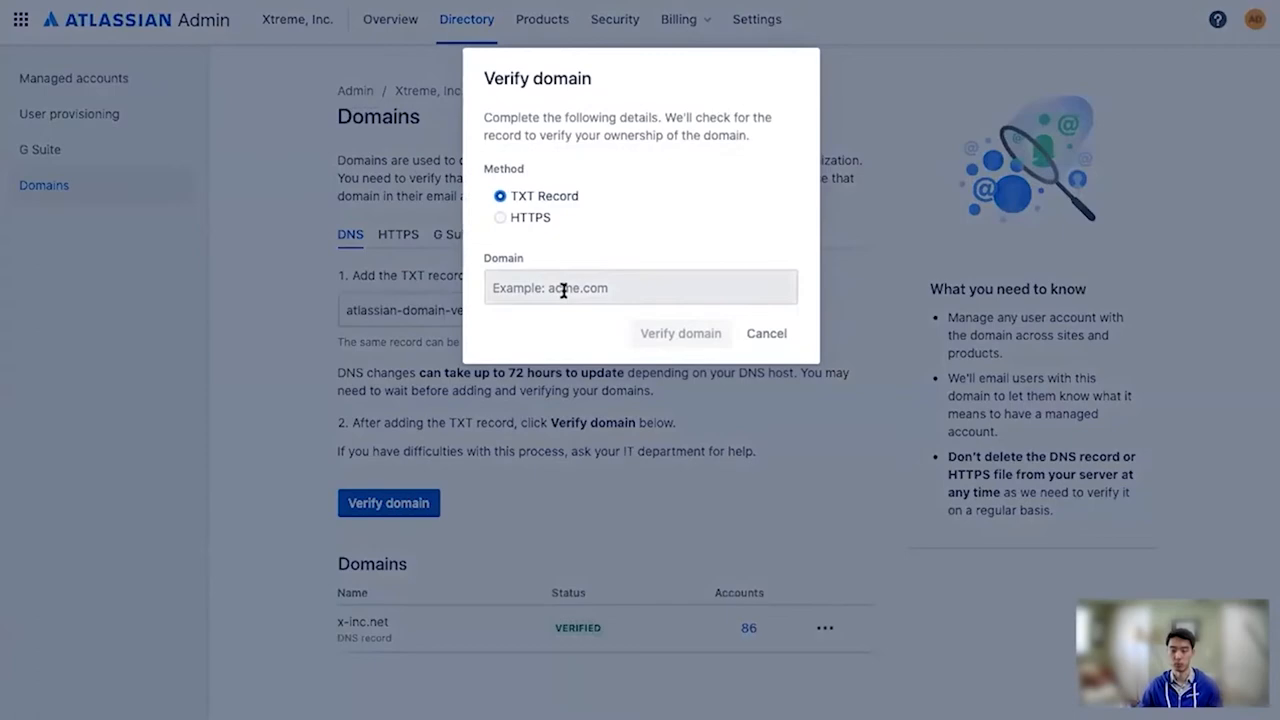
click(680, 333)
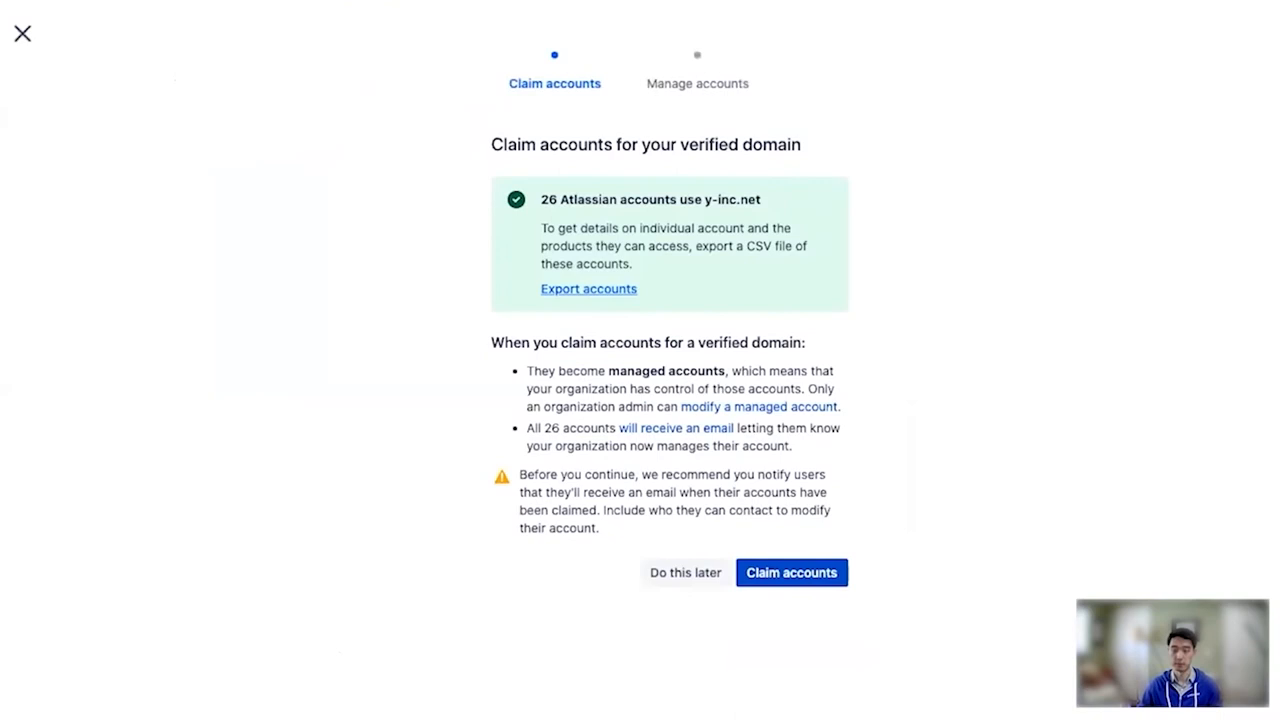
mouse_move(751, 190)
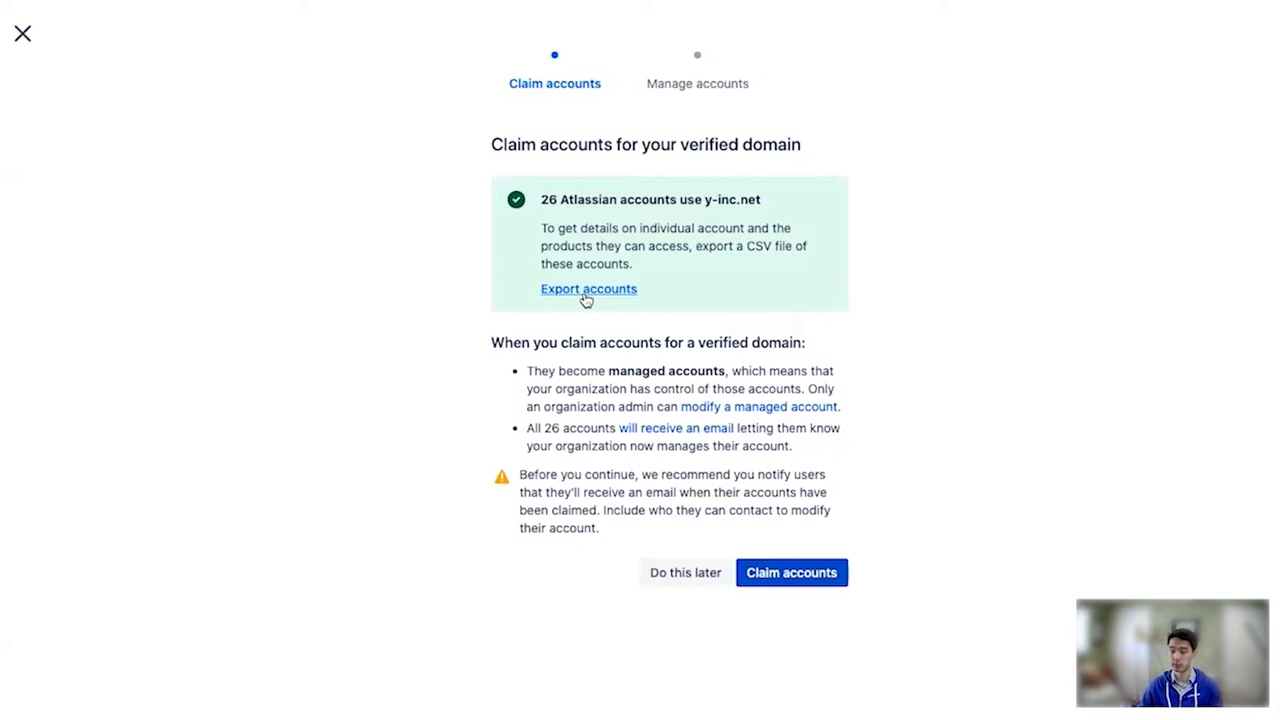
mouse_move(583, 360)
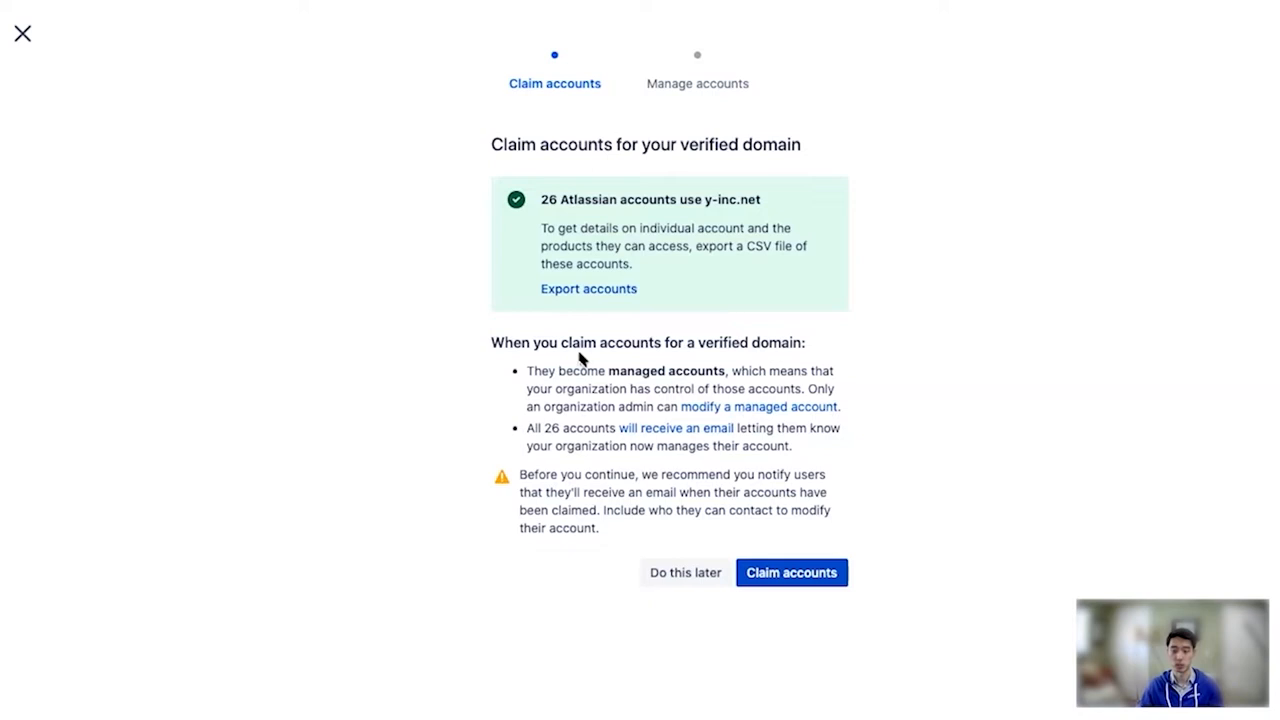
mouse_move(812, 530)
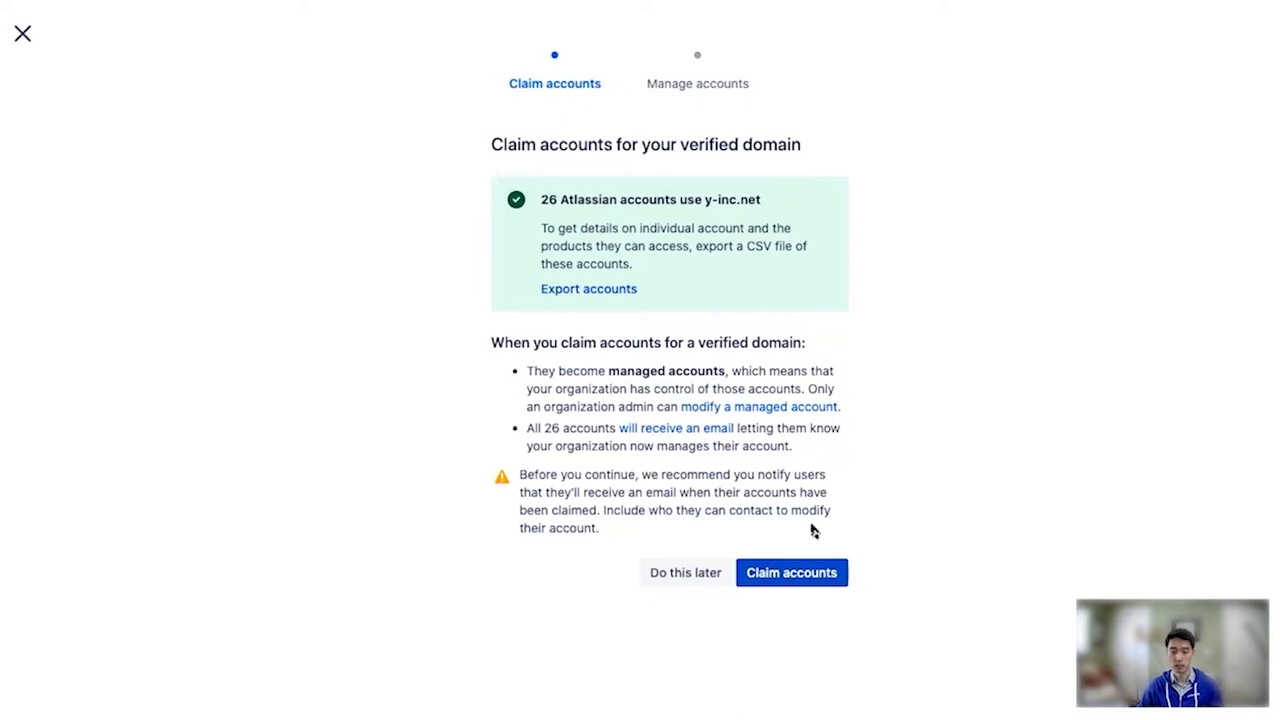
Step: Claim the 26 y-inc.net accounts and view managed accounts, now 112 total
click(791, 572)
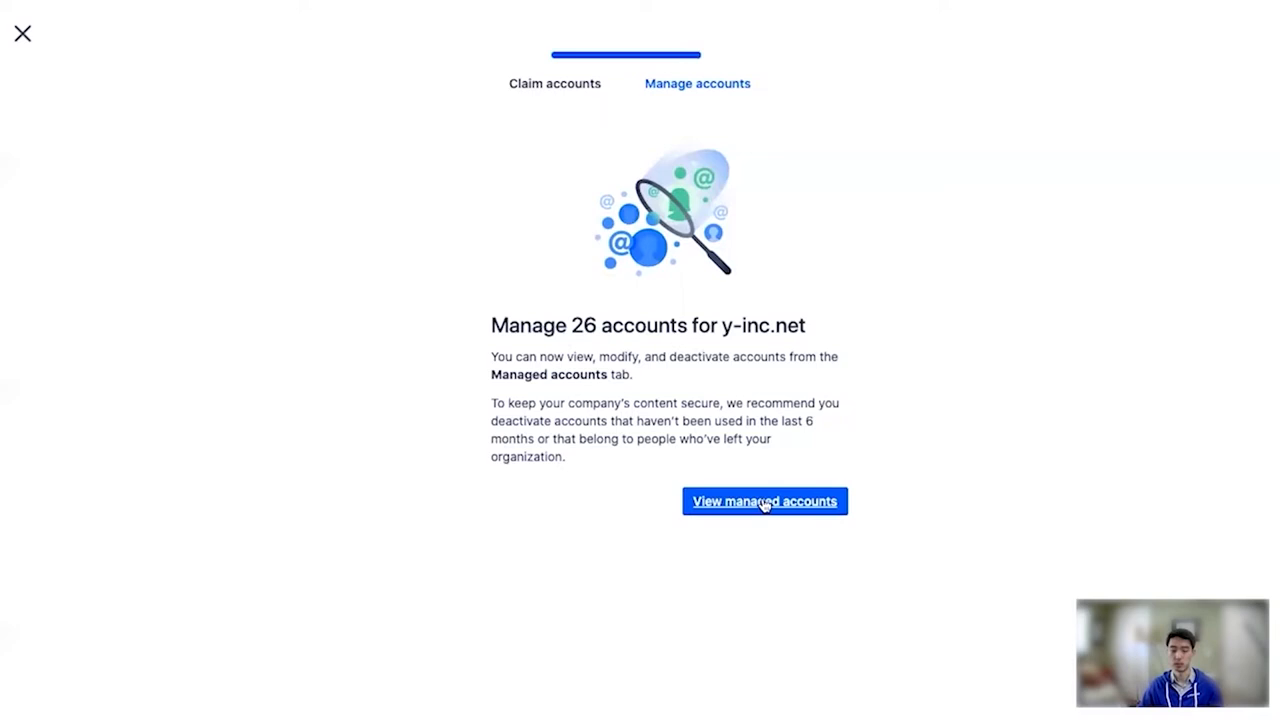
click(764, 501)
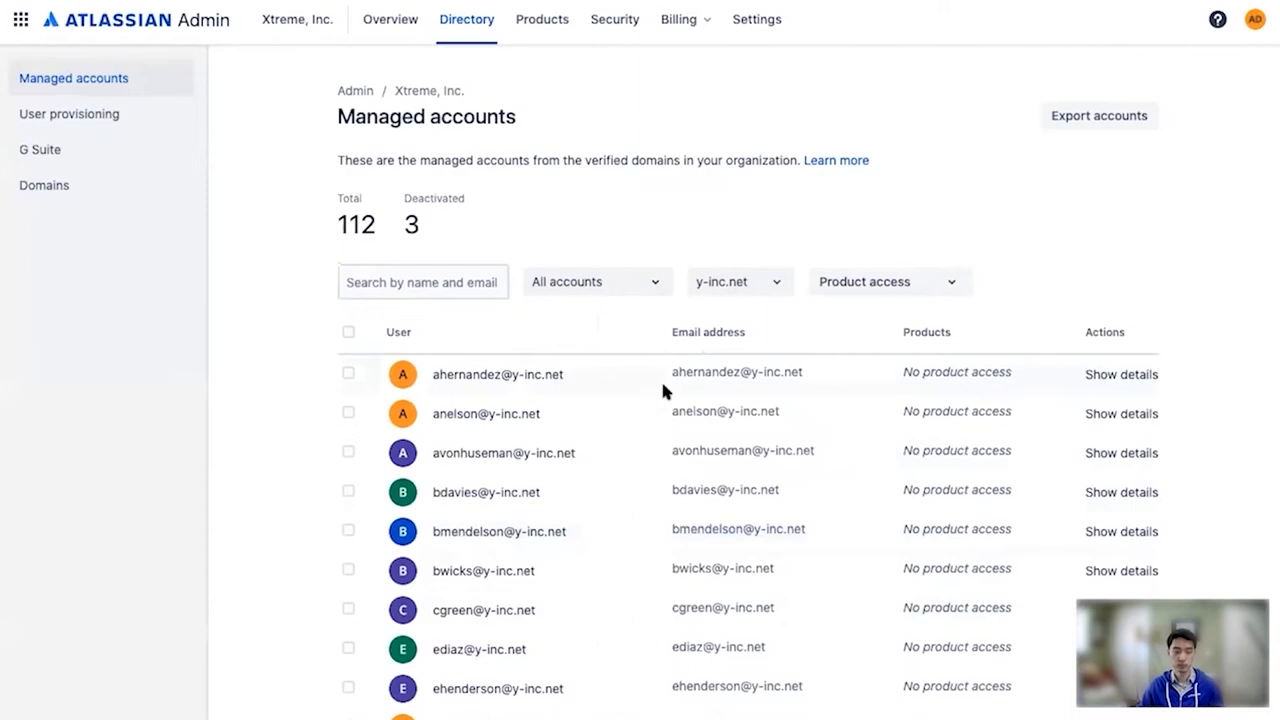
click(44, 185)
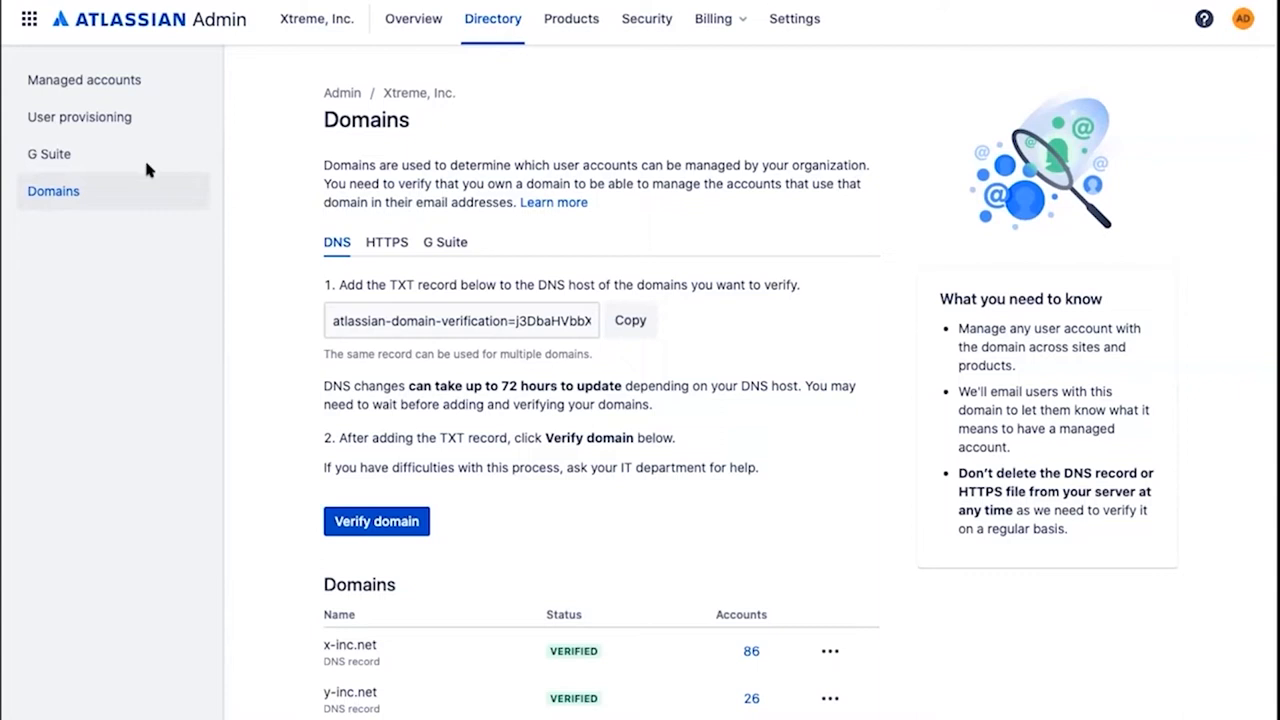
mouse_move(140, 123)
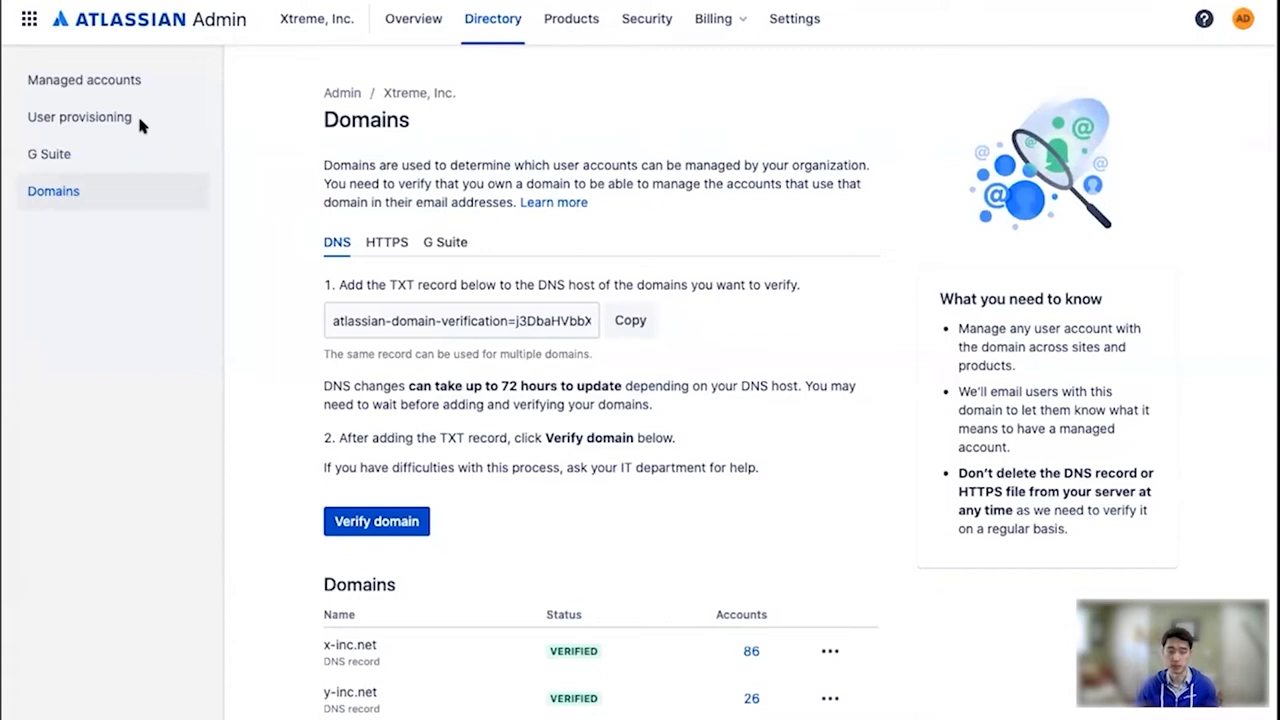
Step: Create the 'Okta Userse' provisioning directory, generating its base URL and API key
click(79, 117)
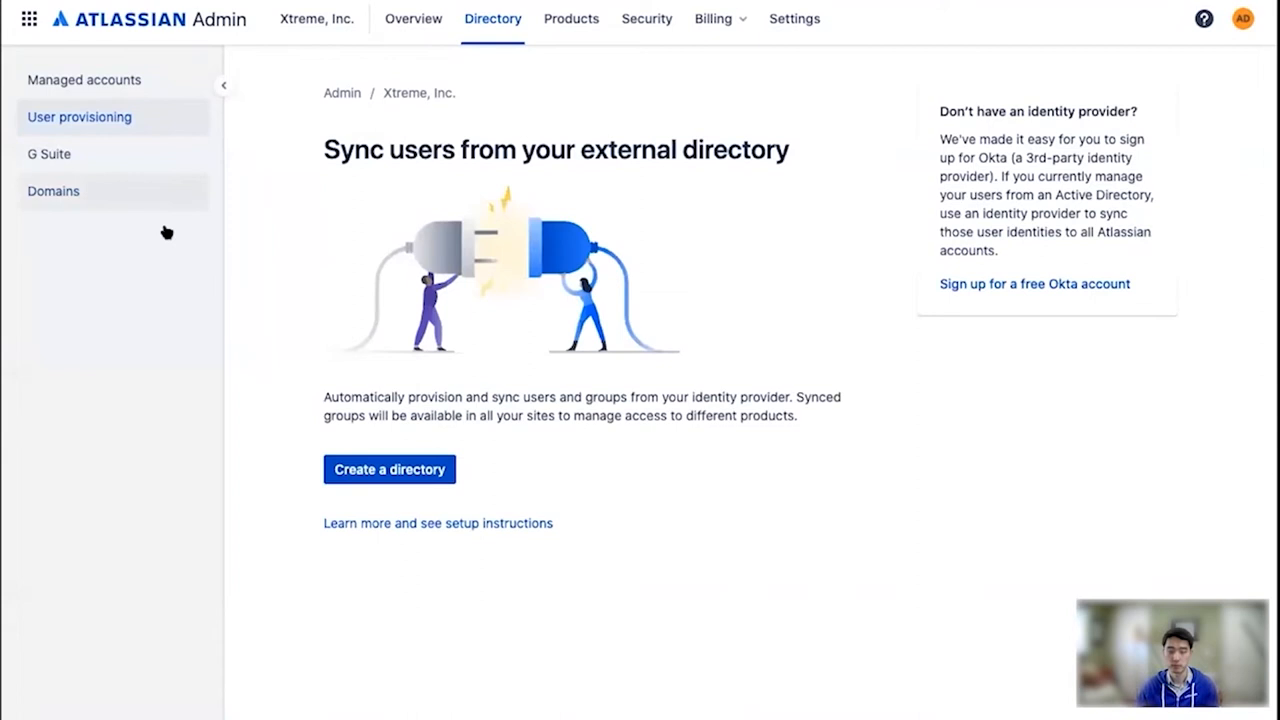
click(389, 469)
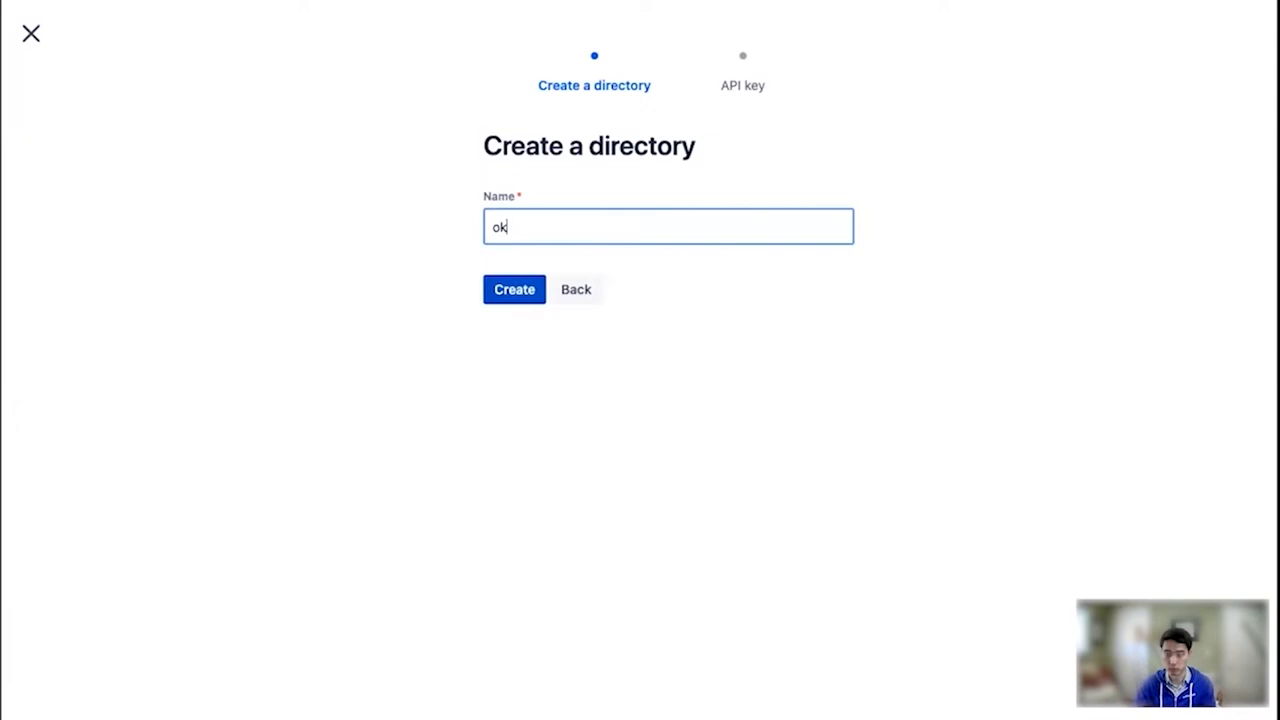
click(514, 289)
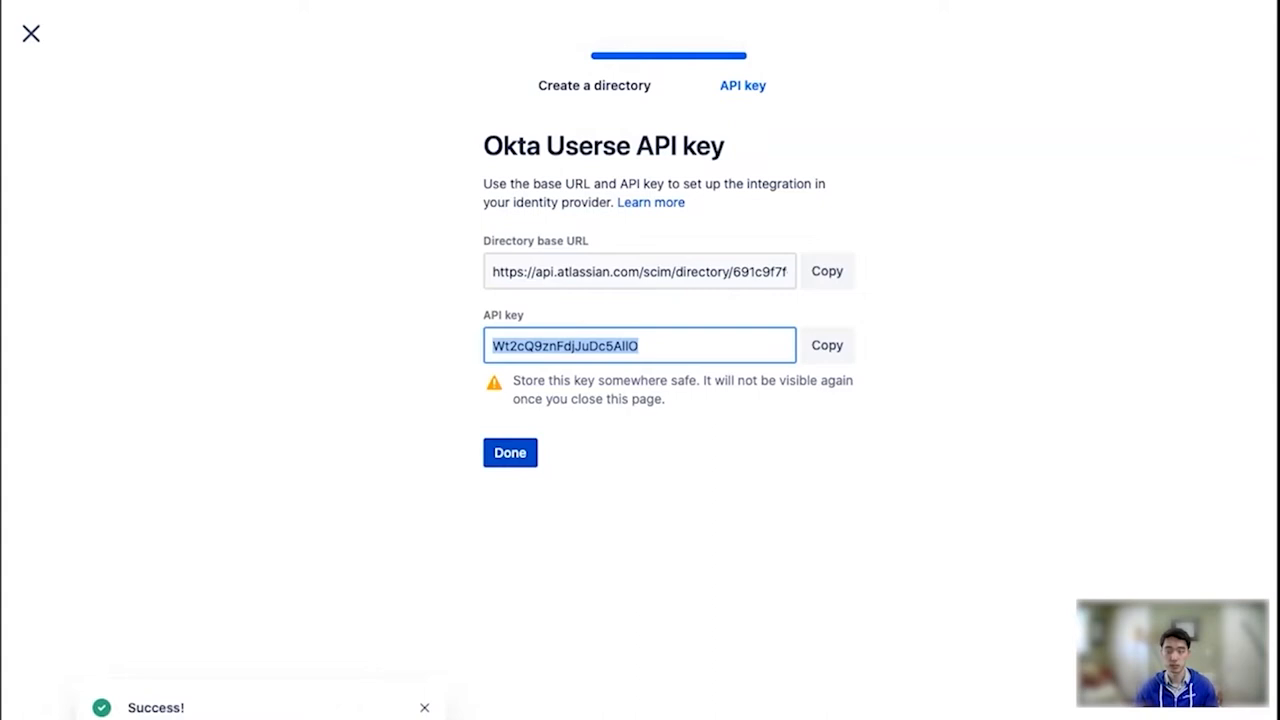
Step: Enable Atlassian Cloud's API integration in Okta with the base URL and token, tested and saved
click(510, 452)
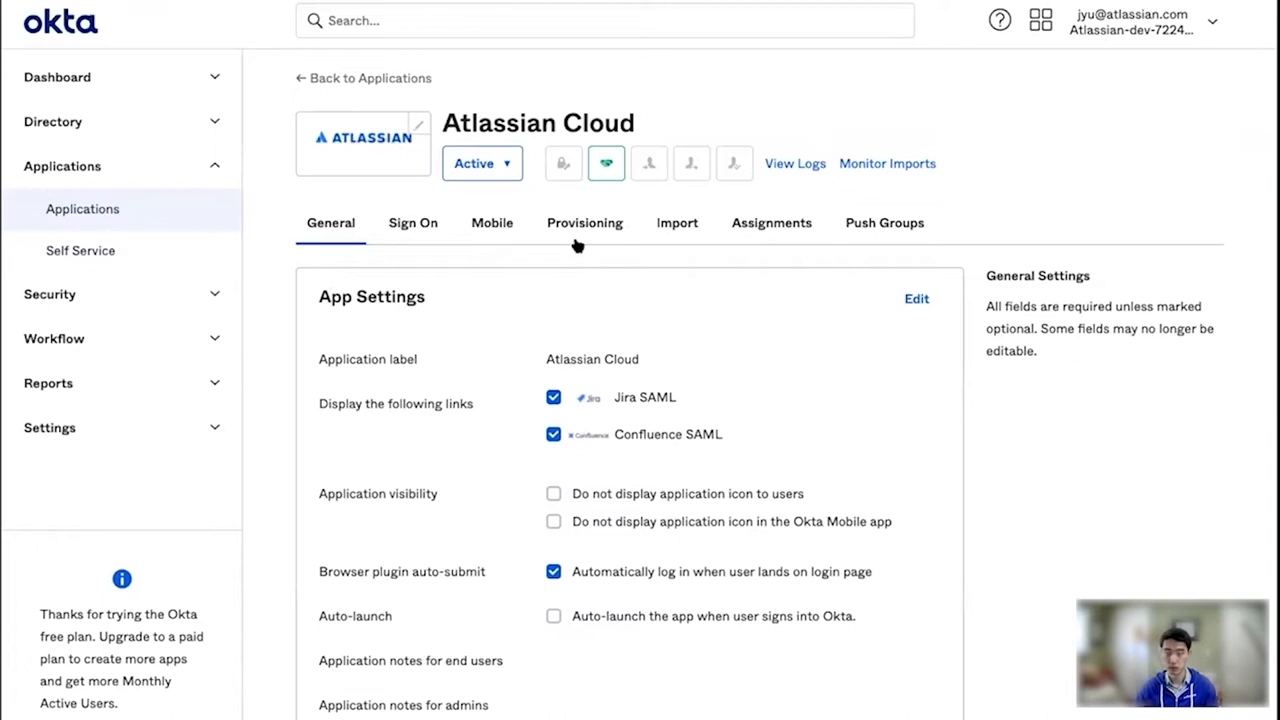
click(584, 222)
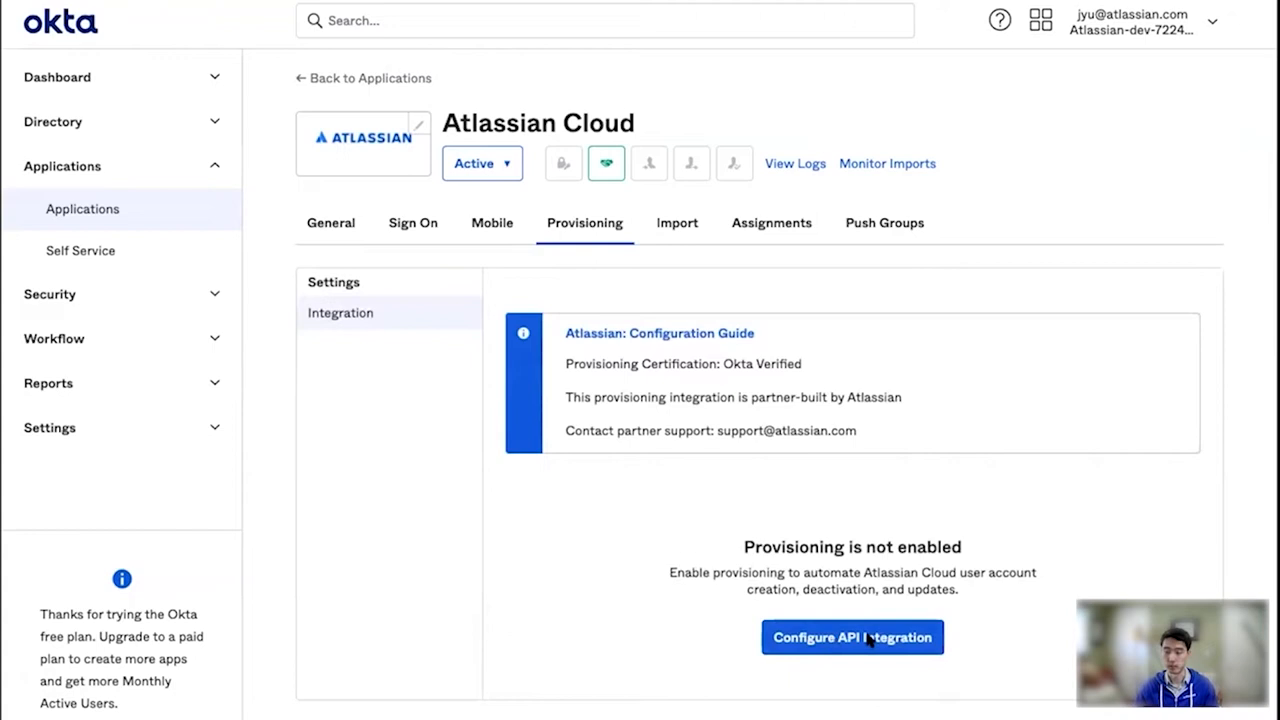
click(851, 637)
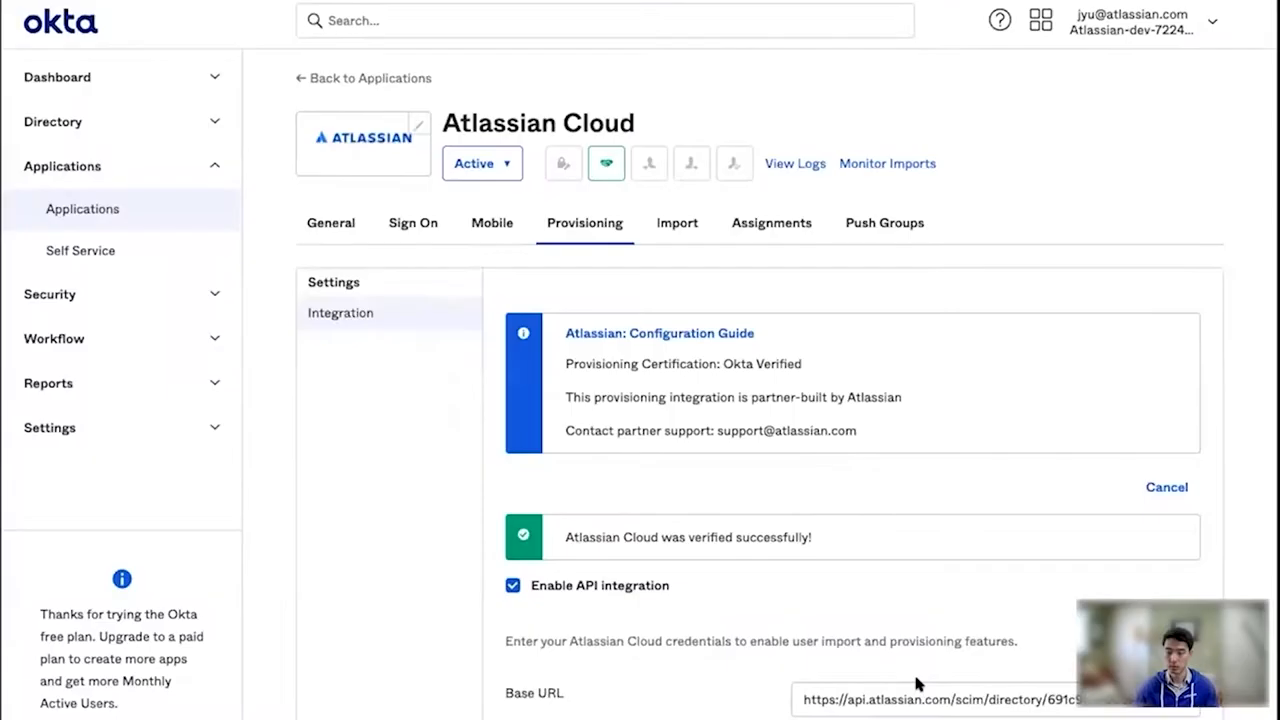
scroll(down, 3)
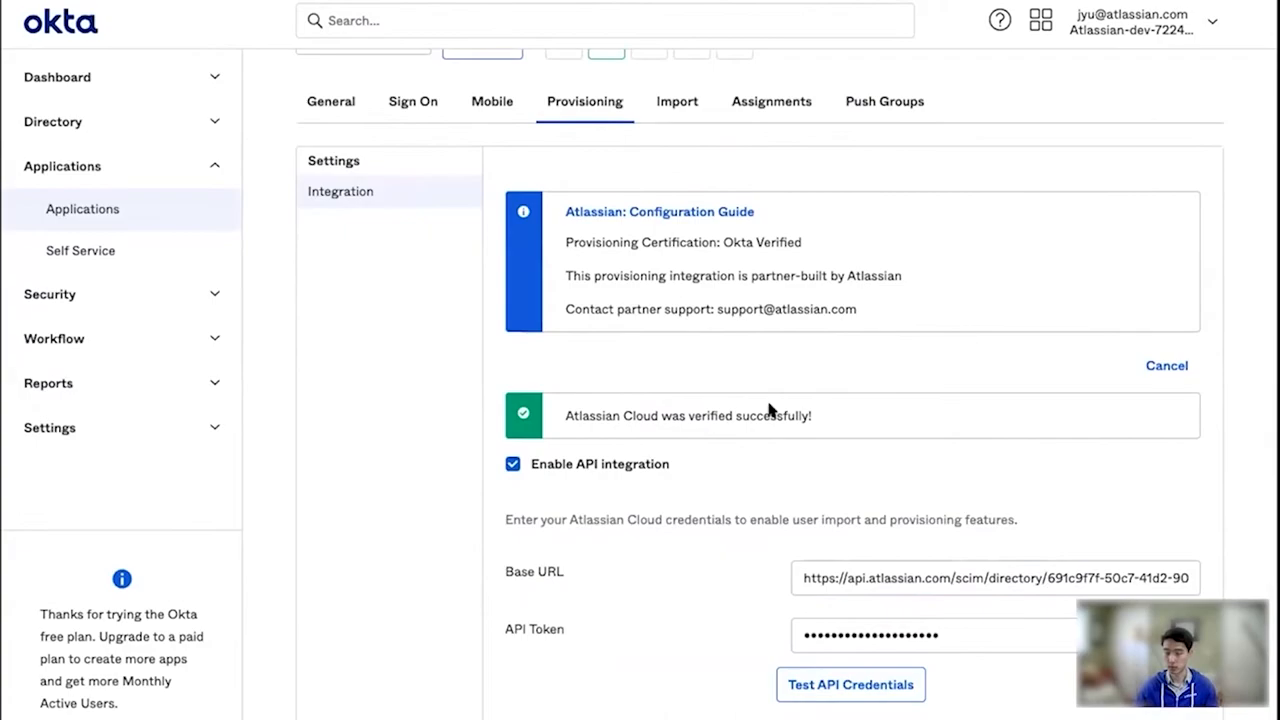
click(850, 684)
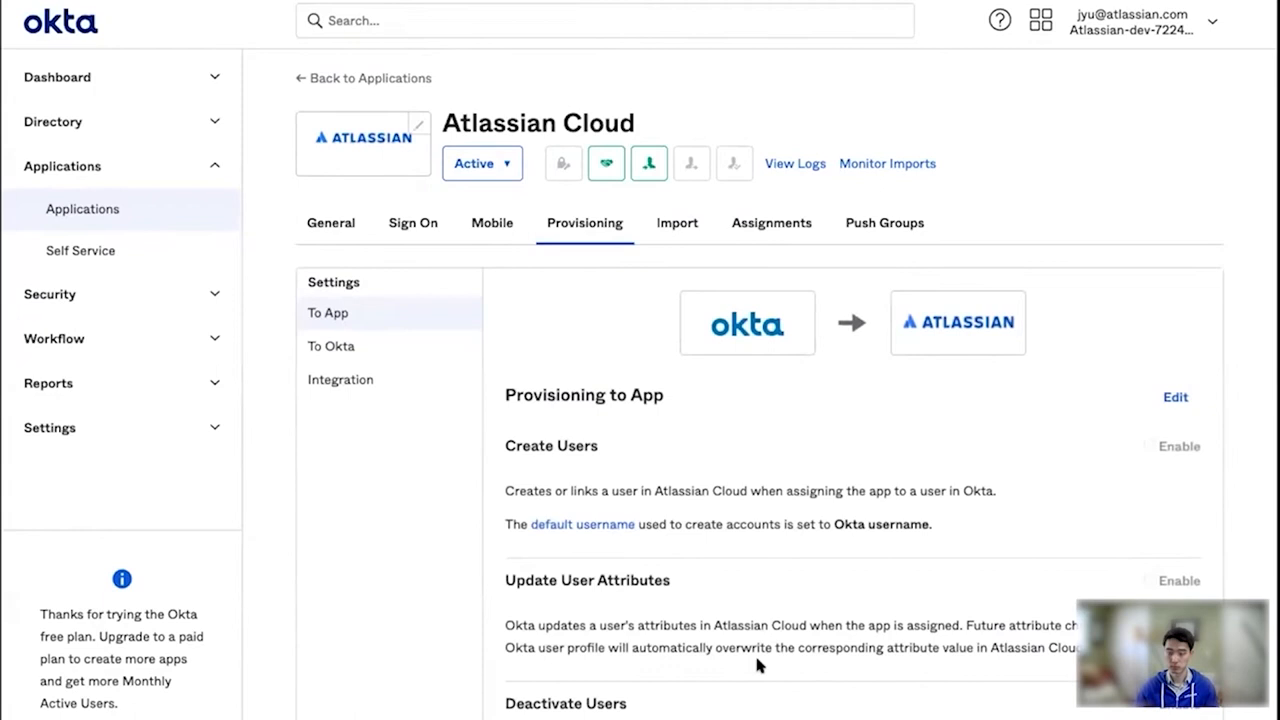
Step: Enable Create, Update and Deactivate Users in Okta's To App provisioning settings
click(1175, 397)
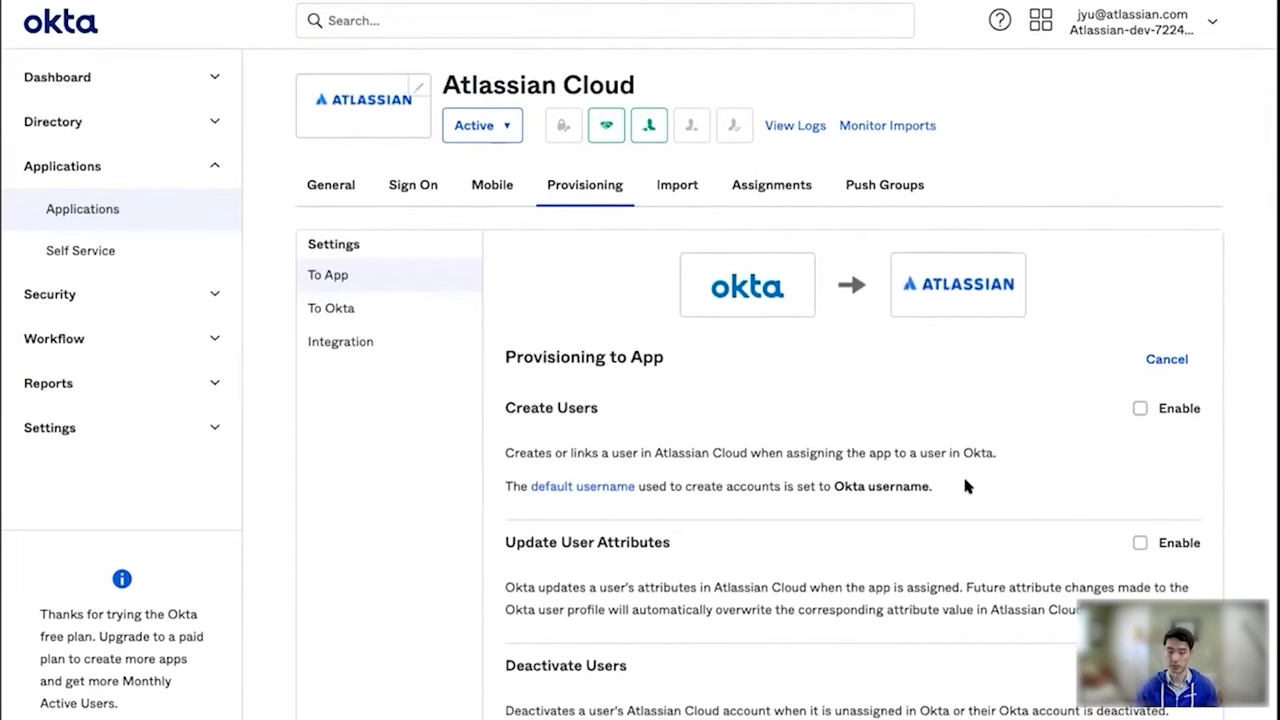
click(1139, 408)
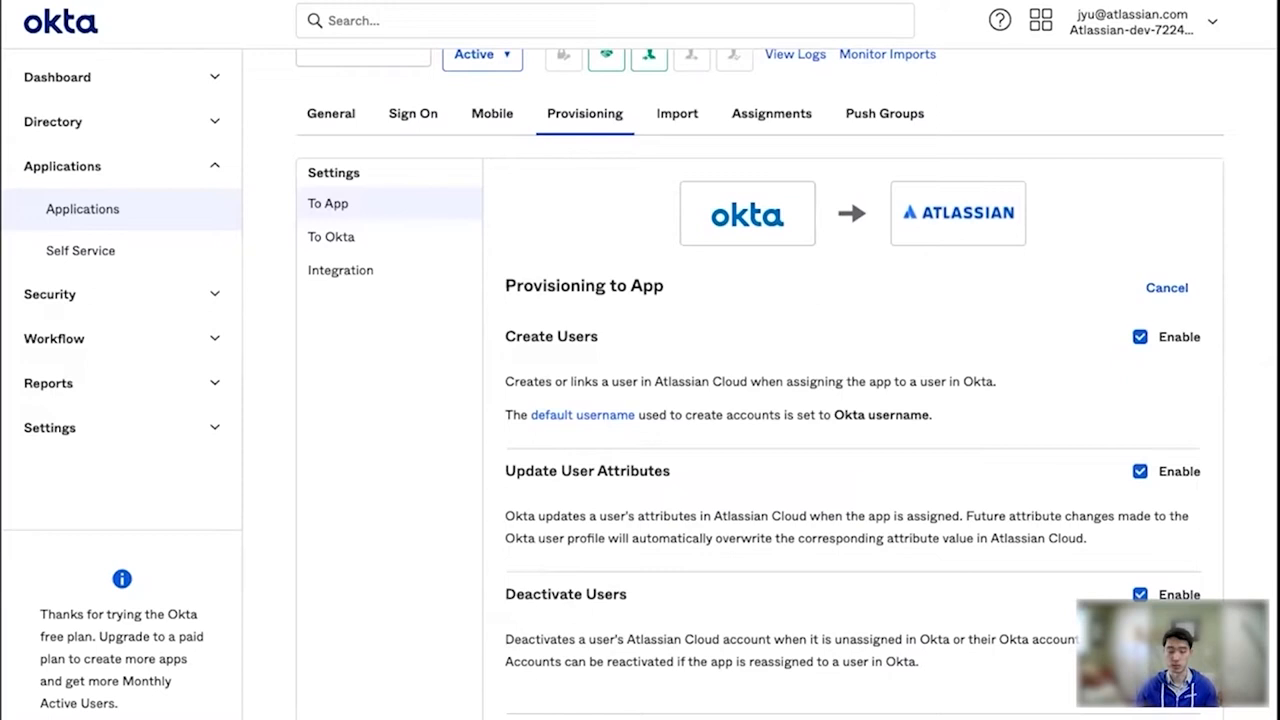
click(1166, 287)
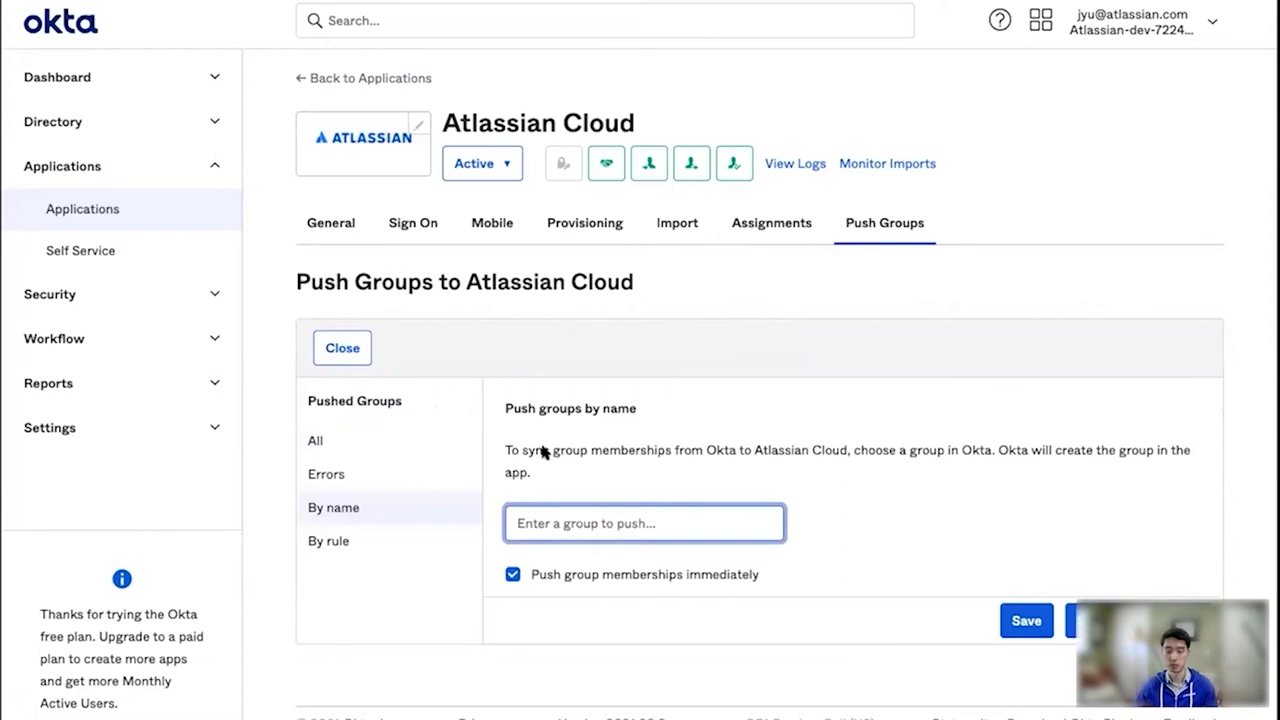
Step: Push the Engineering group to Atlassian Cloud and close the API key page
text(Engineering)
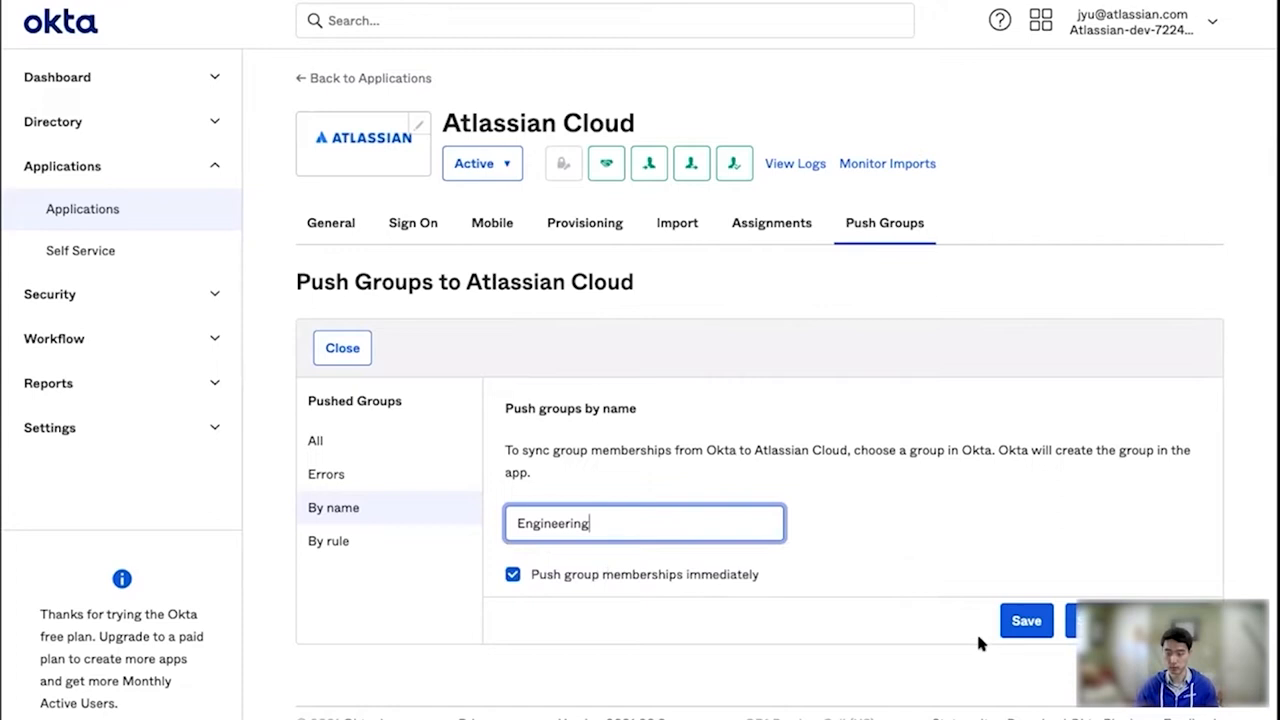
click(1025, 620)
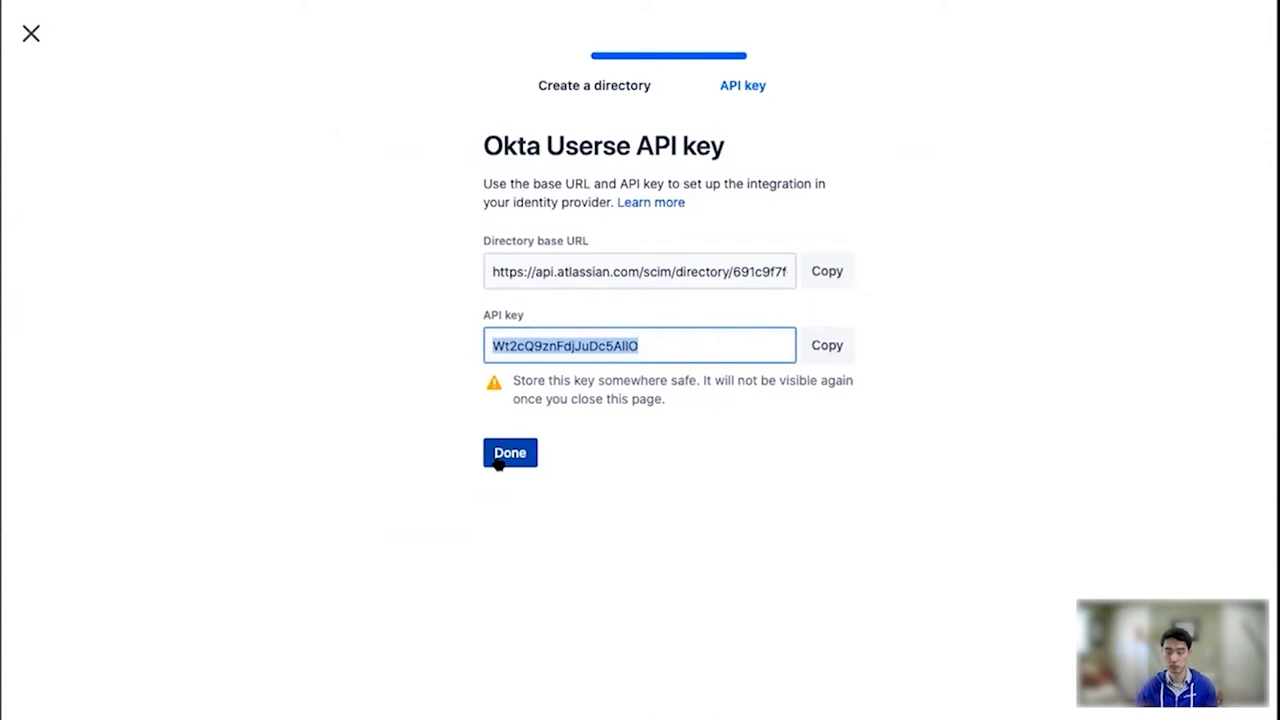
click(509, 452)
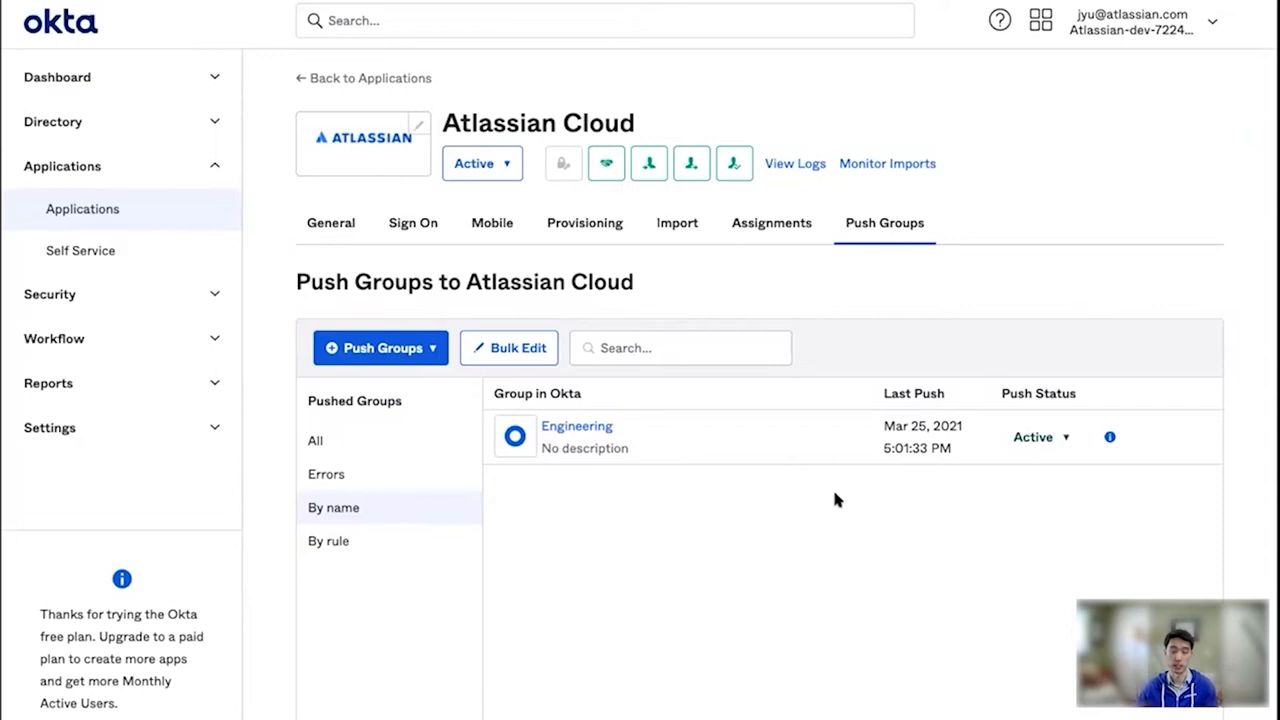
mouse_move(818, 537)
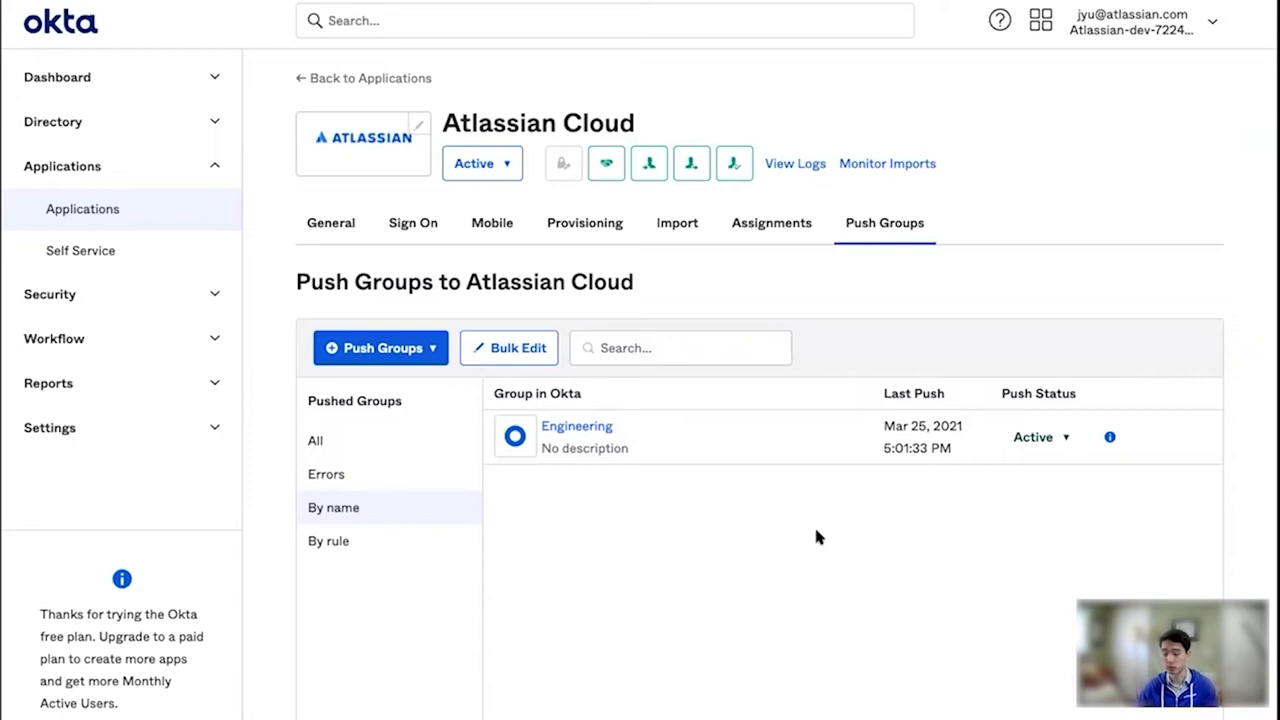
mouse_move(750, 695)
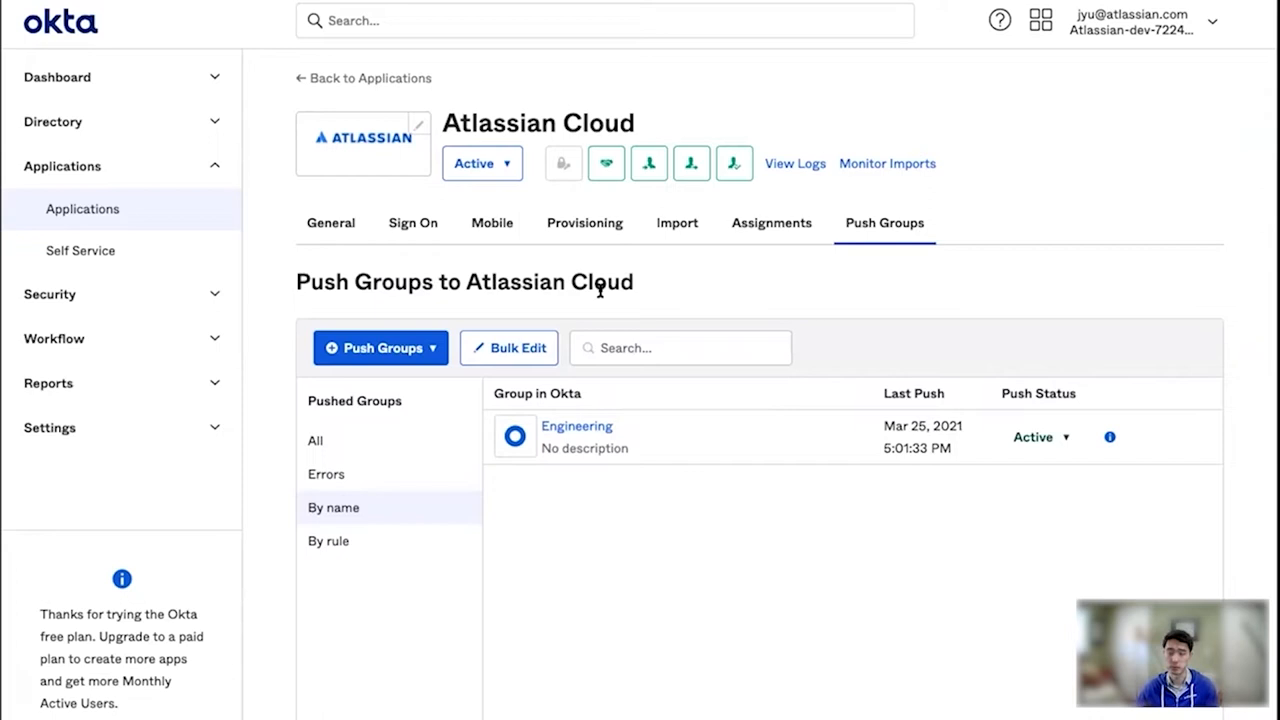
Step: Assign Atlassian Cloud to the Leadership group, then search 'leade' under Push Groups
click(52, 121)
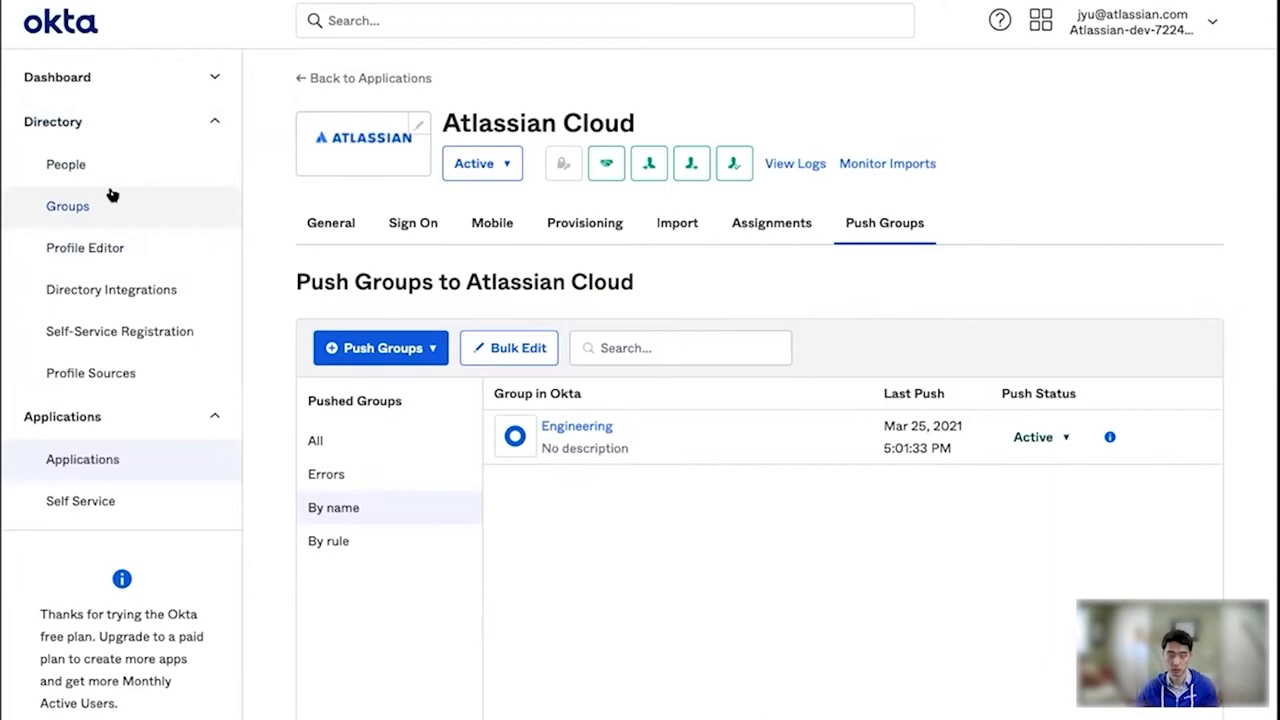
click(577, 426)
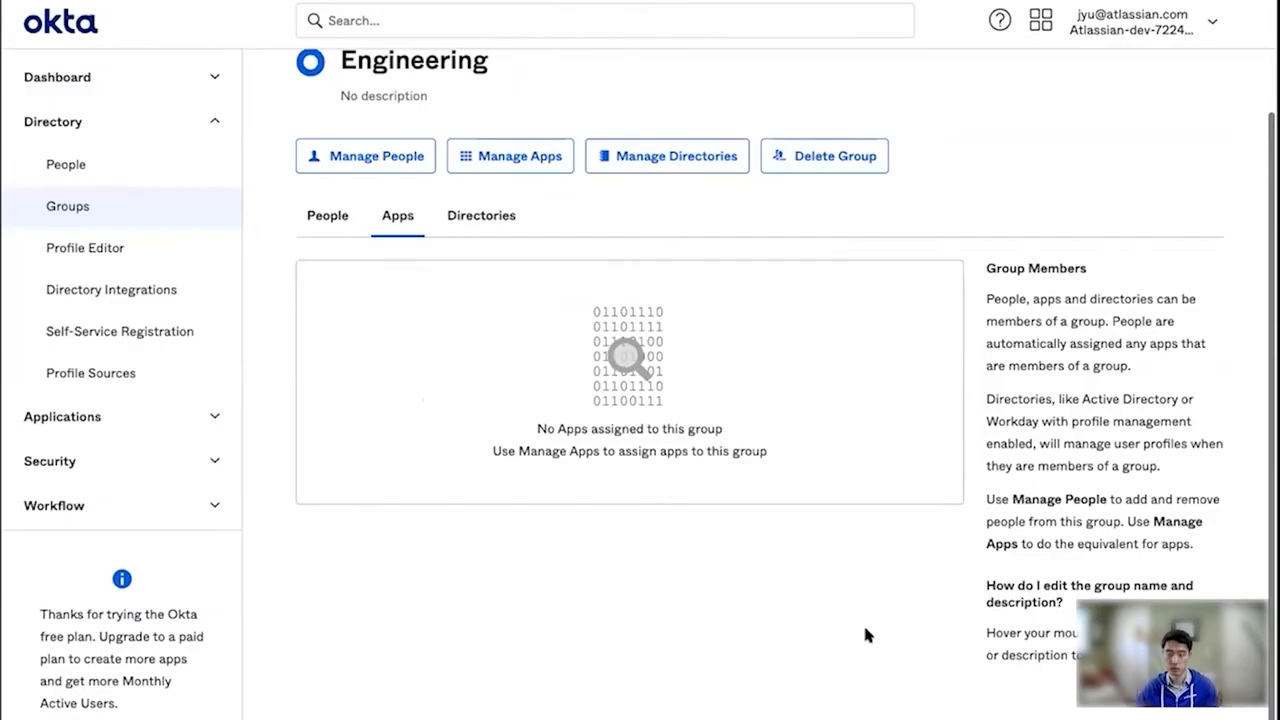
click(67, 206)
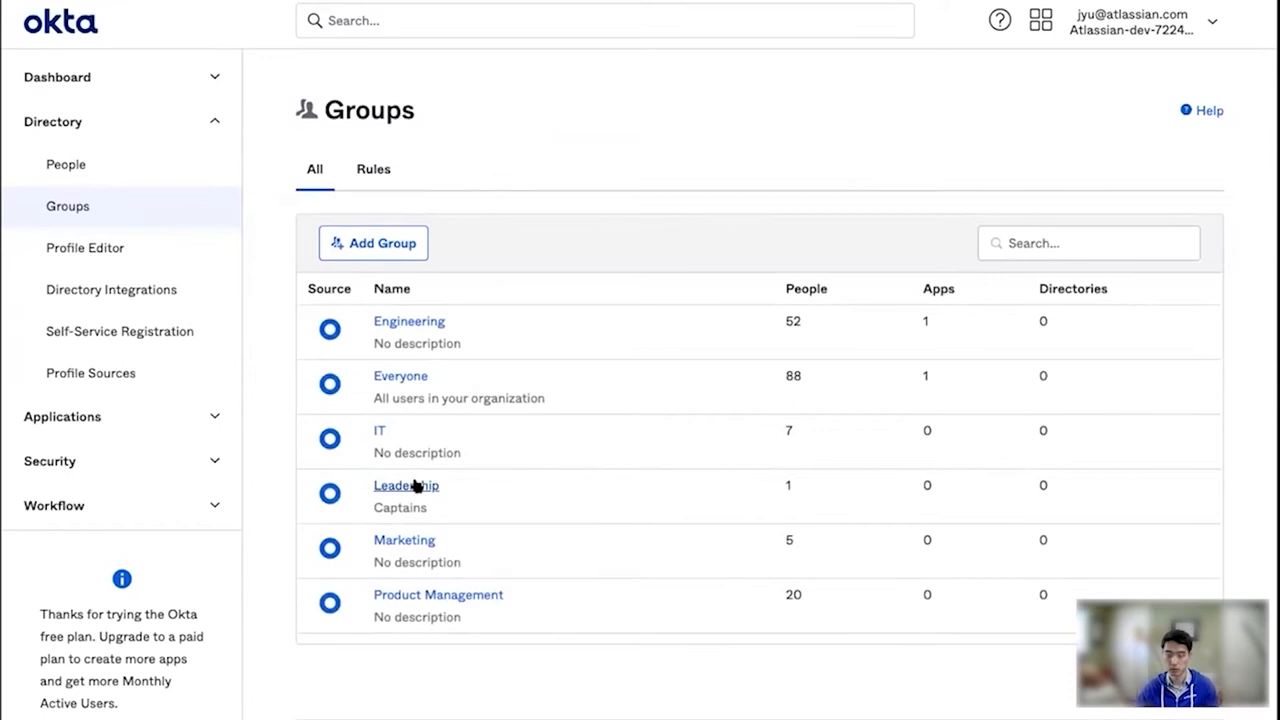
click(406, 485)
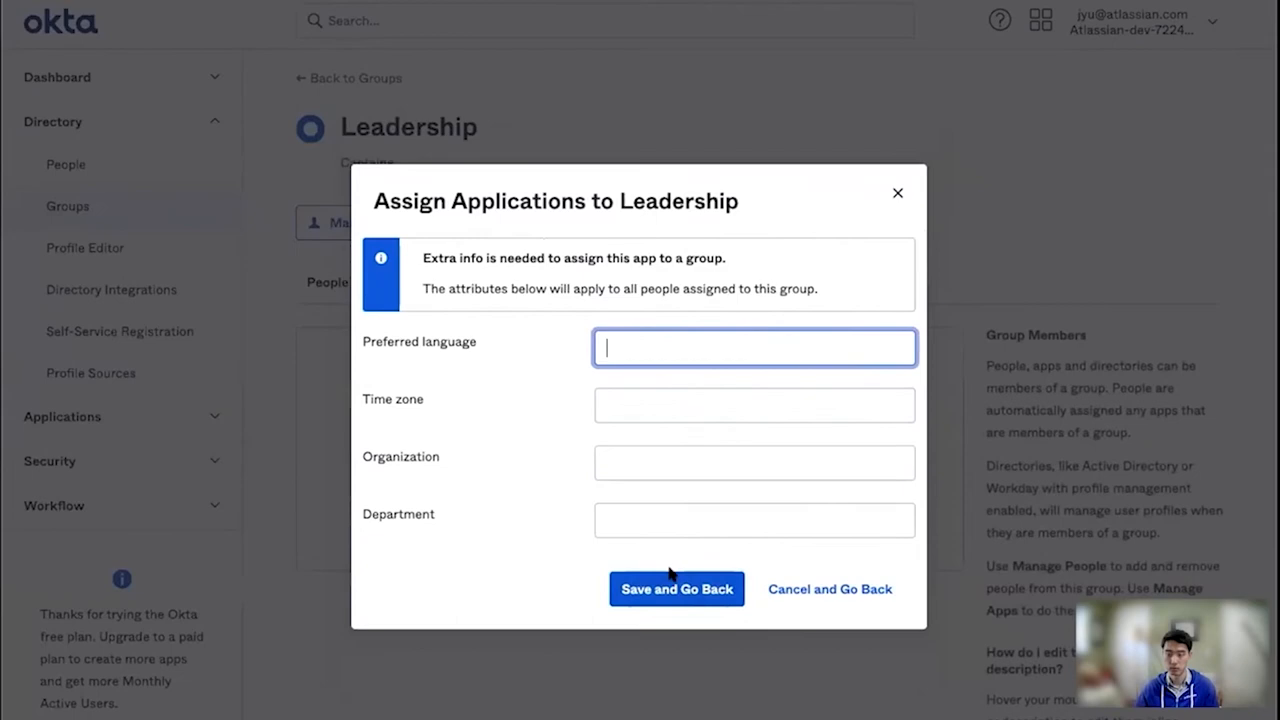
click(676, 588)
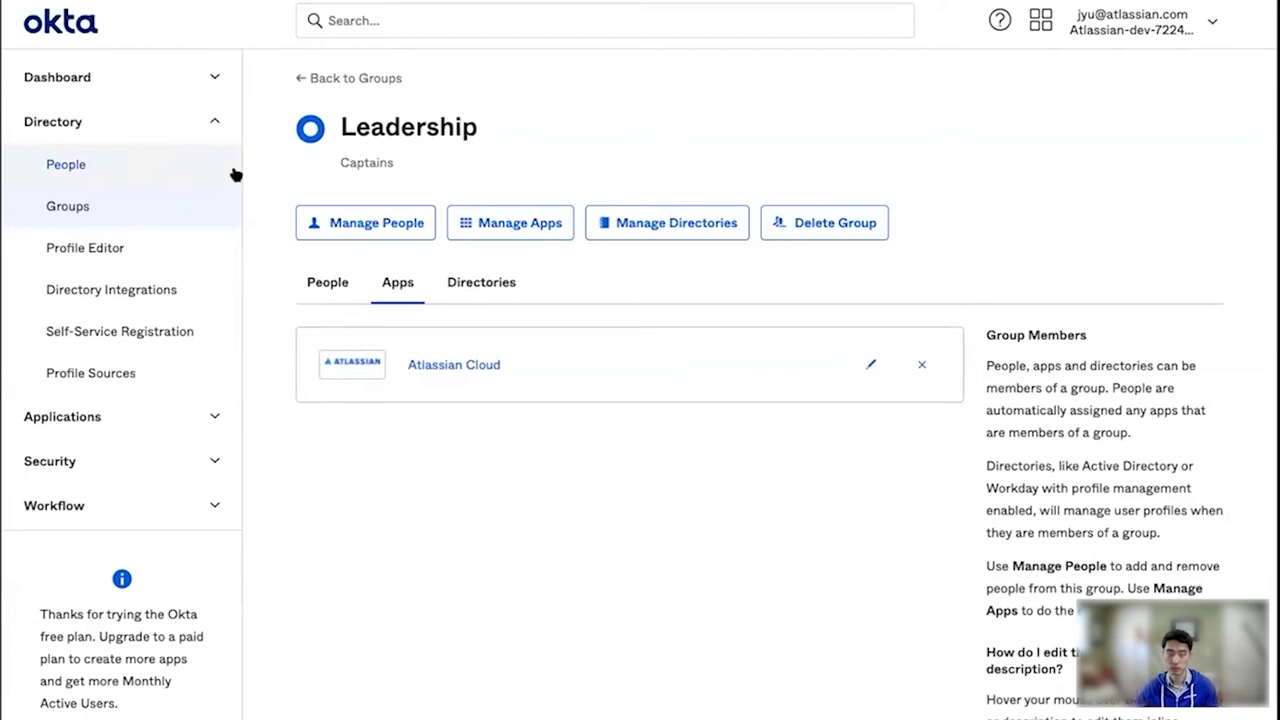
click(62, 416)
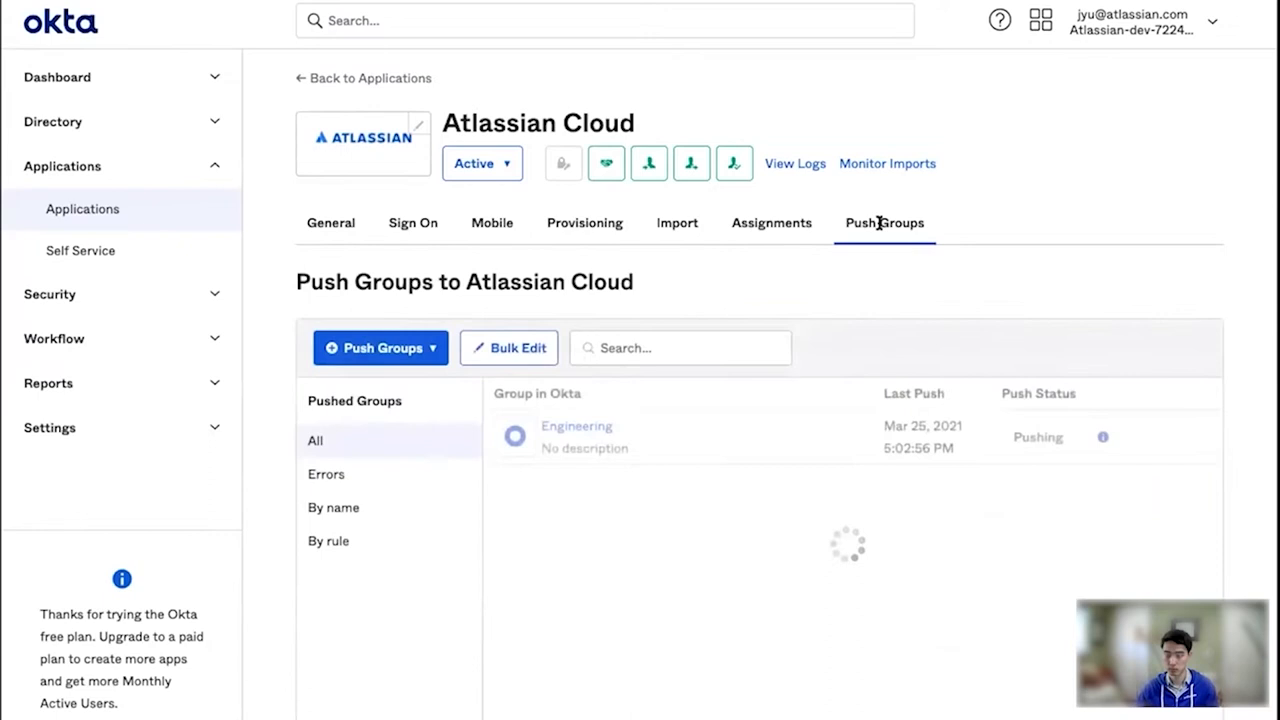
text(leade)
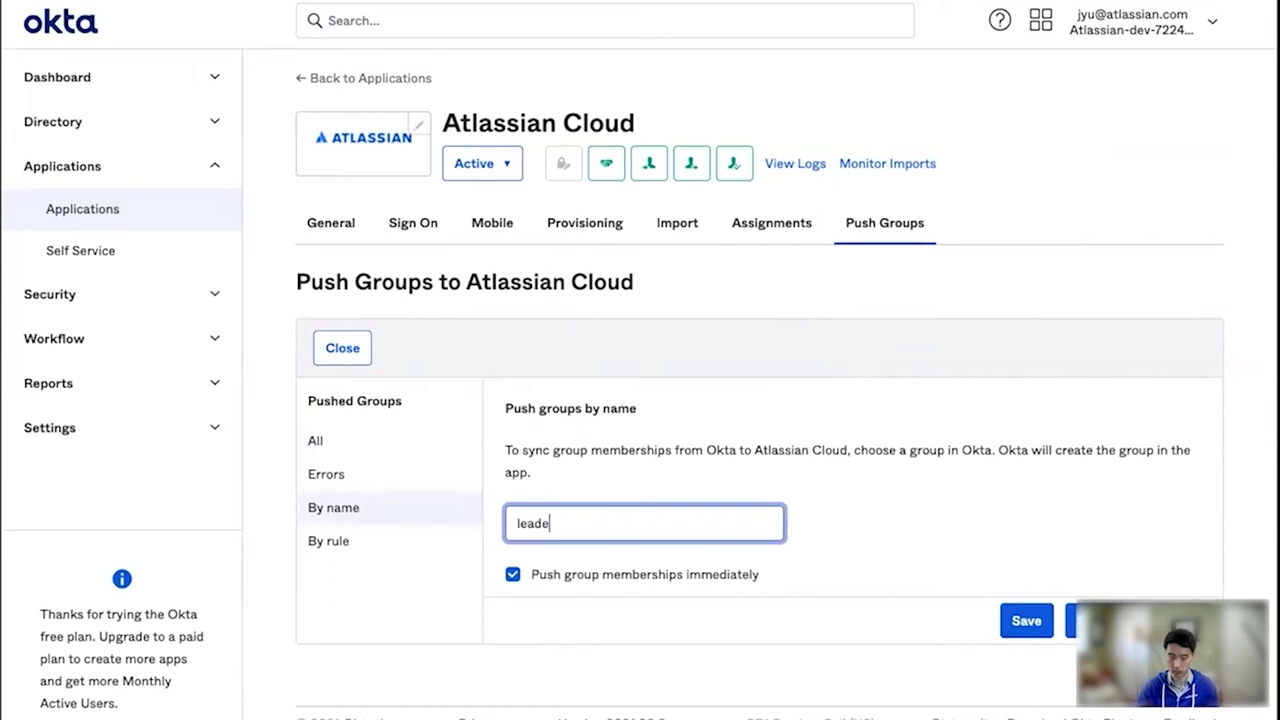
Step: Save the Leadership group push with memberships pushed immediately
click(1026, 620)
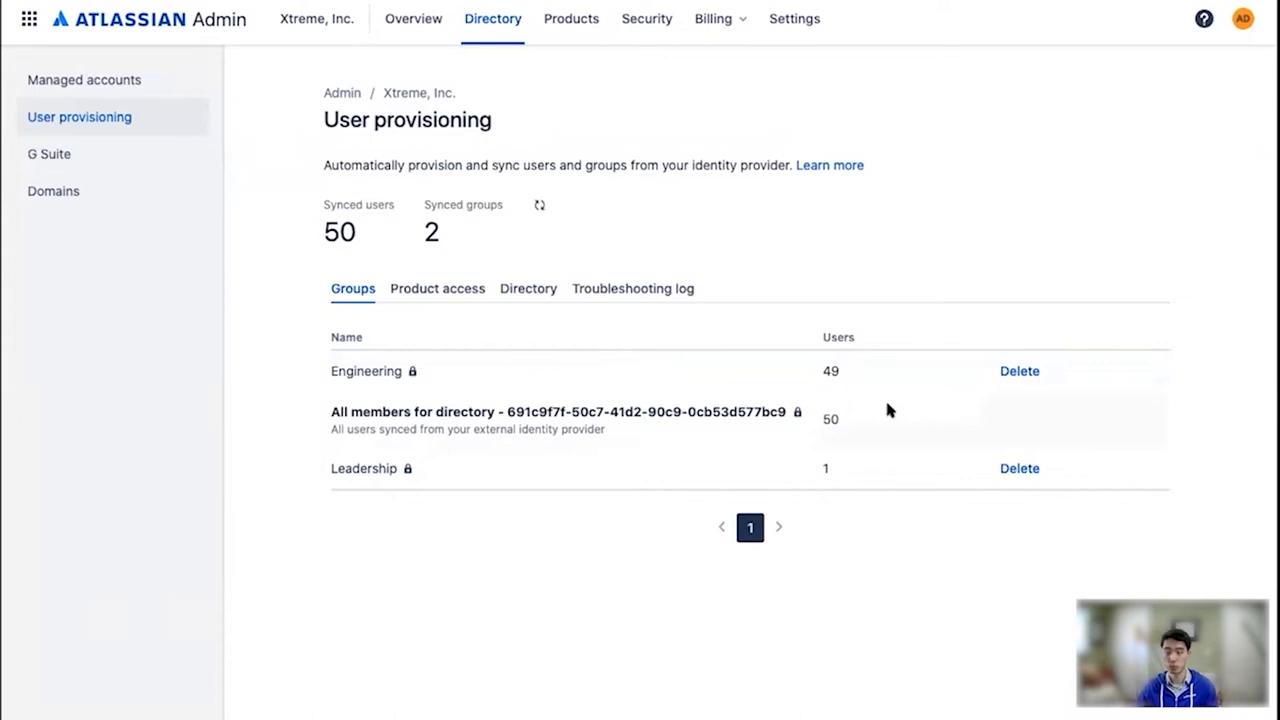
Step: Check User provisioning's Groups tab for Leadership with one synced user
click(632, 288)
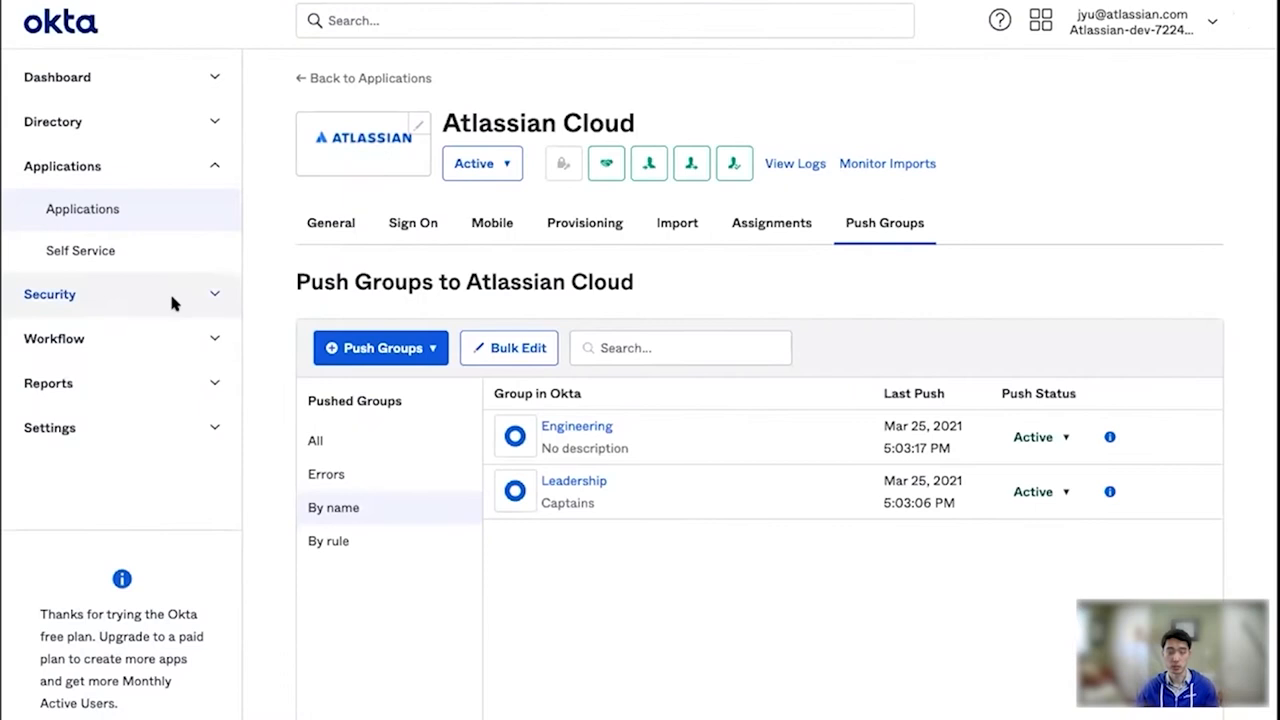
Step: View the Leadership group under Directory > Groups, then begin entering first name Jean
click(53, 121)
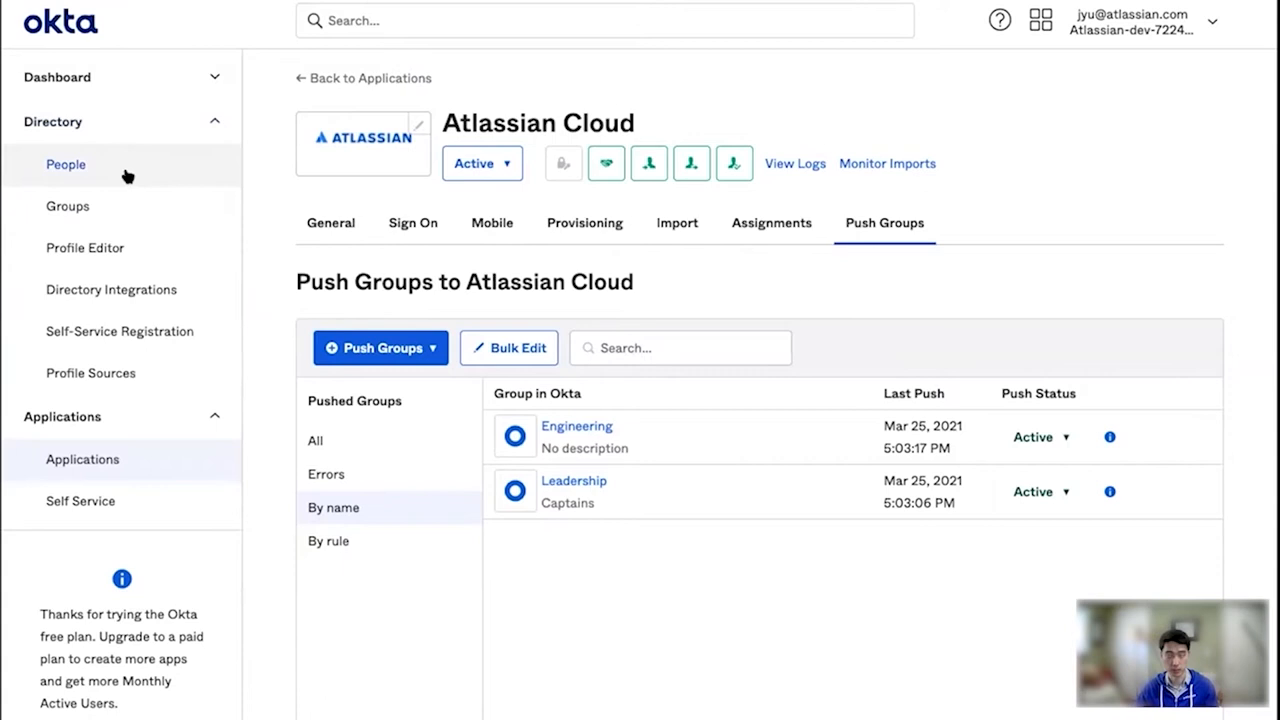
click(67, 206)
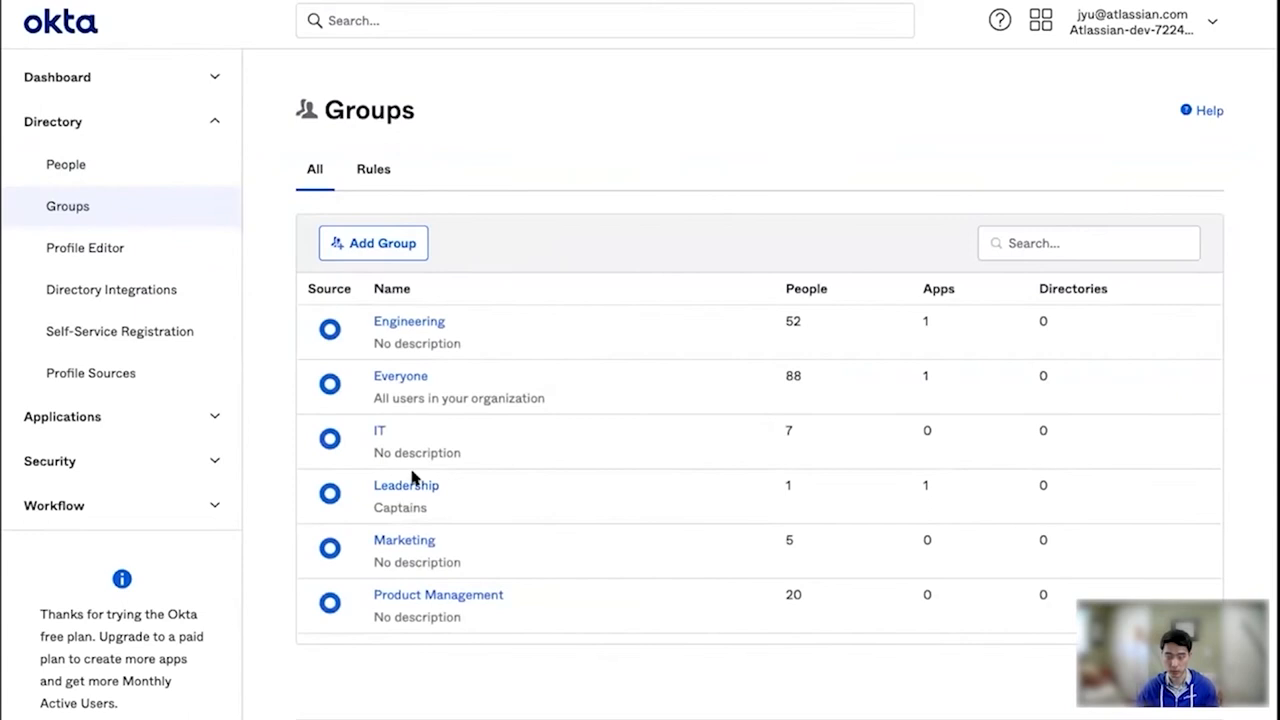
click(406, 485)
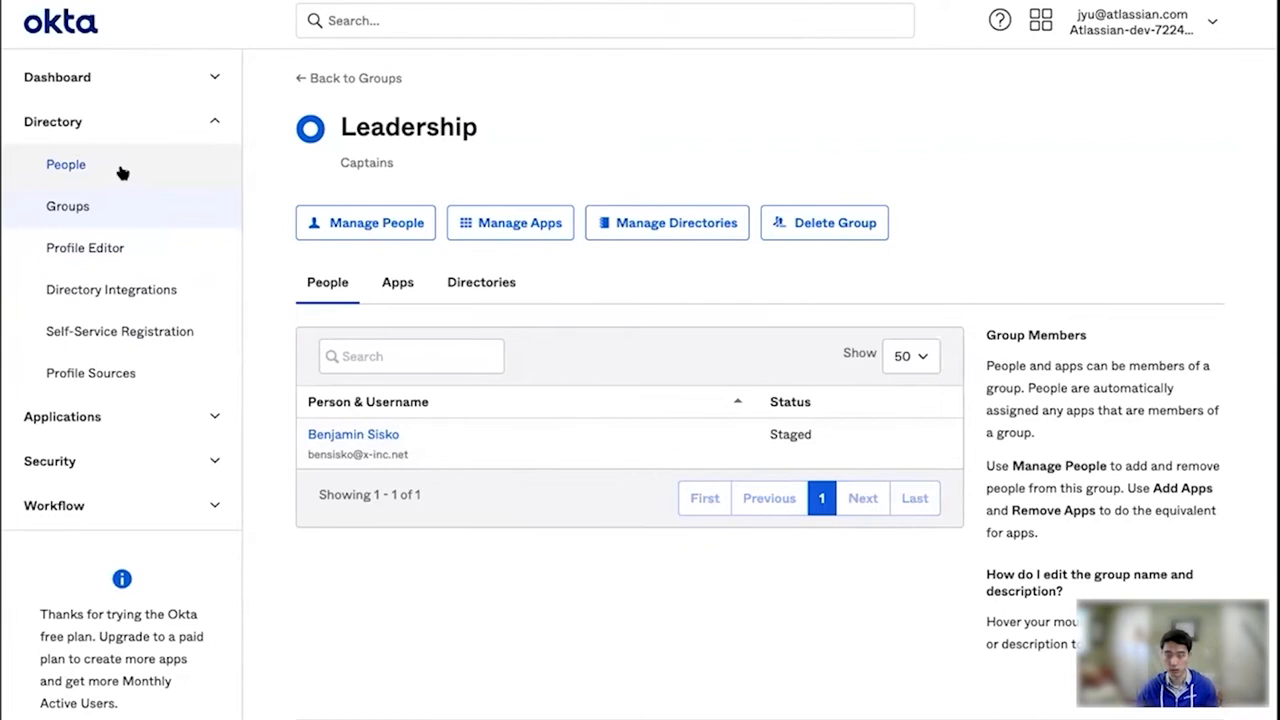
text(Jean)
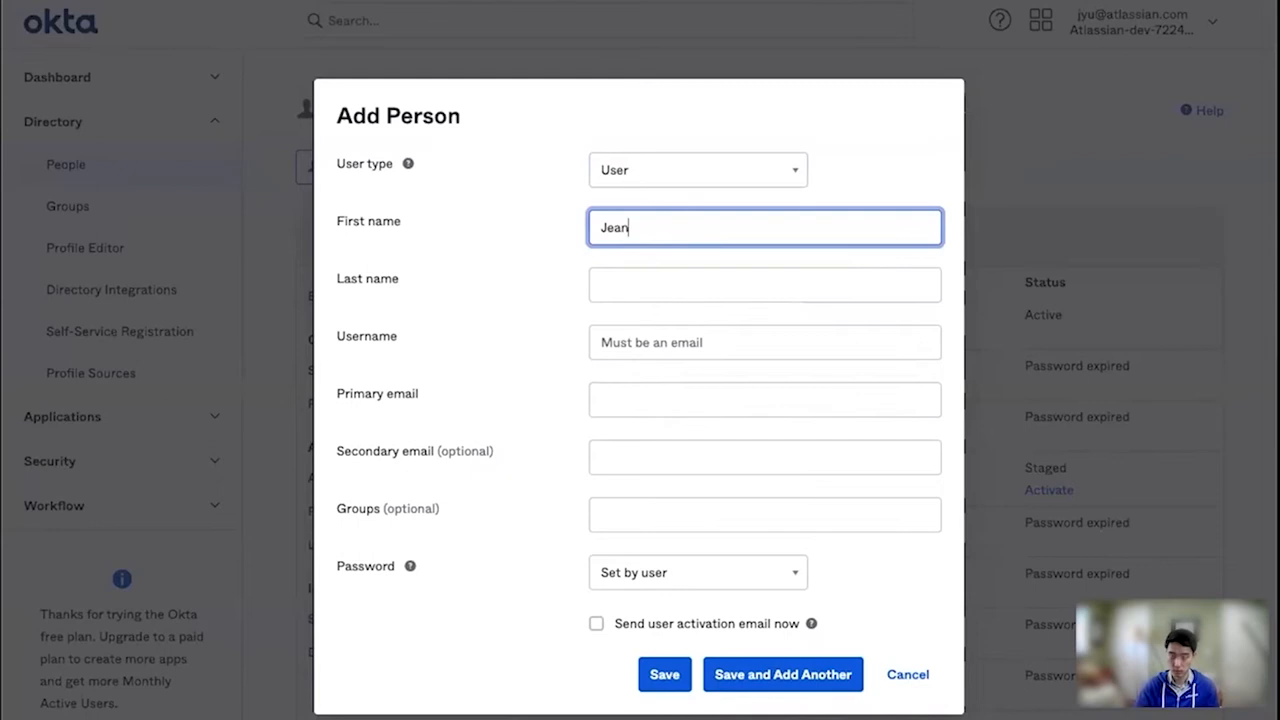
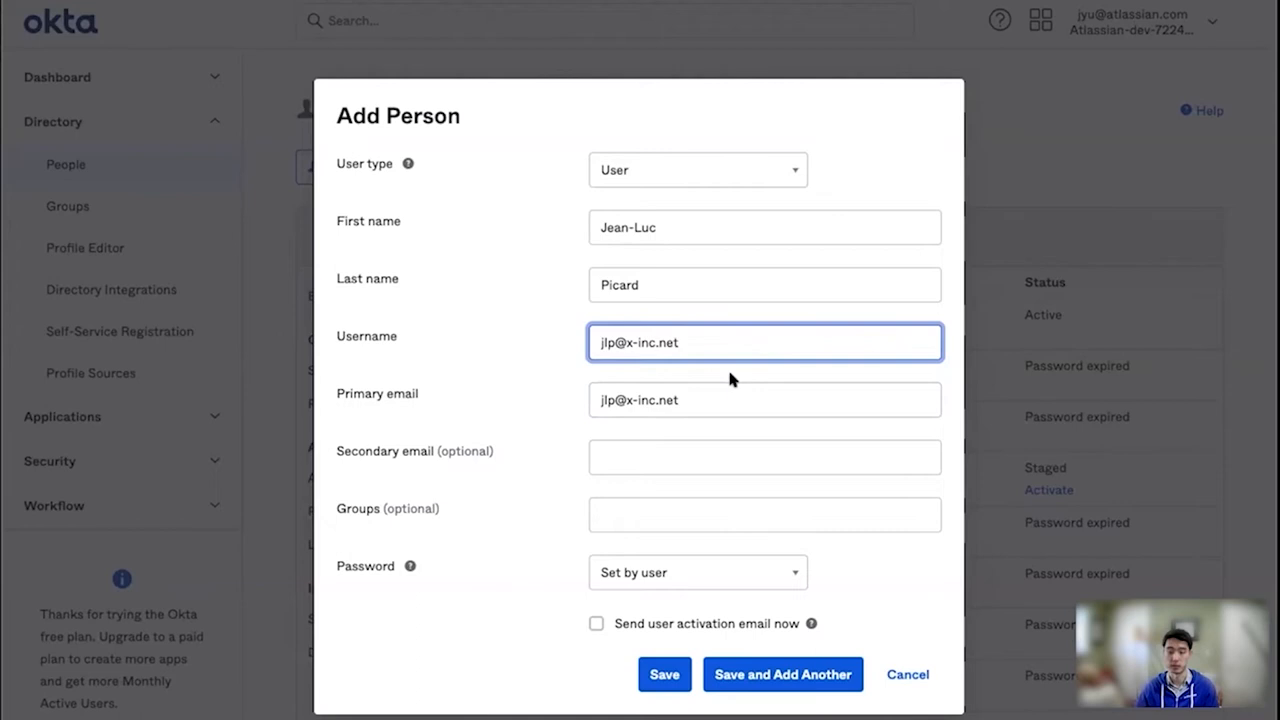
text(Leaders)
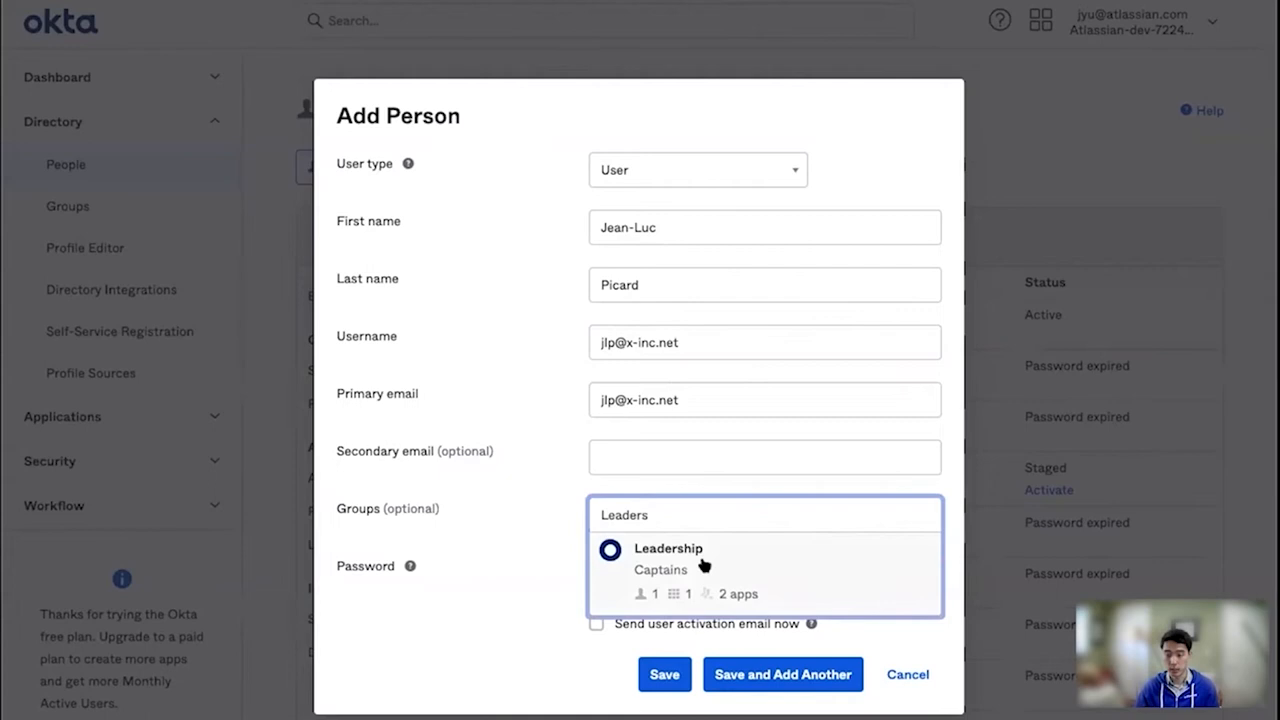
click(664, 674)
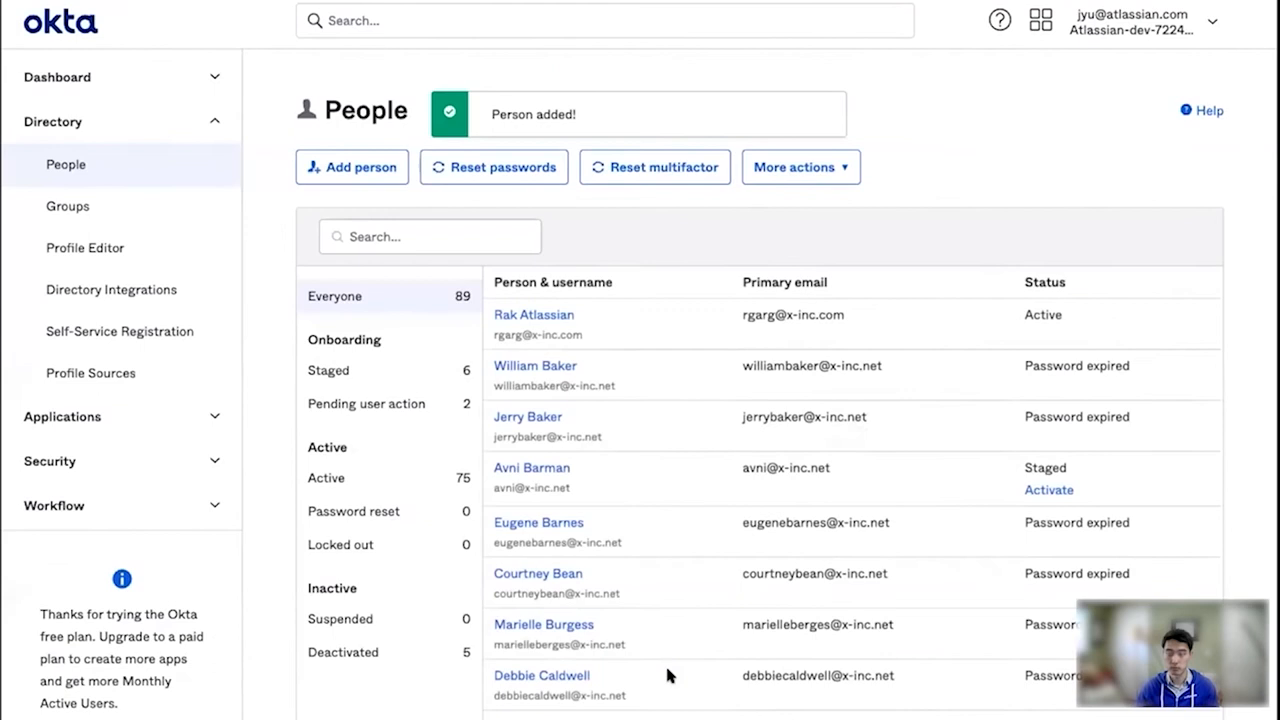
Step: Return to Okta's Atlassian Cloud application to re-push the Leadership group
click(62, 166)
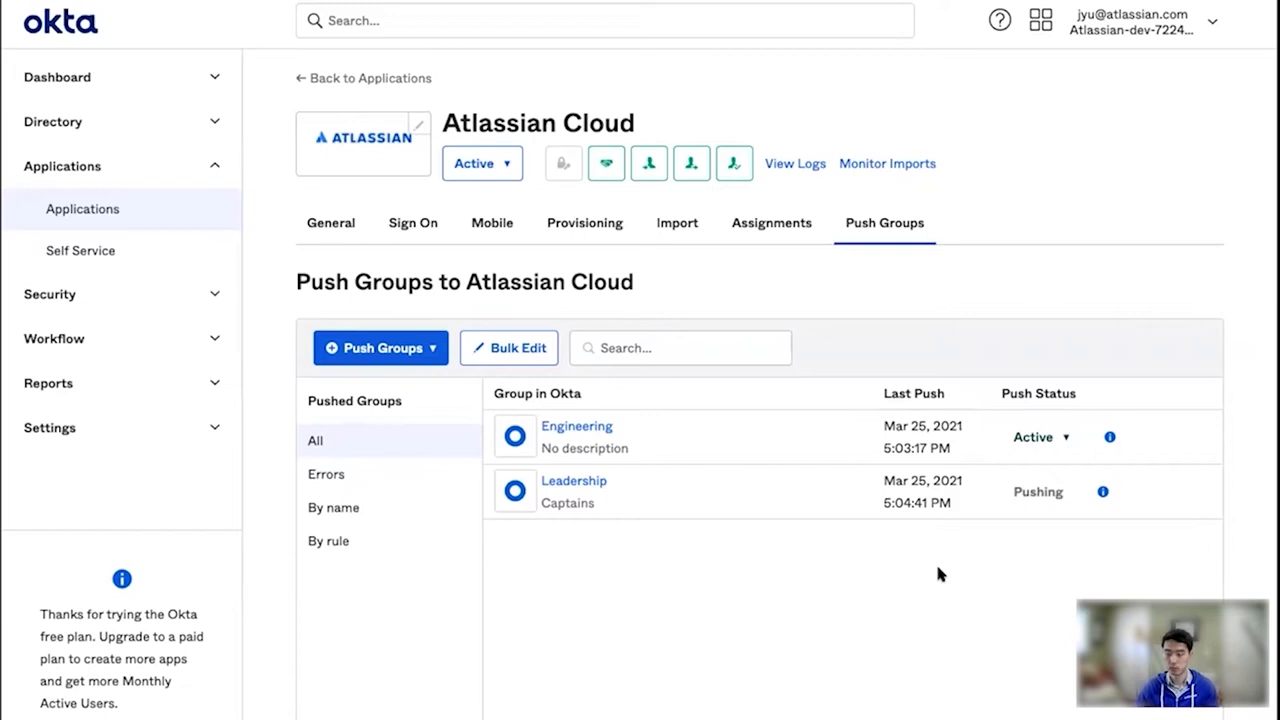
mouse_move(725, 513)
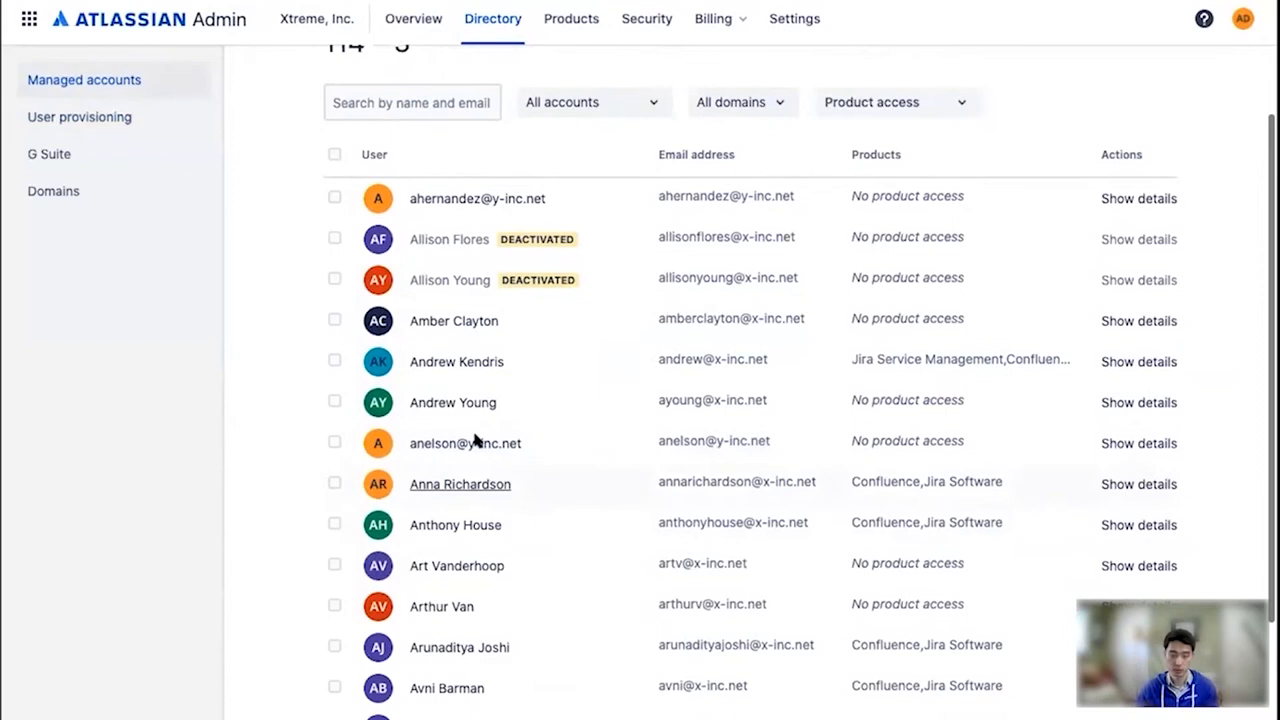
Step: Open the User provisioning overview showing 51 synced users and one pending group
click(1137, 361)
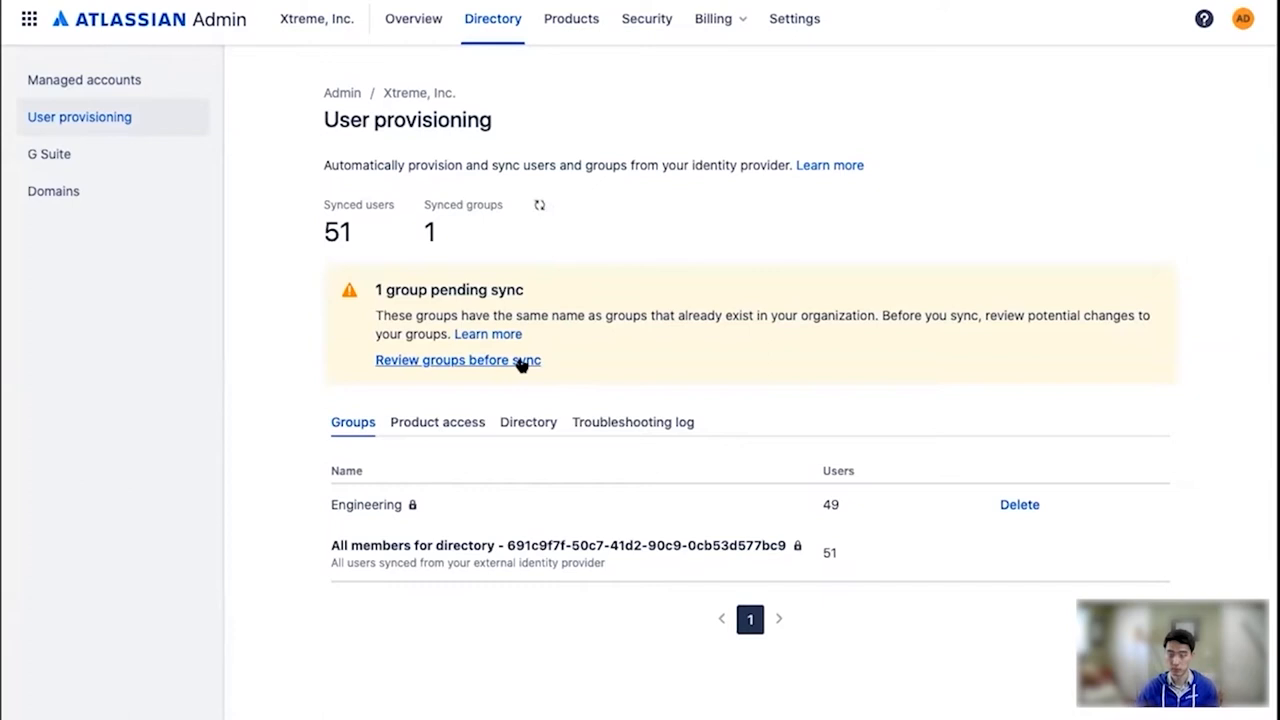
Step: Review the group pending sync because its name matches an existing group
click(457, 360)
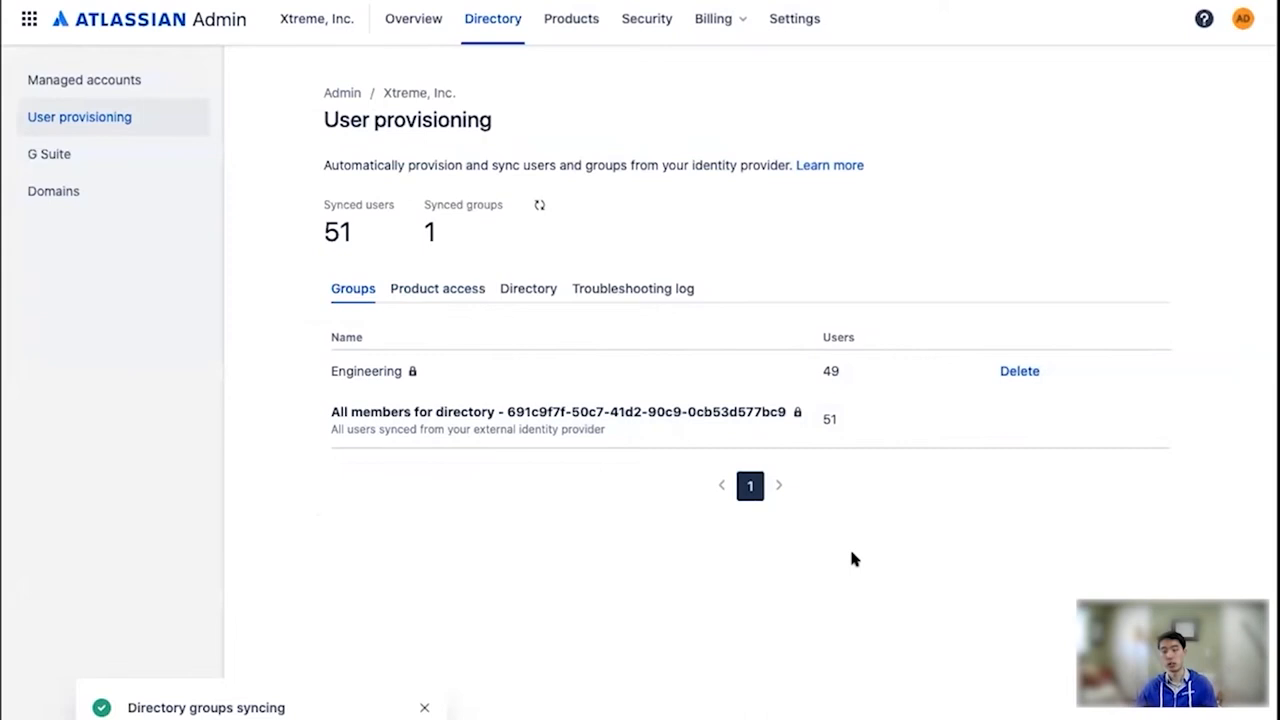
mouse_move(492, 18)
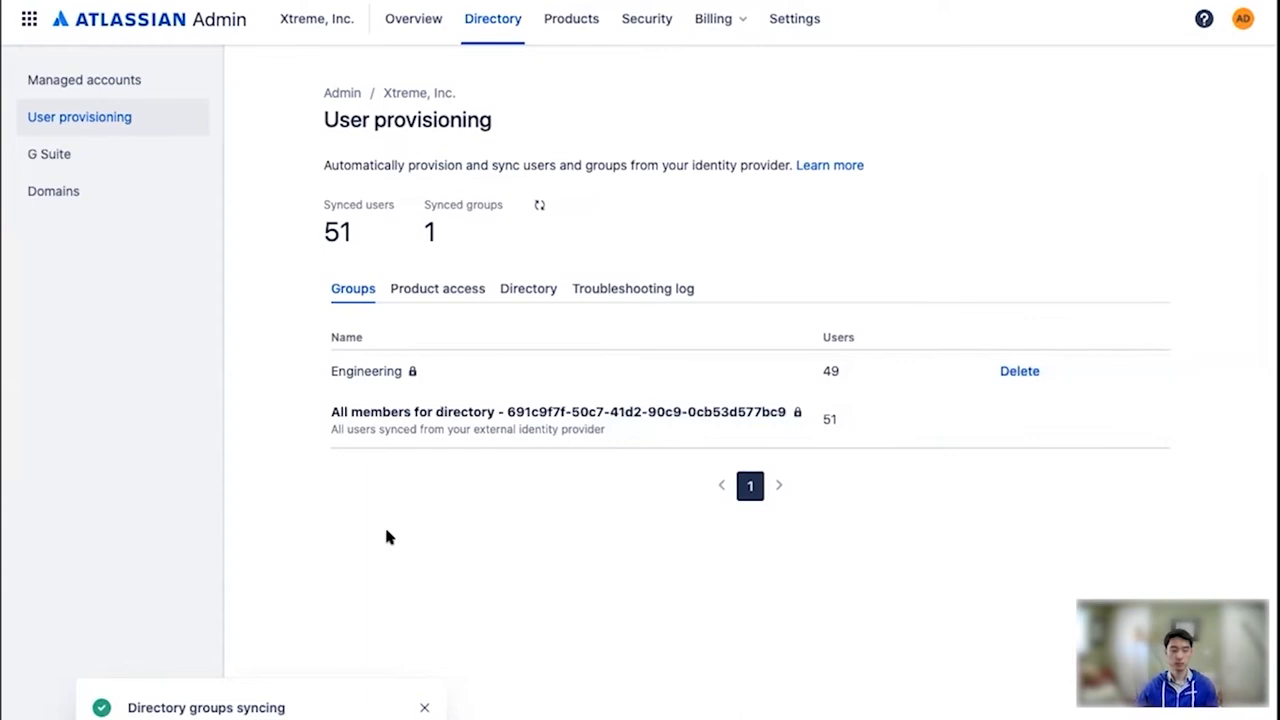
Step: Open the Domains page listing verified x-inc.net and y-inc.net domains
click(53, 191)
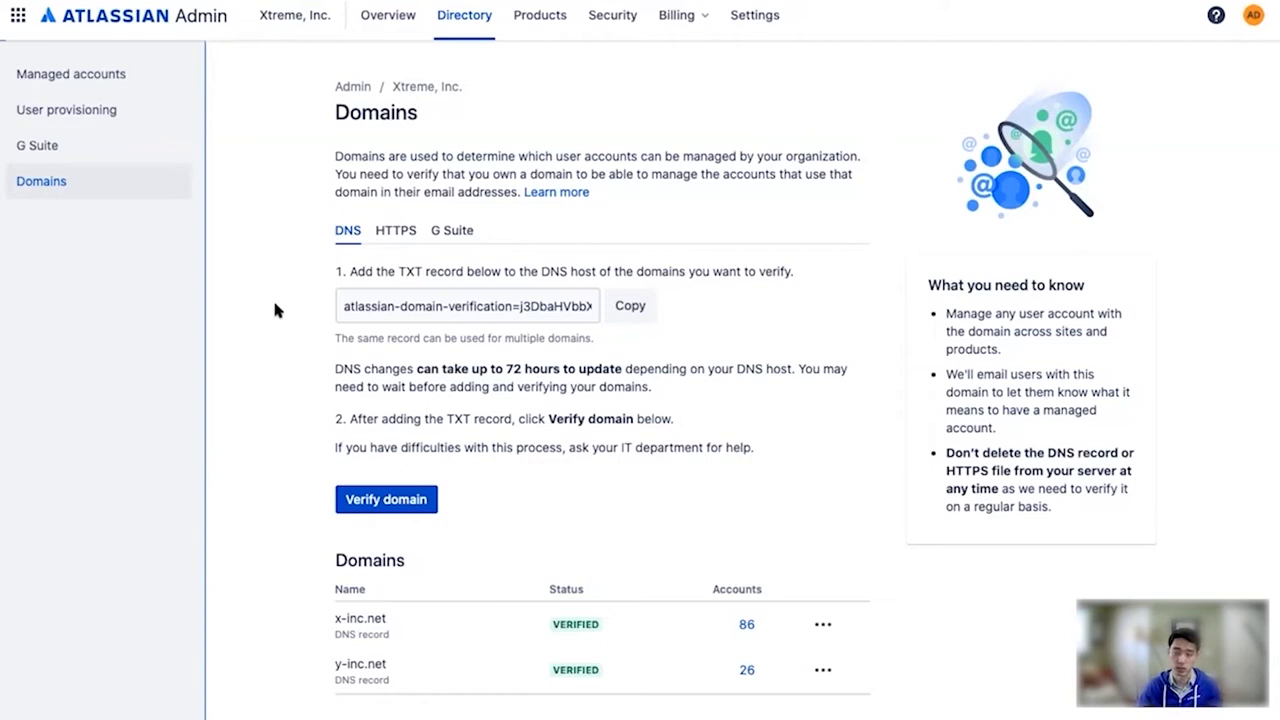
Step: Go to Security > SAML single sign-on and start adding a SAML configuration
click(611, 15)
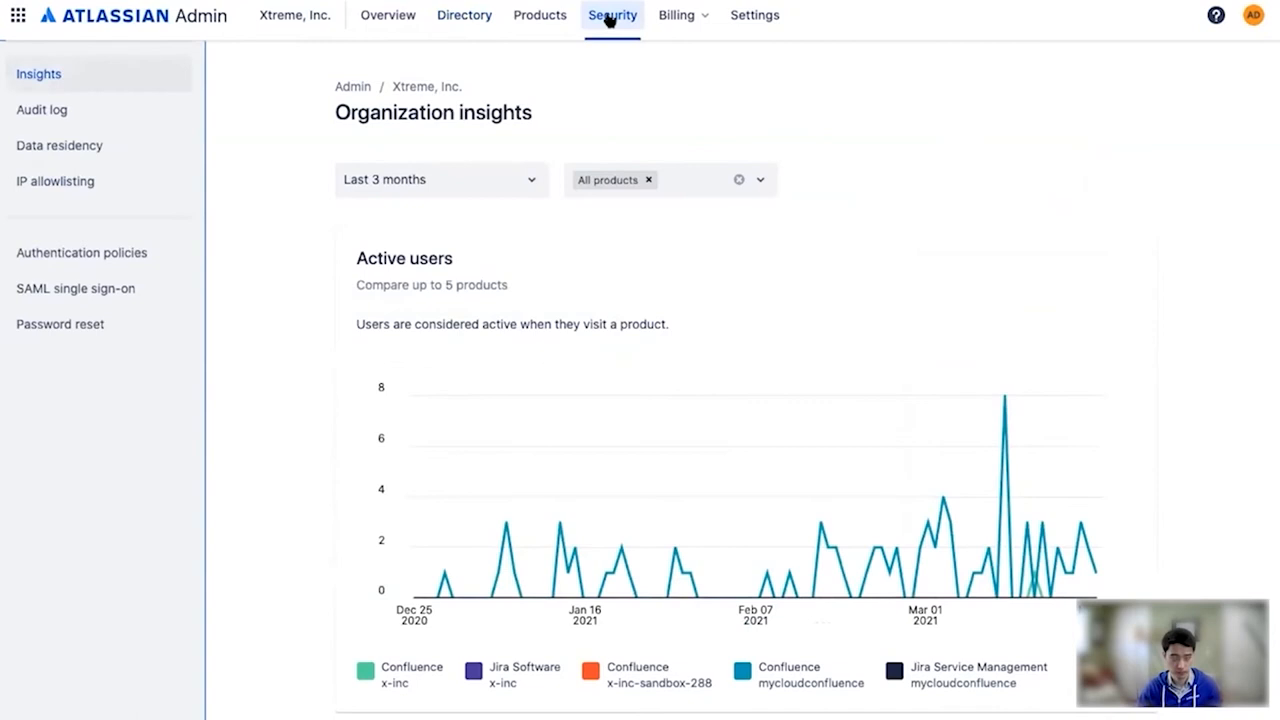
click(75, 288)
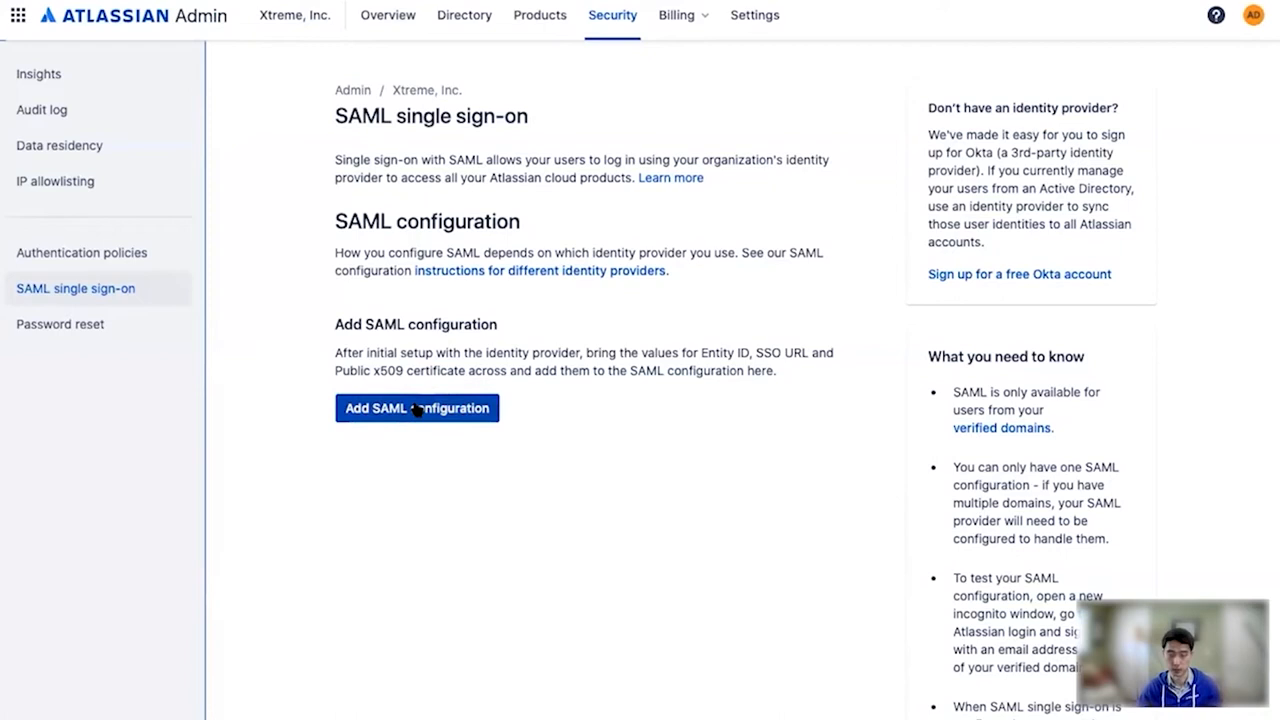
click(416, 408)
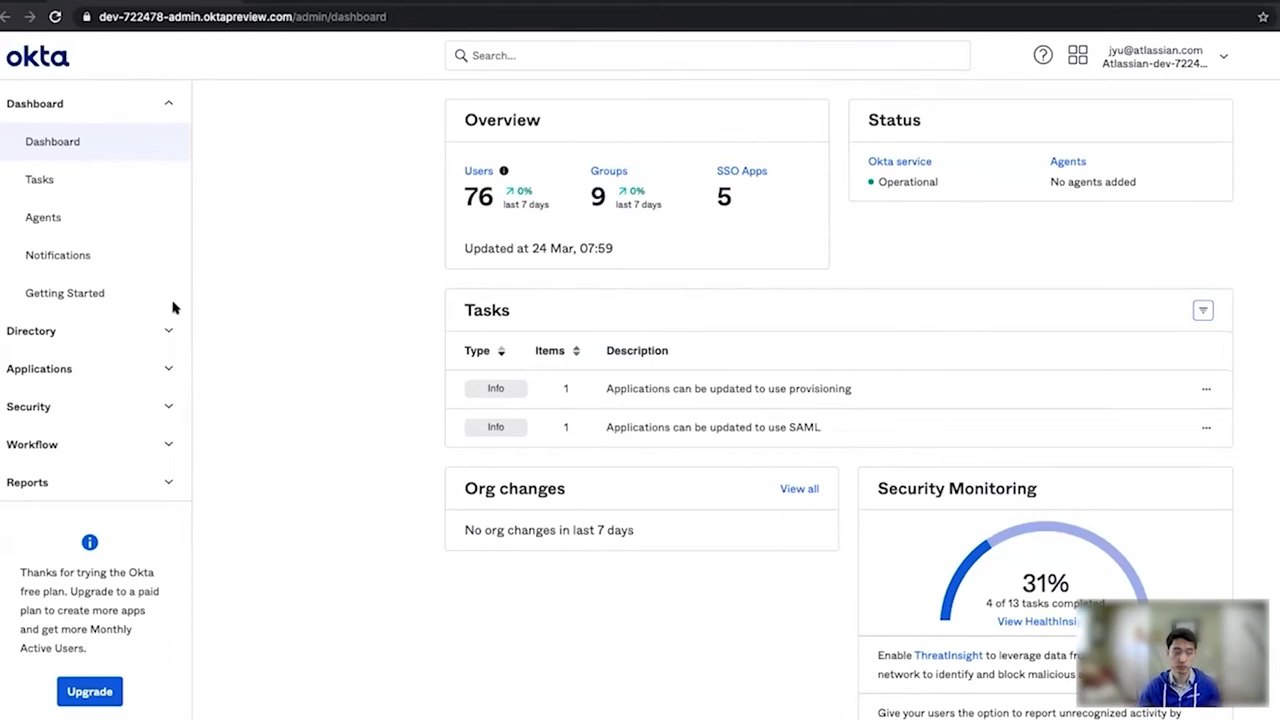
Step: Open the Atlassian Cloud application from Okta's Applications list
click(39, 368)
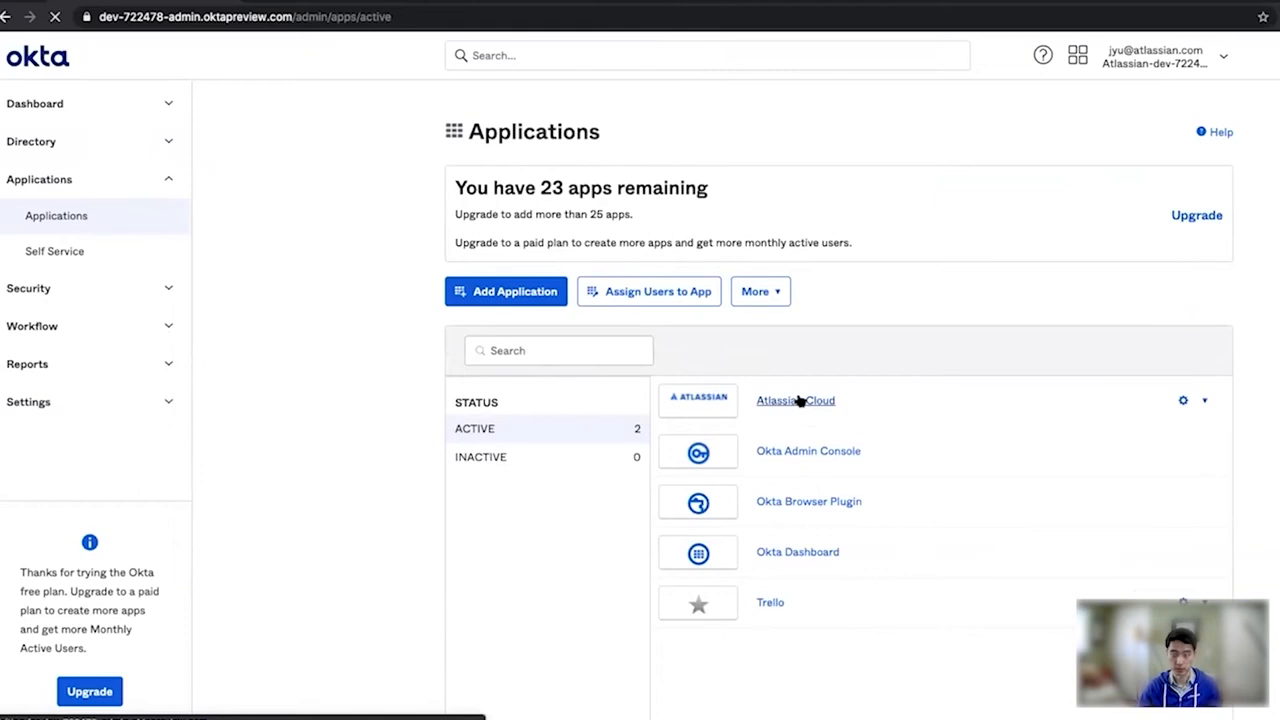
click(795, 400)
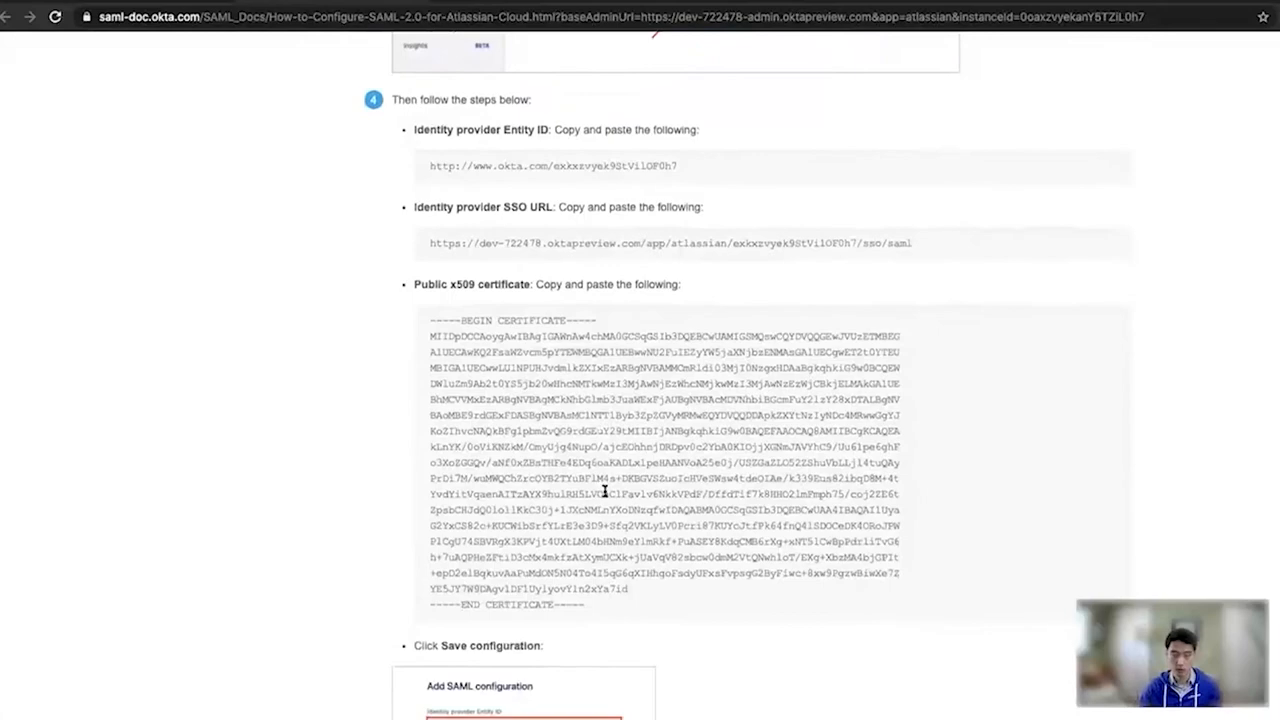
Step: Scroll Okta's setup instructions to the Entity ID, SSO URL and x509 certificate
scroll(down, 3)
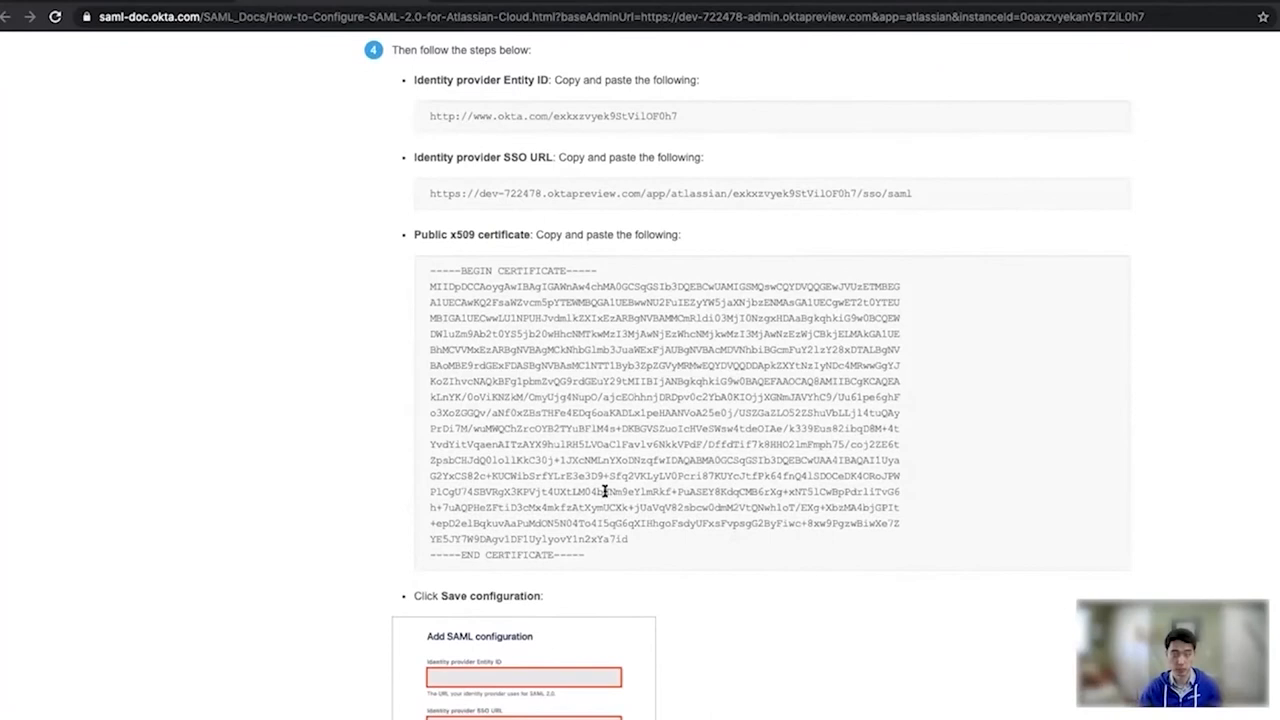
scroll(down, 3)
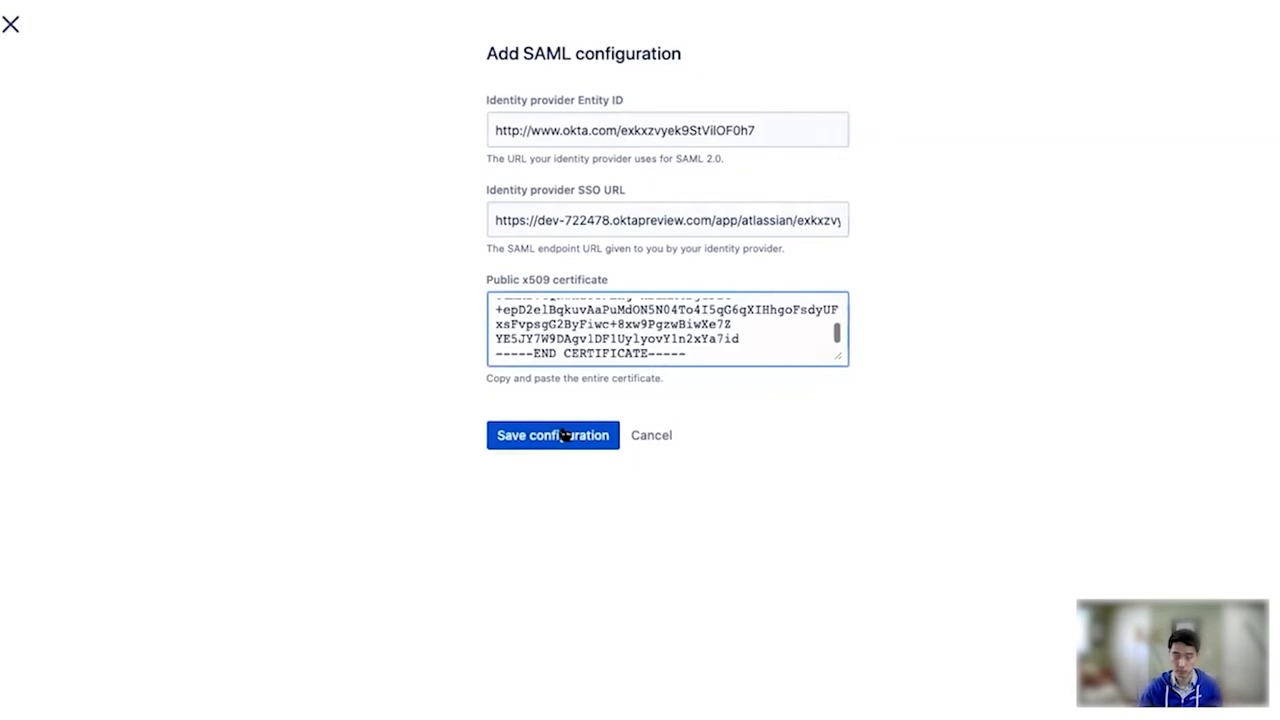
Step: Save the SAML configuration holding Okta's Entity ID, SSO URL and certificate
click(552, 435)
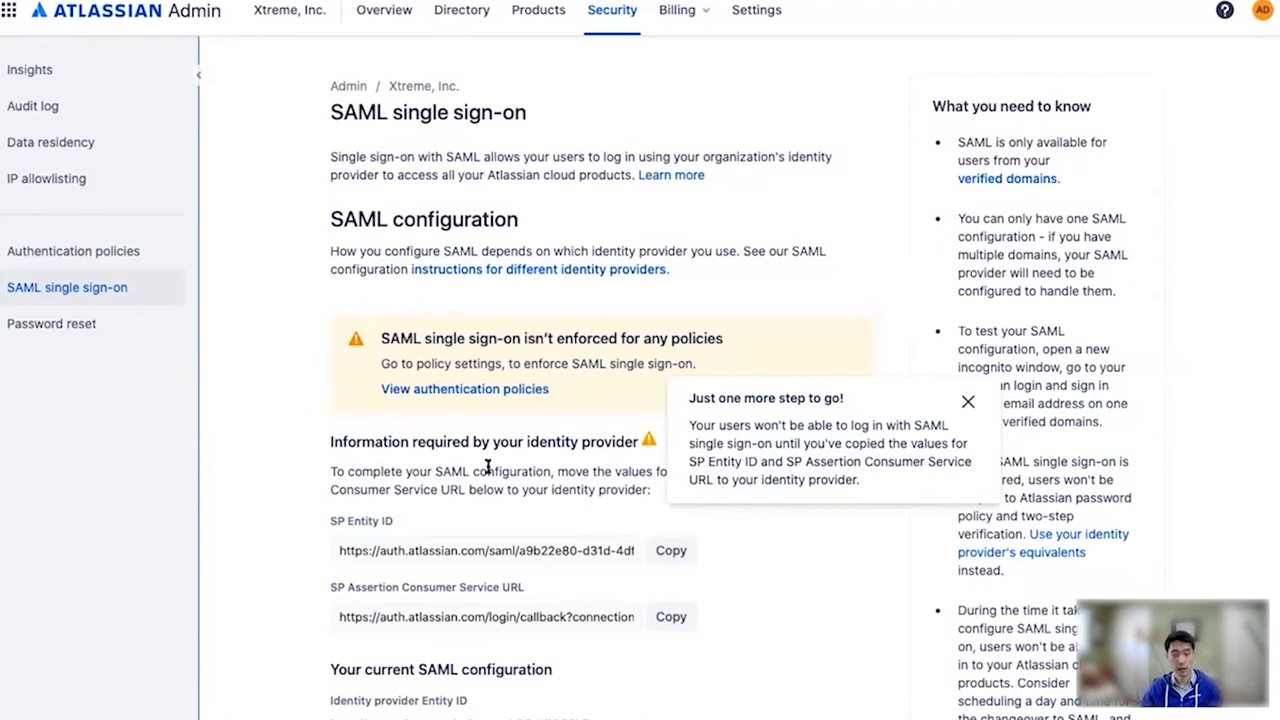
Step: Copy the SP Entity ID from the SAML single sign-on page
scroll(down, 3)
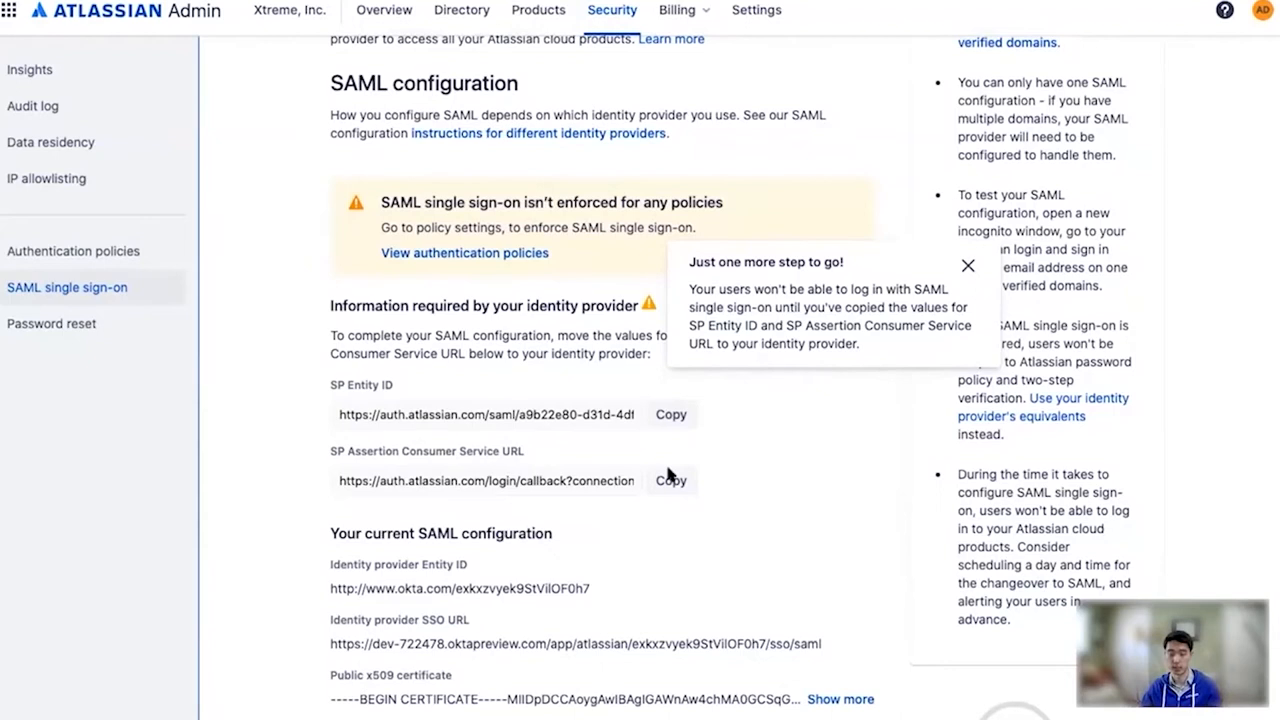
click(485, 414)
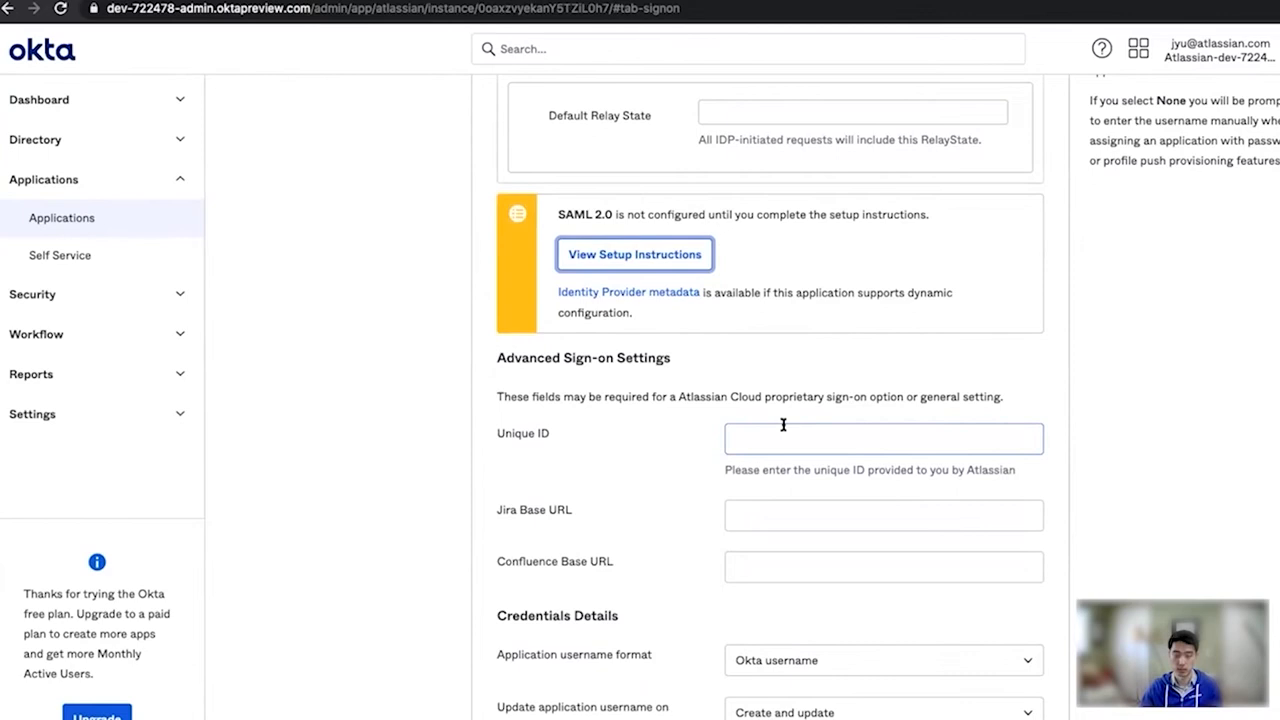
Step: Enter the Atlassian SP Entity ID URL as Okta's Unique ID and save
text(https://auth.atlassian.com/saml/a9b22e80-d31d-4df6-5)
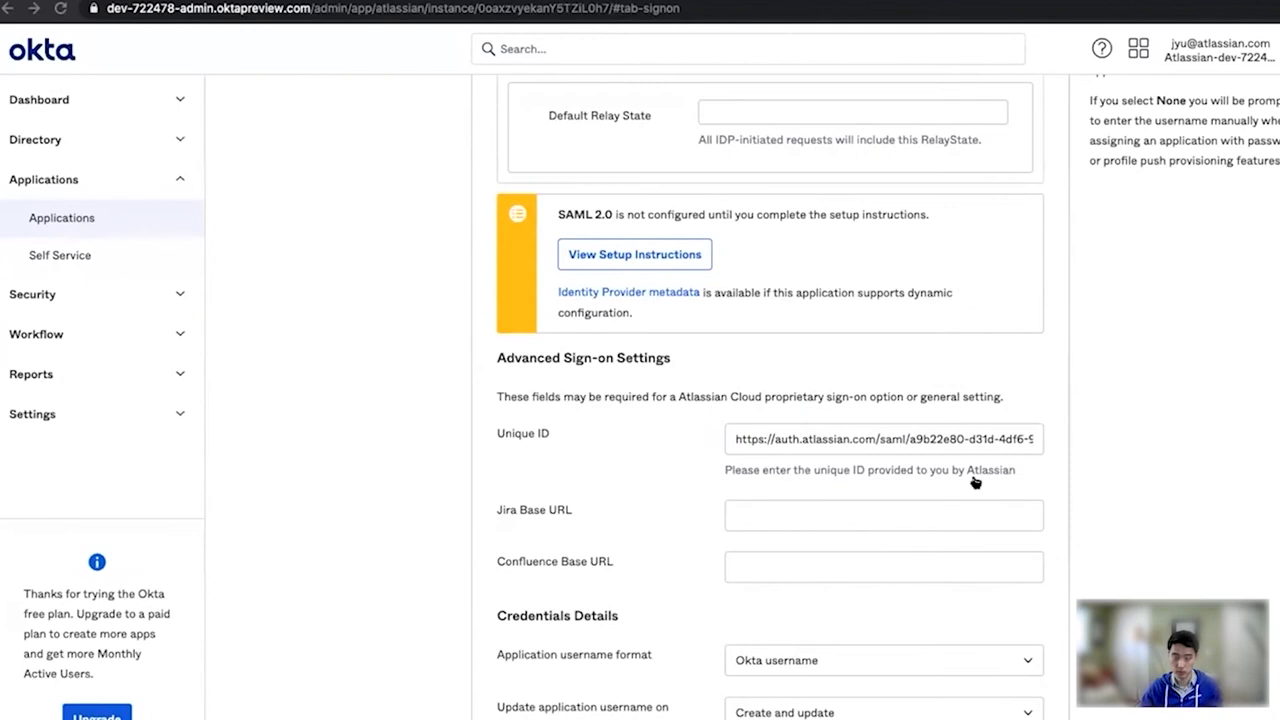
click(883, 439)
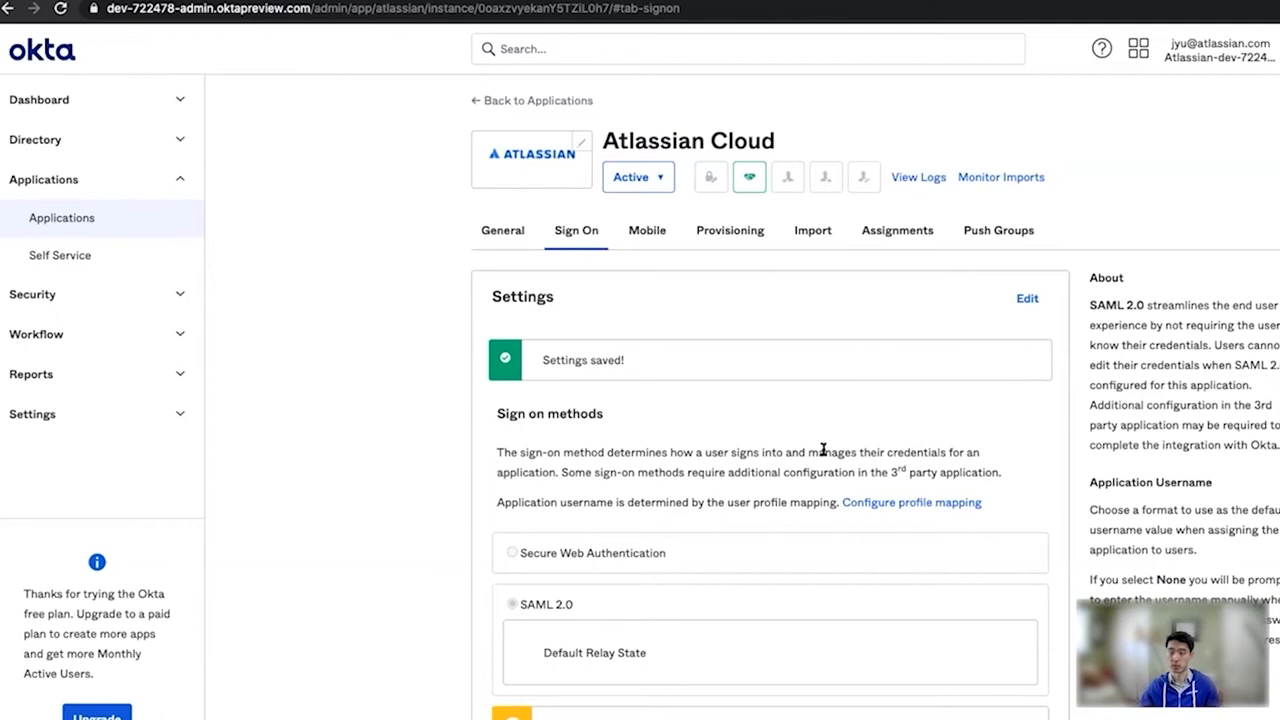
mouse_move(928, 483)
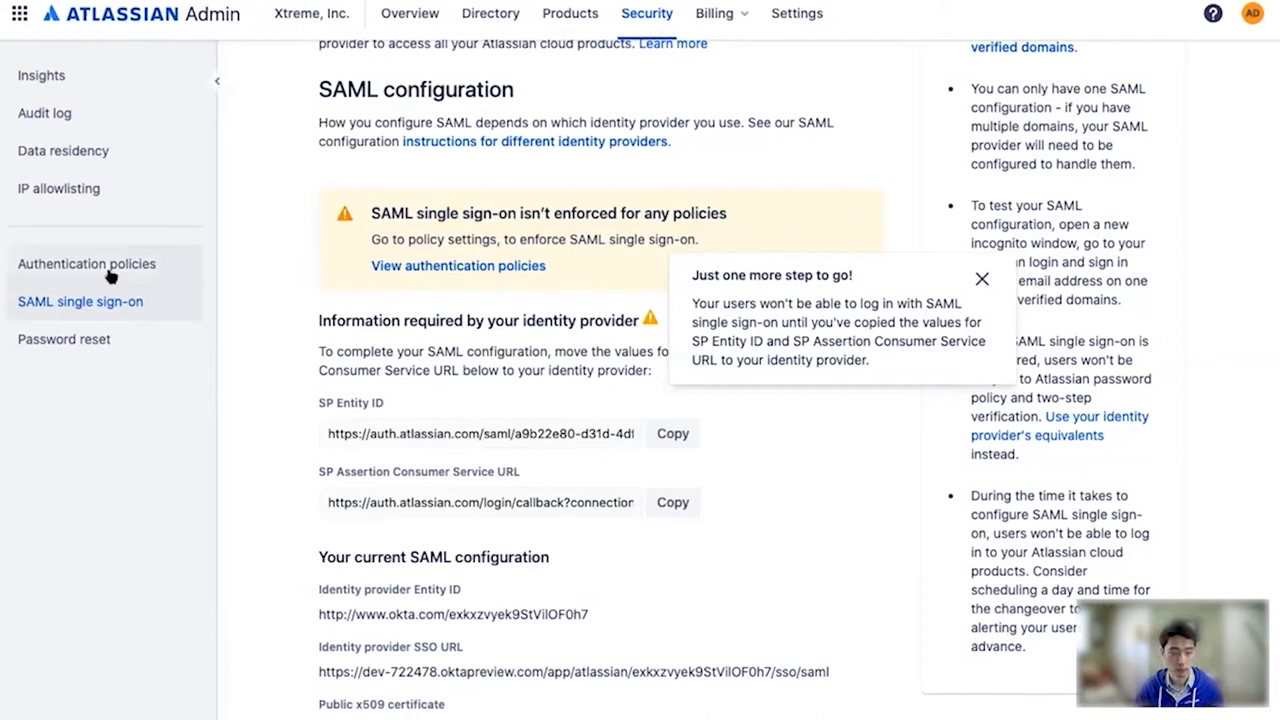
Step: Require two-step verification, strong passwords and 180-day expiry on the all-users policy
click(86, 263)
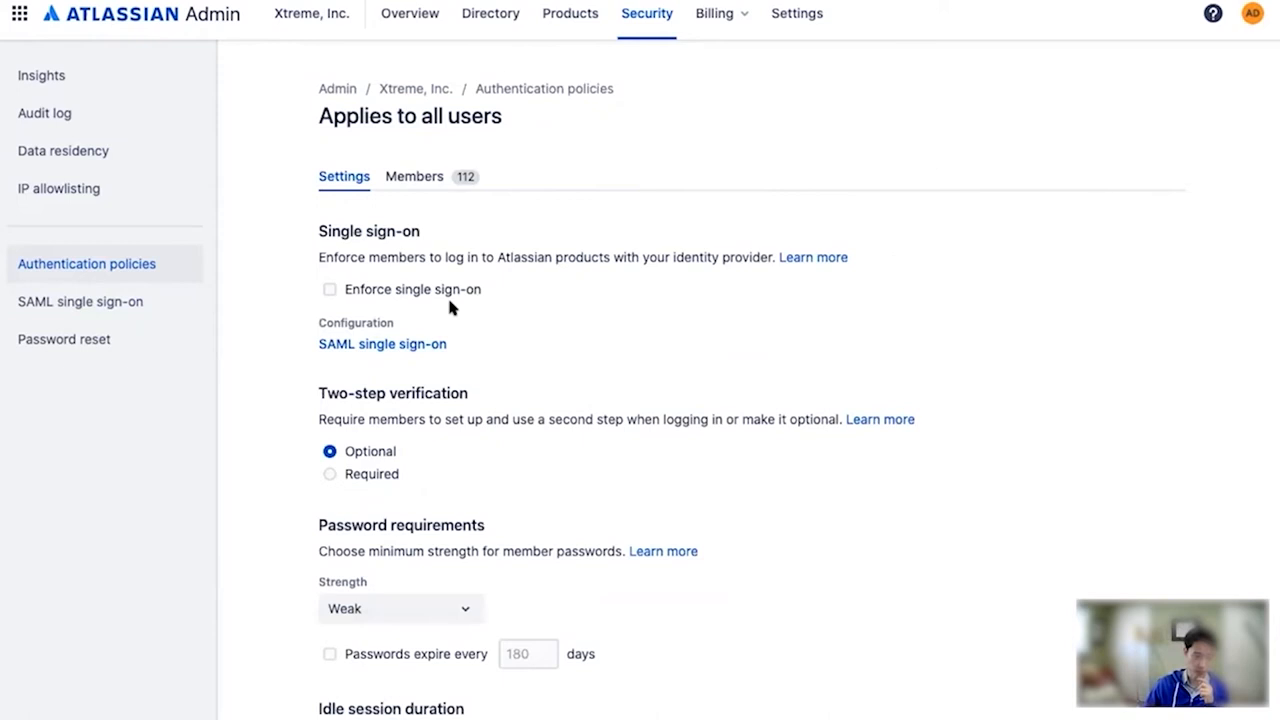
click(329, 289)
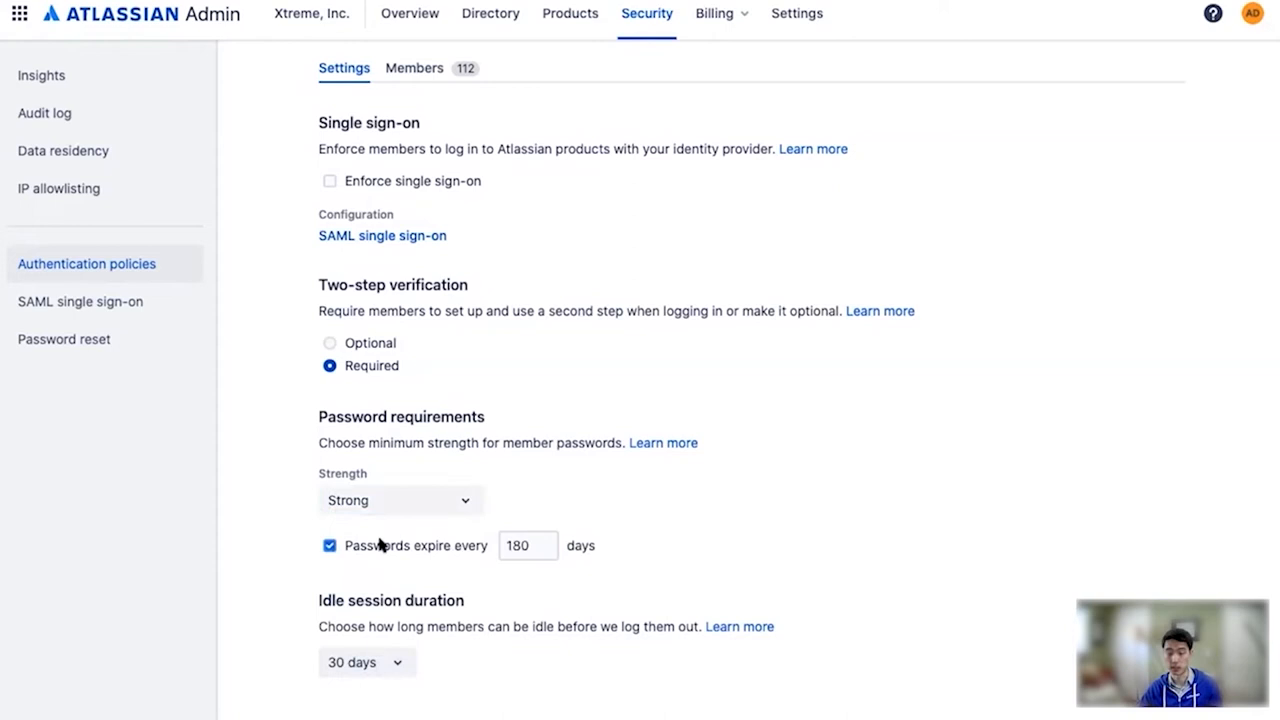
click(366, 501)
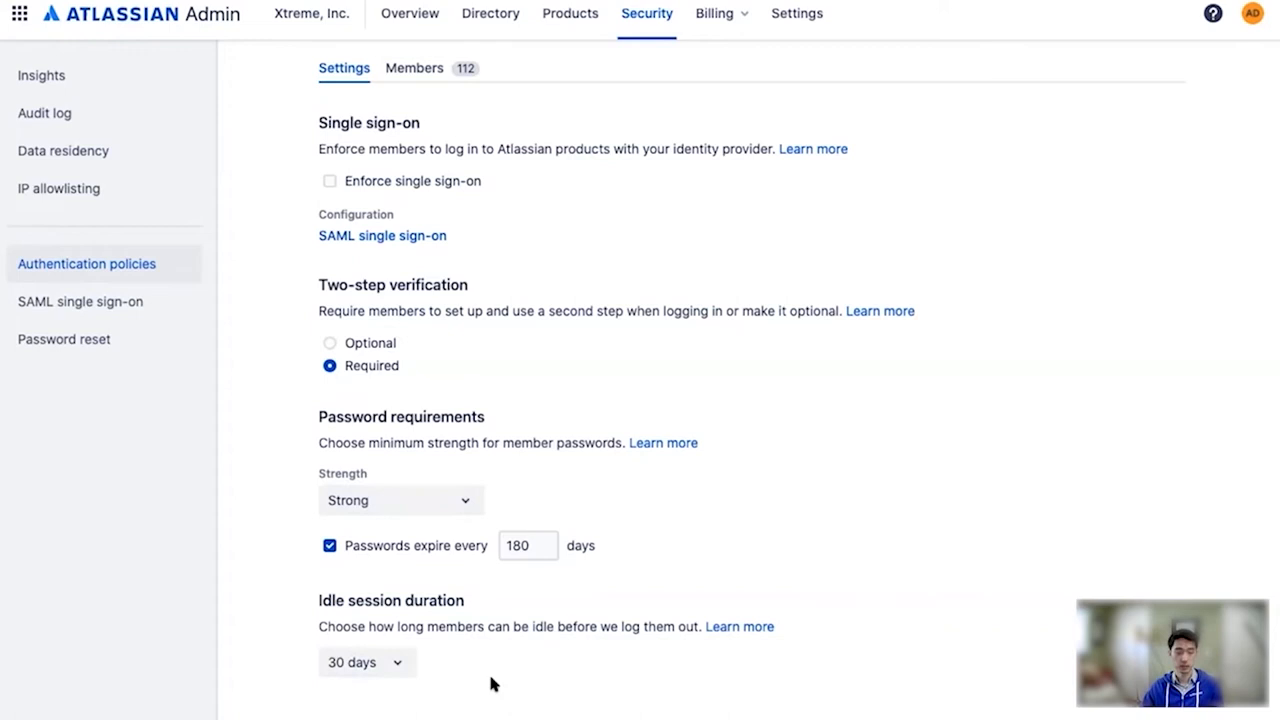
mouse_move(473, 590)
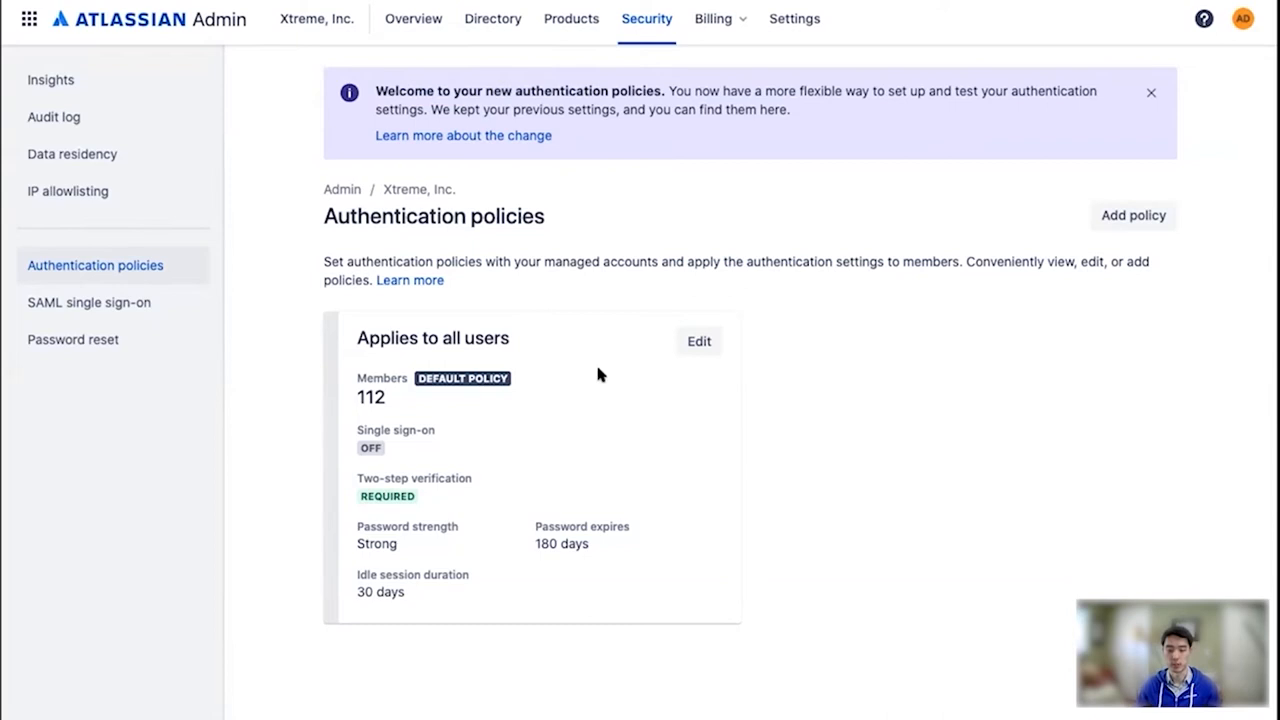
mouse_move(699, 341)
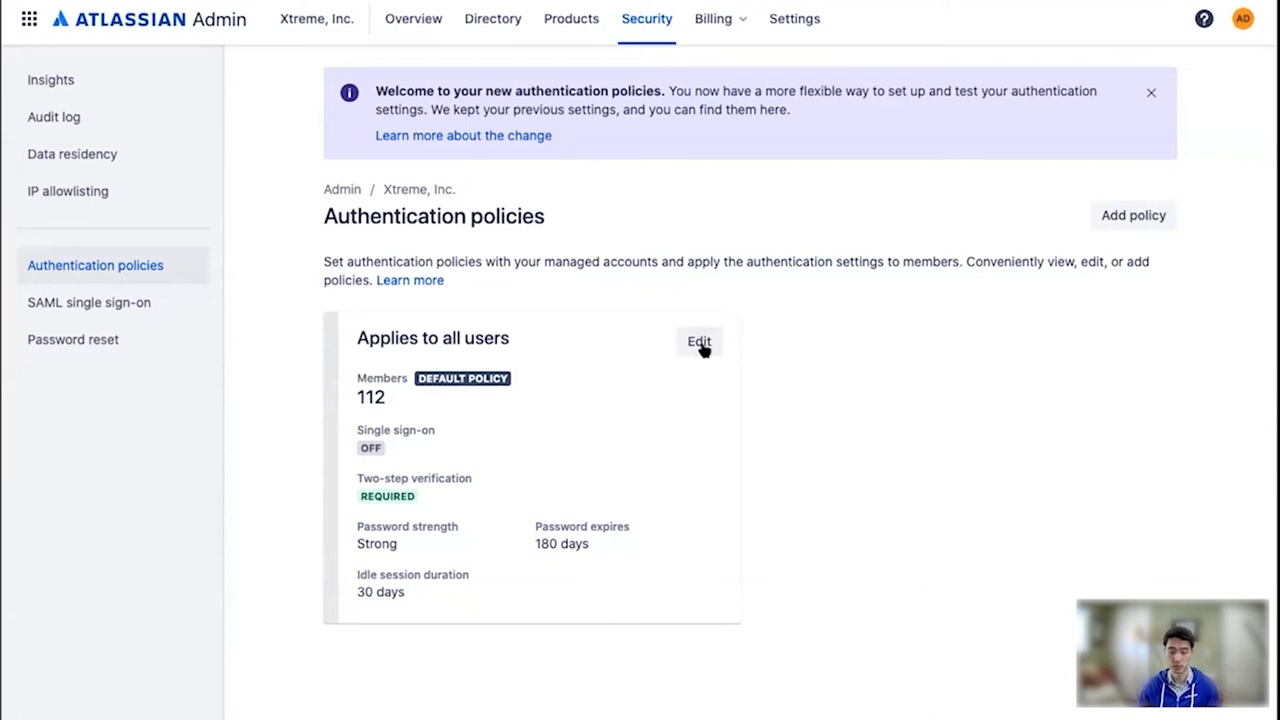
Step: Add a new authentication policy named 'Special Users' from the policies list
click(699, 341)
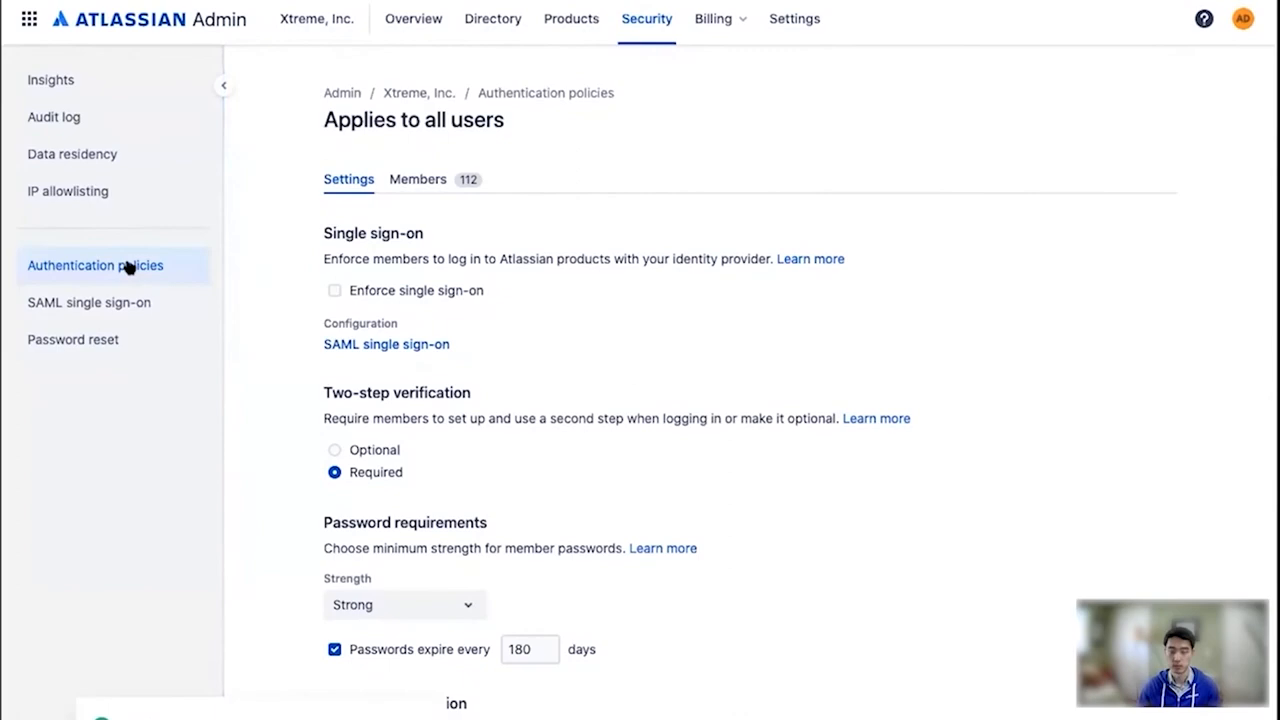
click(1132, 215)
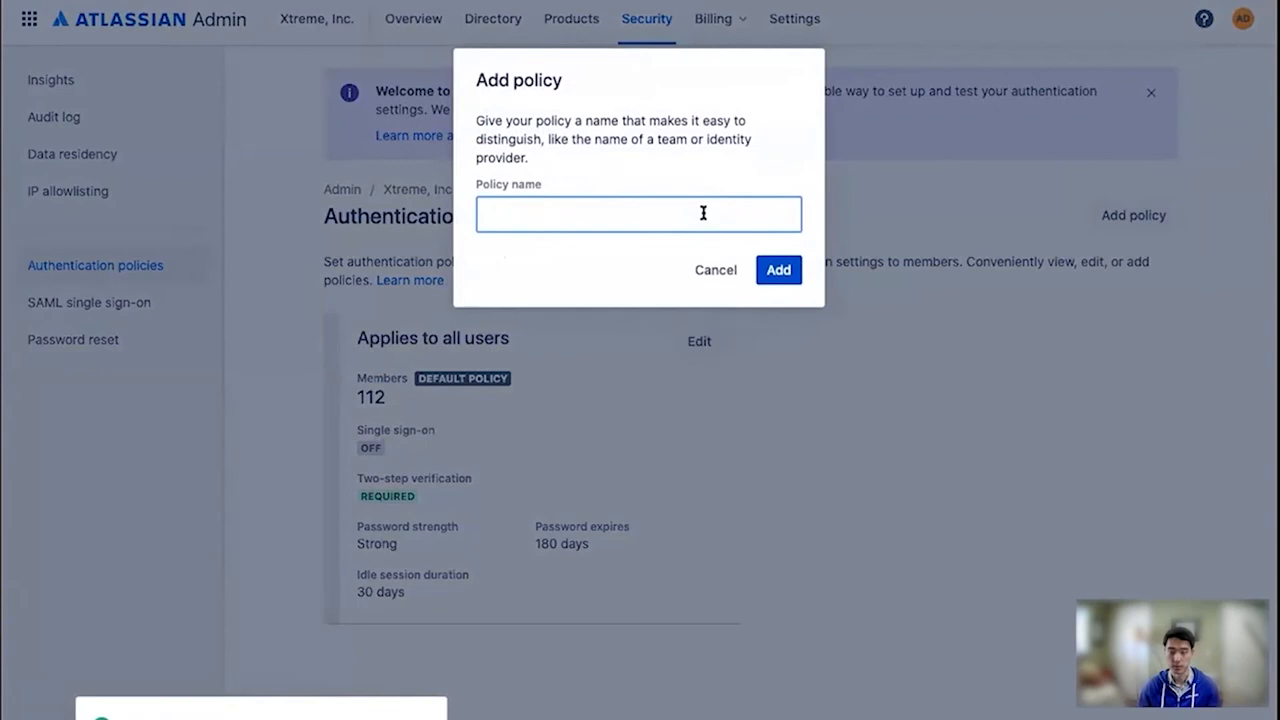
text(Special U)
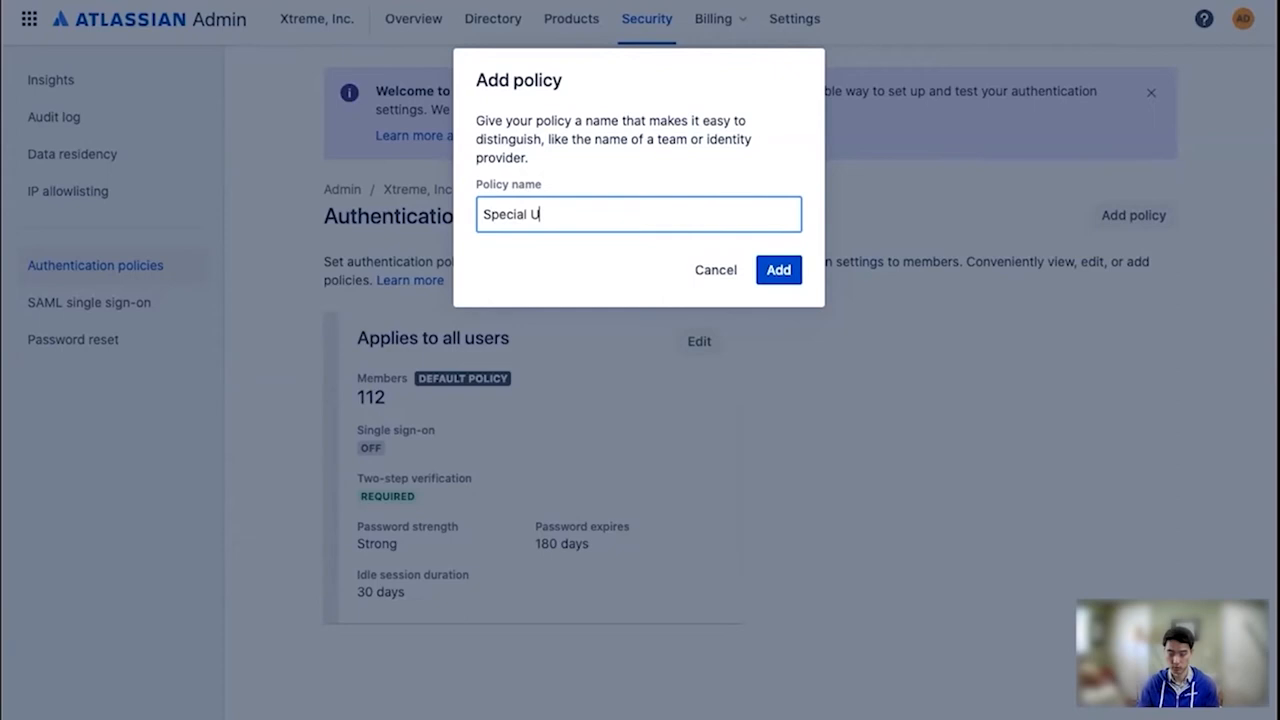
click(778, 269)
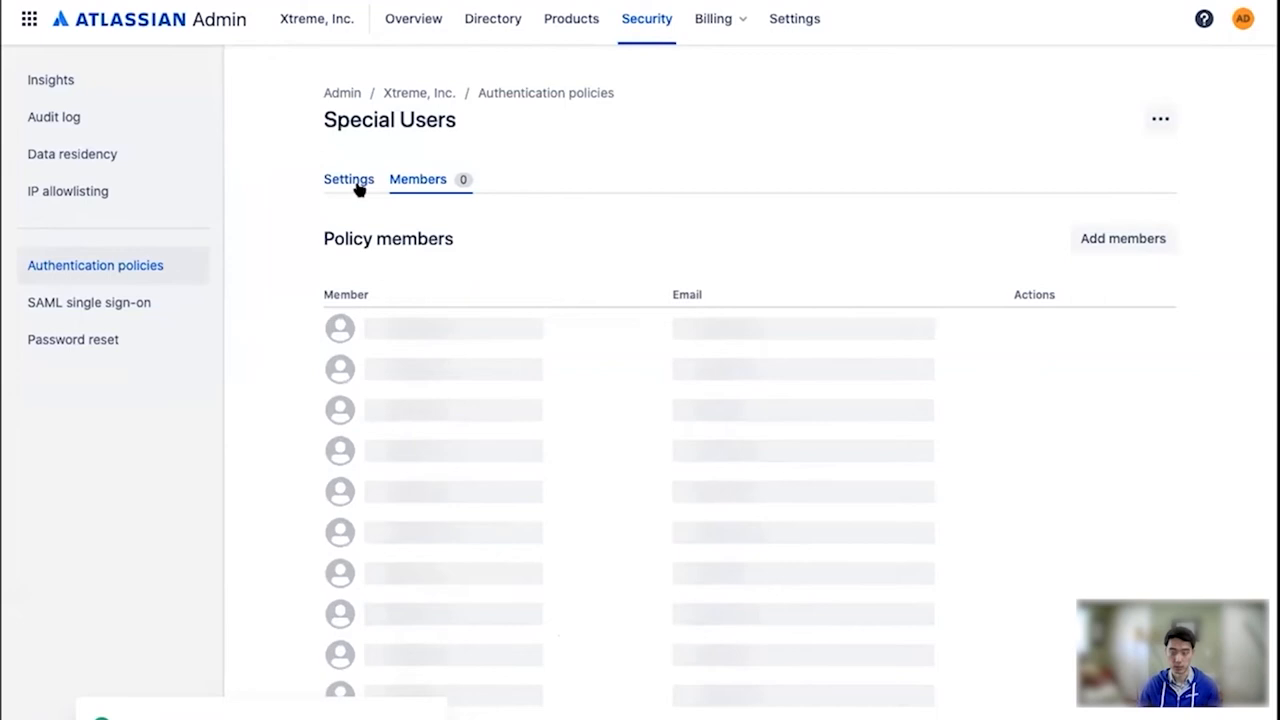
Step: Open the Settings tab of the Special Users policy
click(1122, 238)
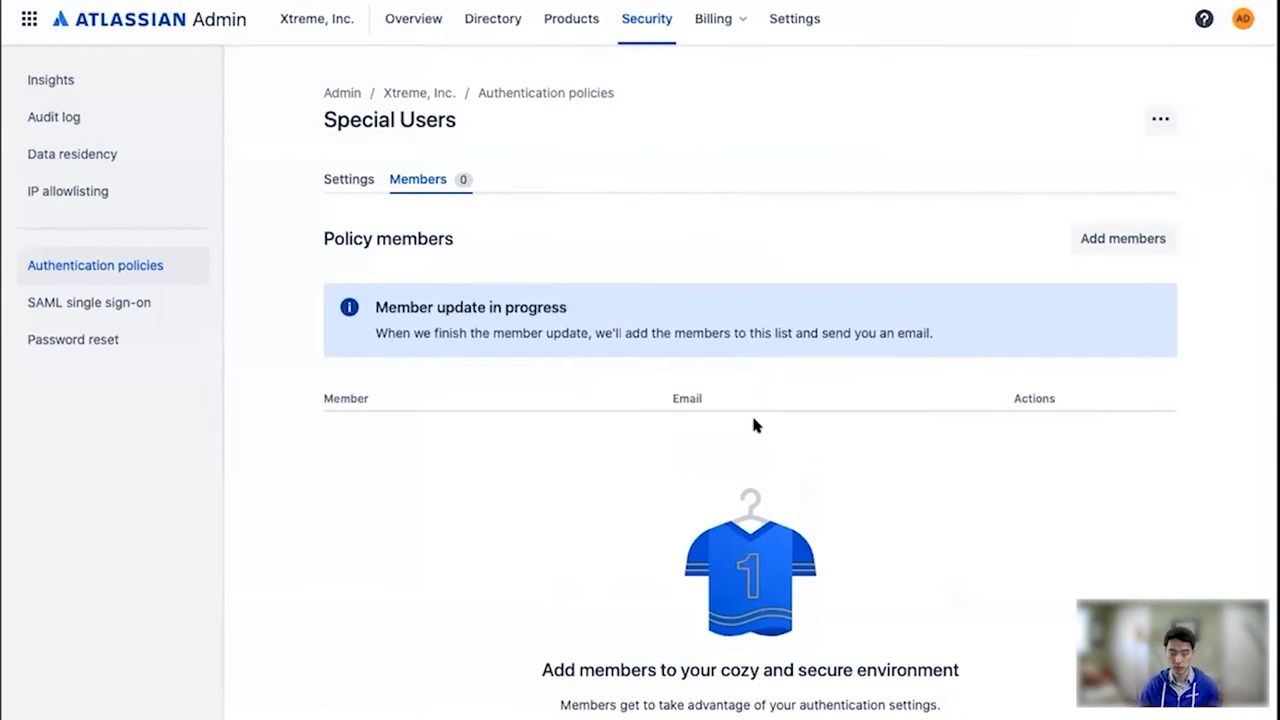
click(348, 179)
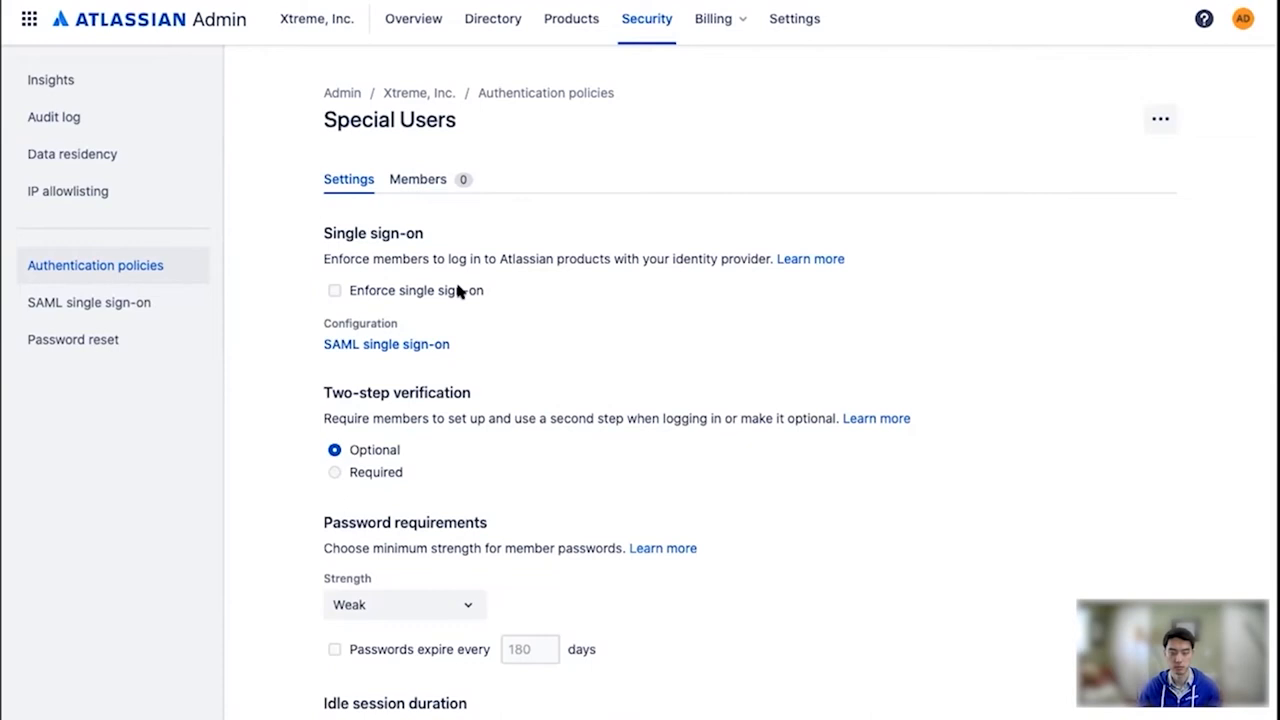
Step: Enforce single sign-on with a 1-hour idle session on Special Users and confirm
click(334, 290)
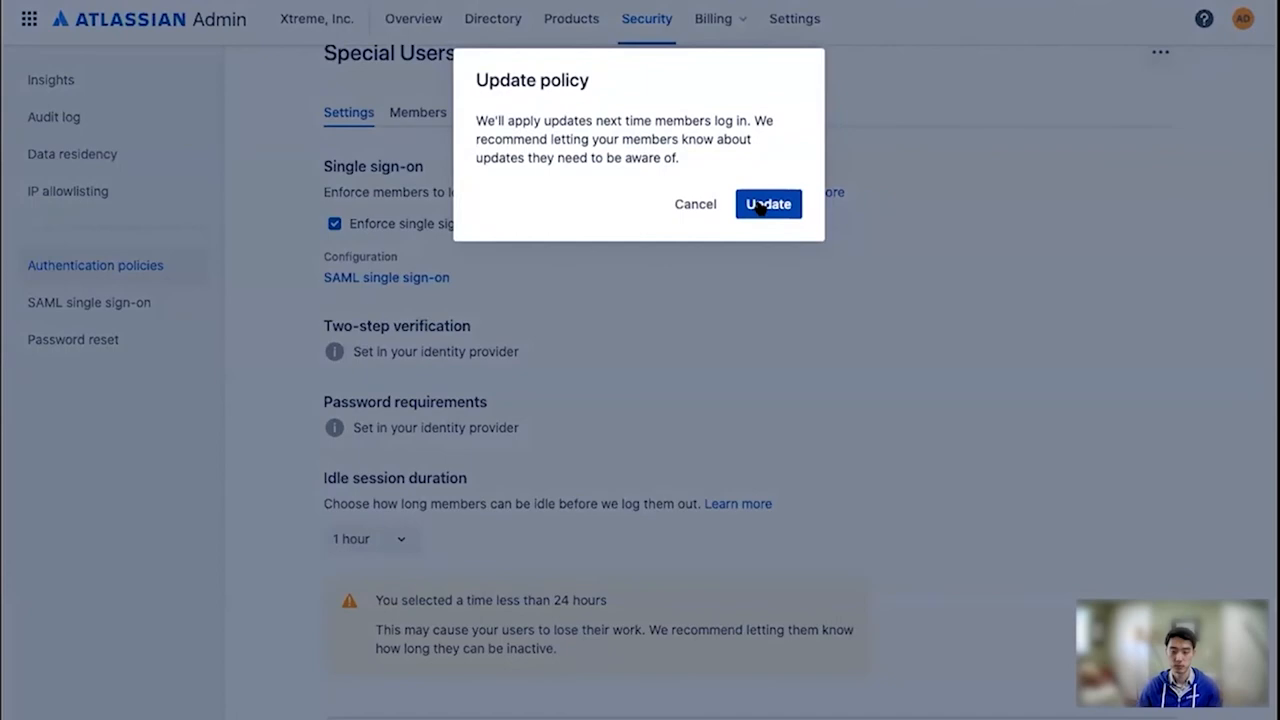
click(768, 204)
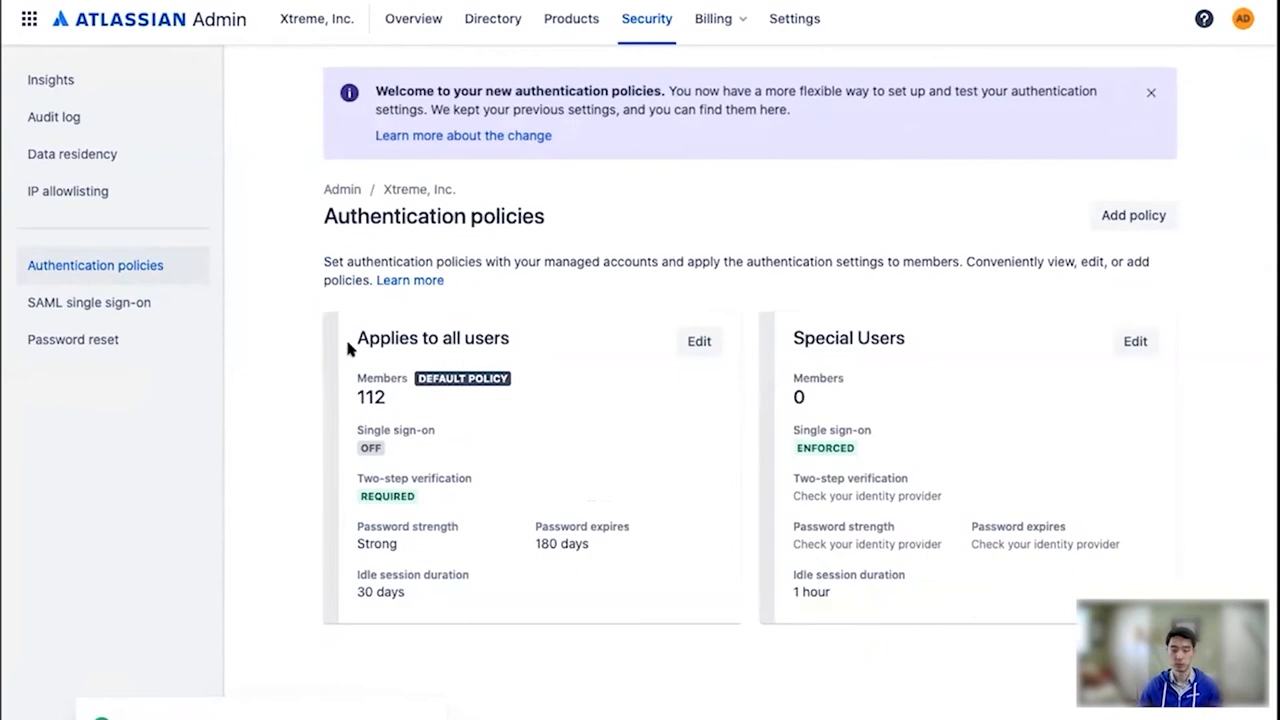
mouse_move(825, 393)
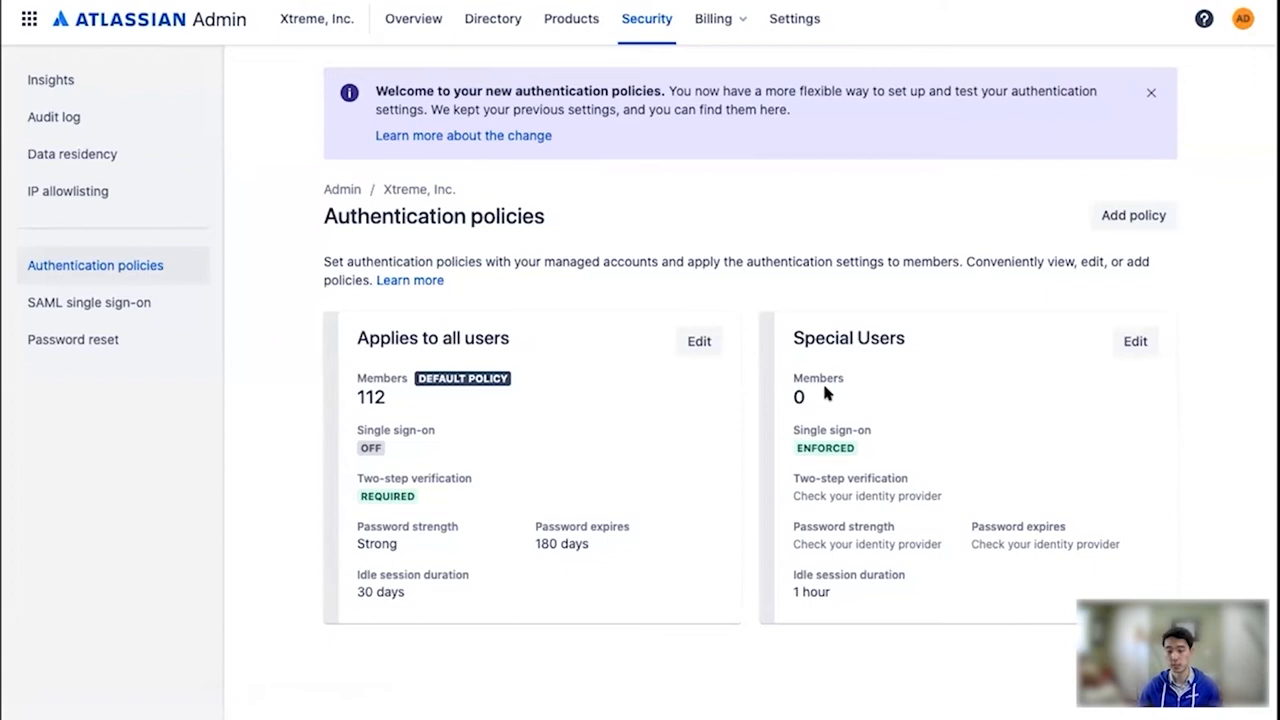
mouse_move(640, 456)
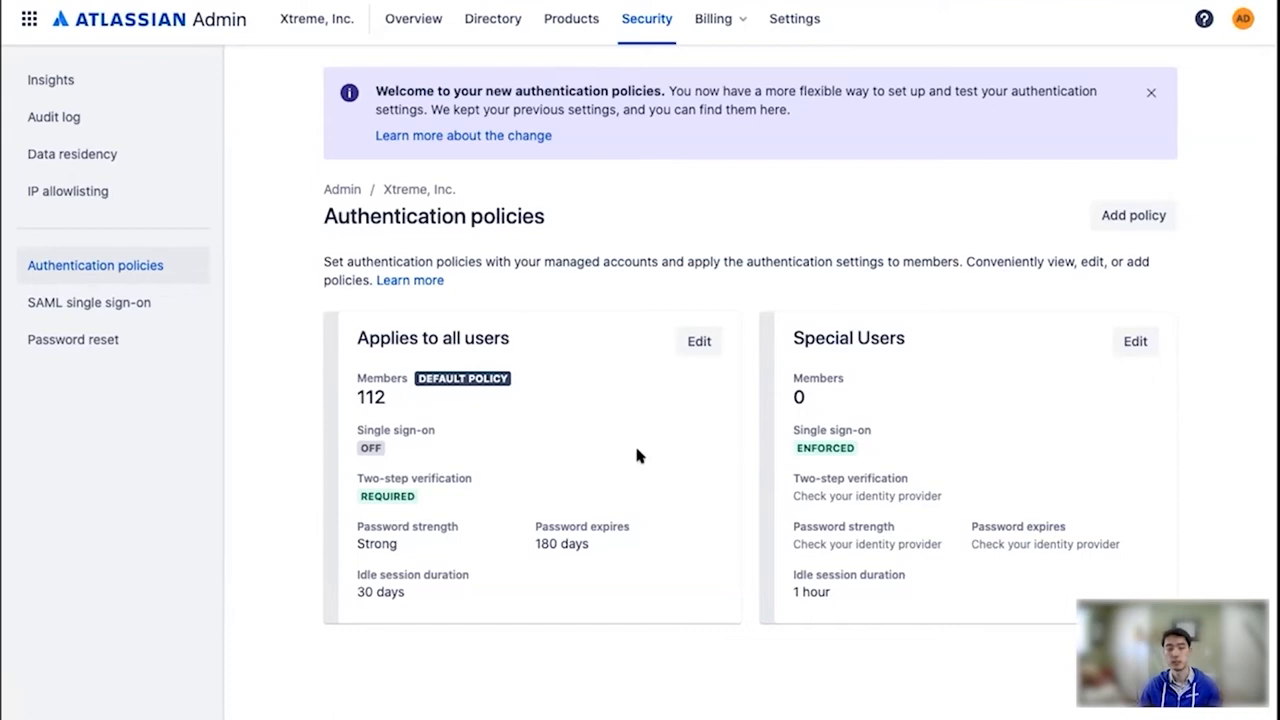
Step: Create an authentication policy named 'Not so special users'
text(Not so special)
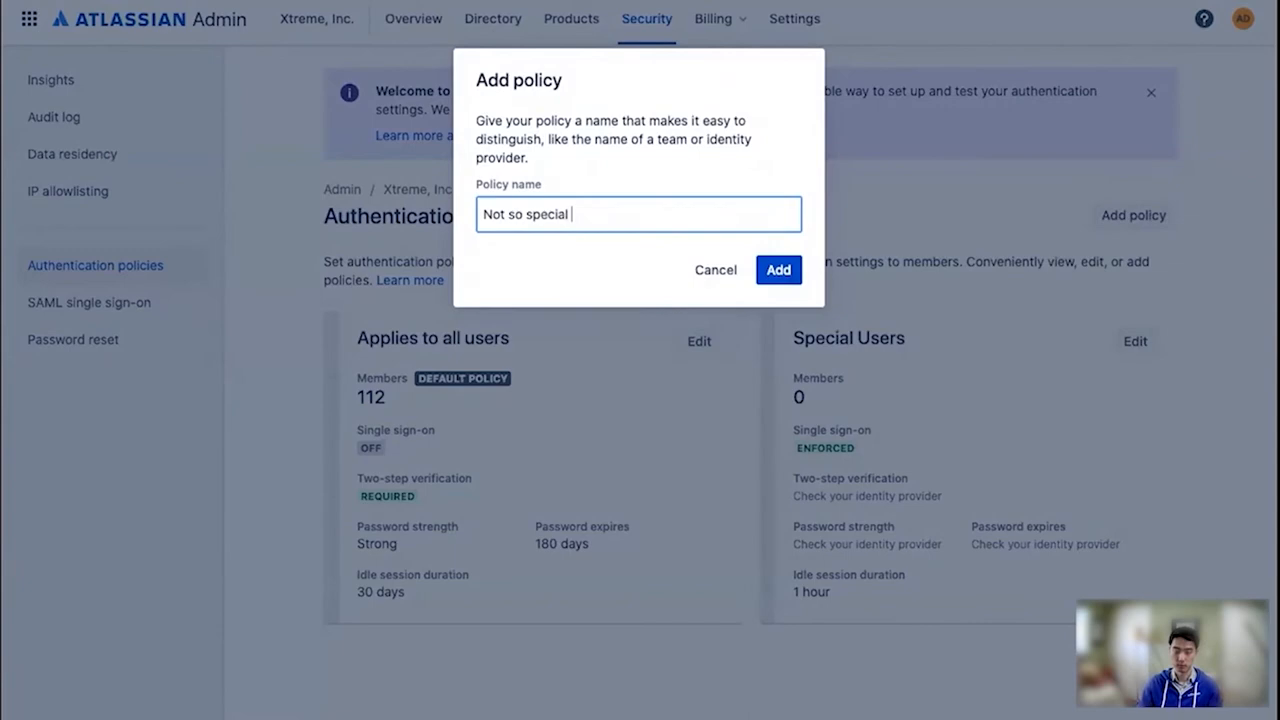
click(778, 270)
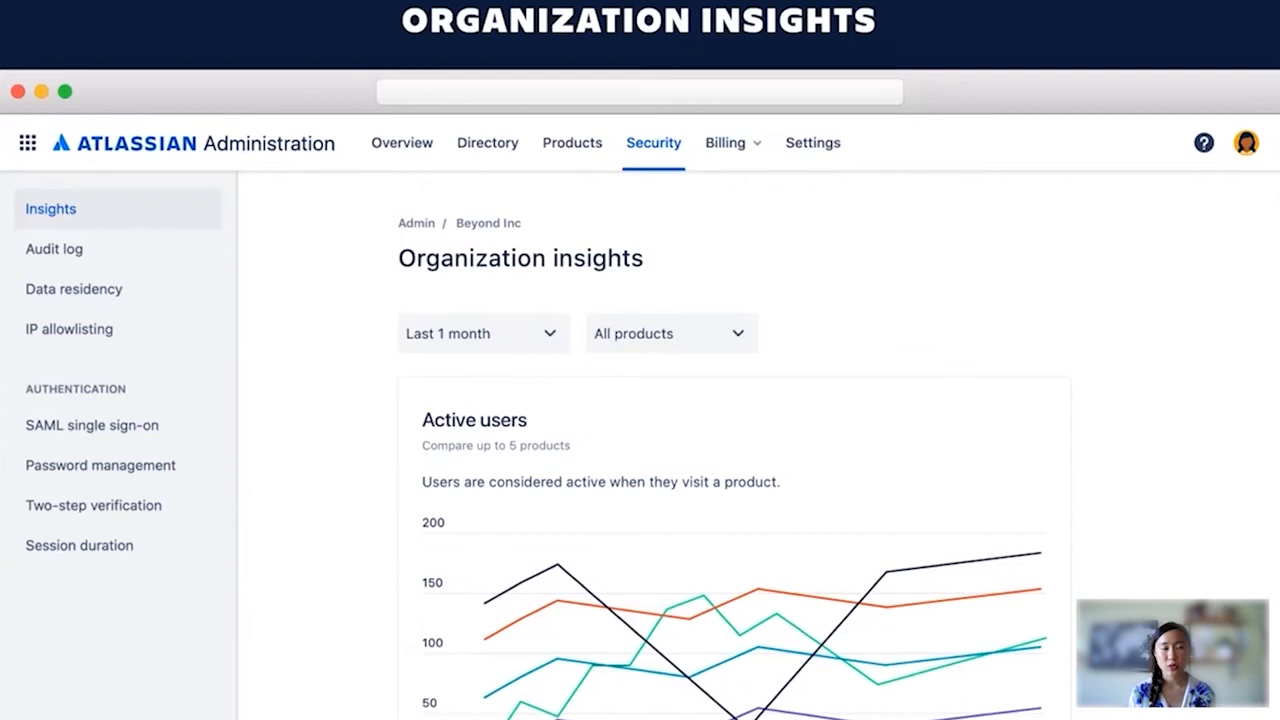
click(54, 249)
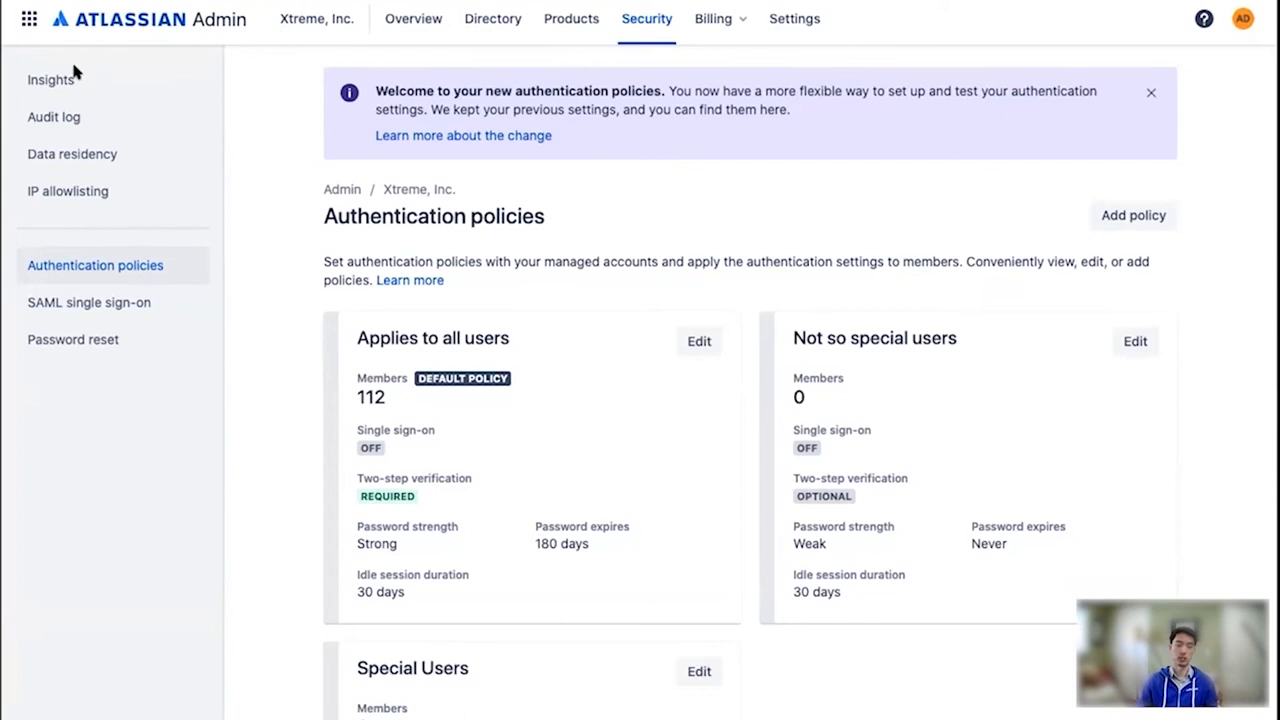
Step: Open Organization insights for Xtreme, Inc. from the sidebar
click(50, 80)
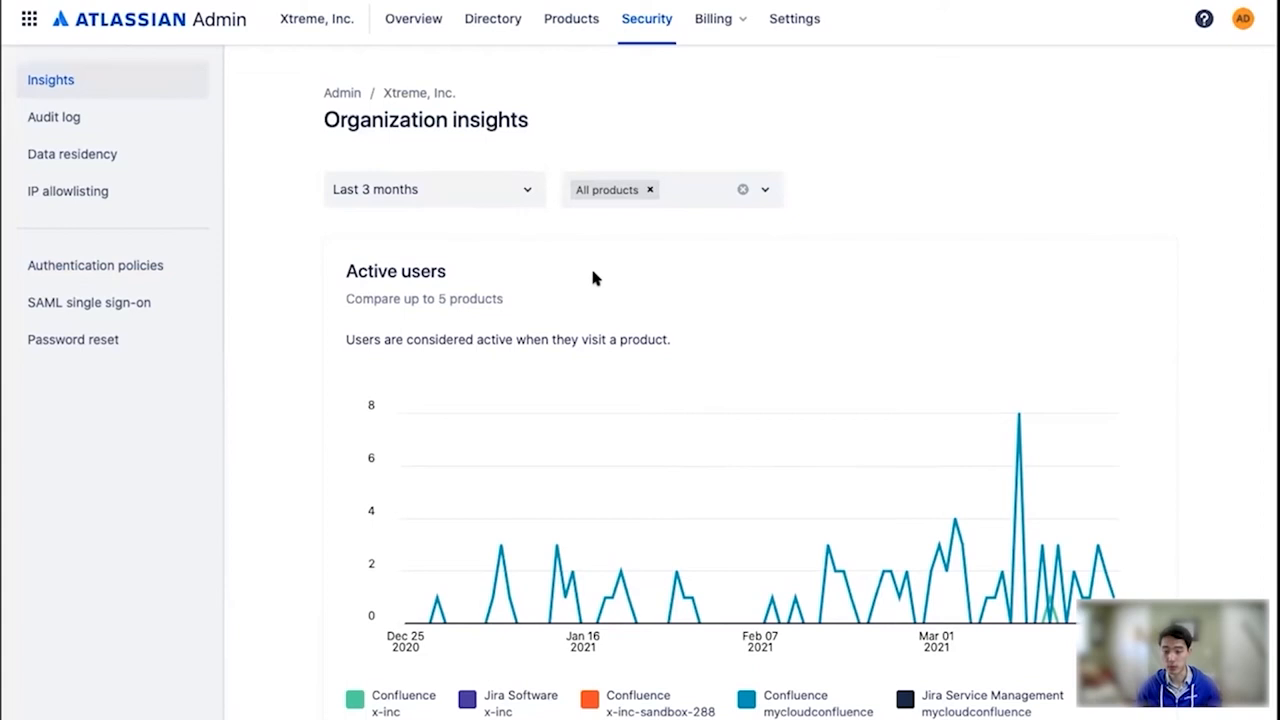
click(672, 189)
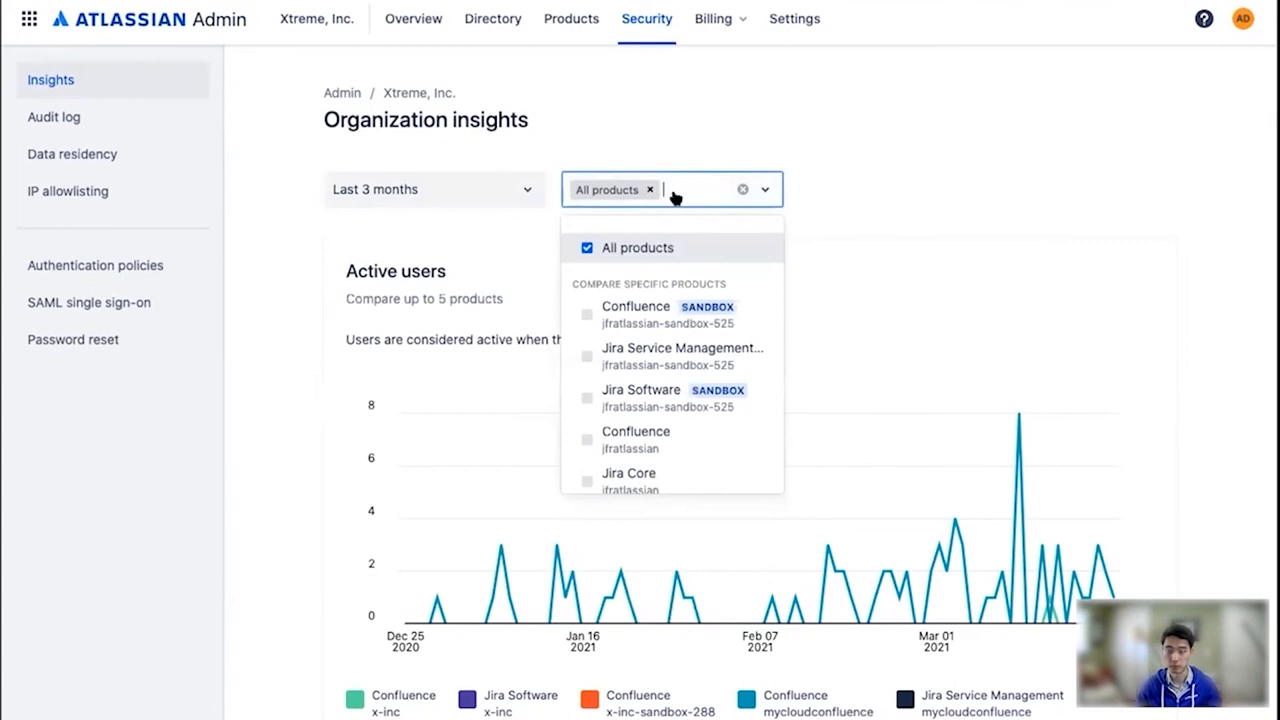
click(895, 220)
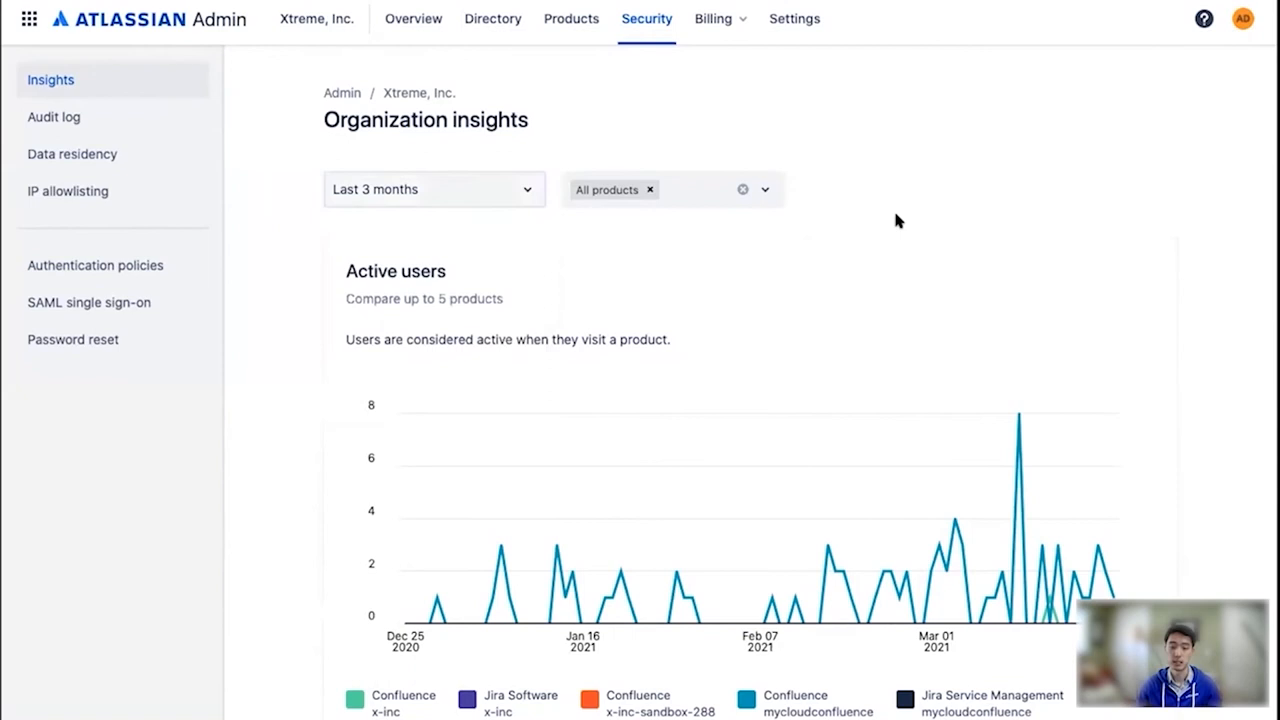
mouse_move(955, 261)
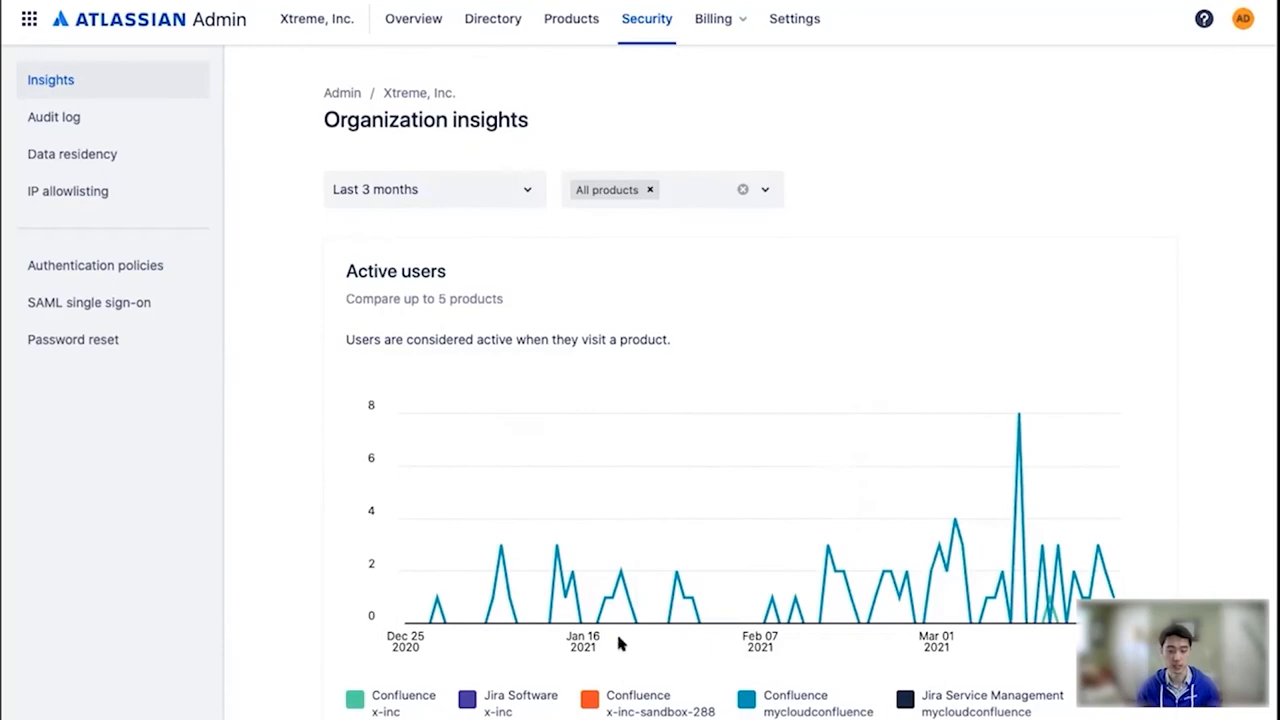
scroll(down, 3)
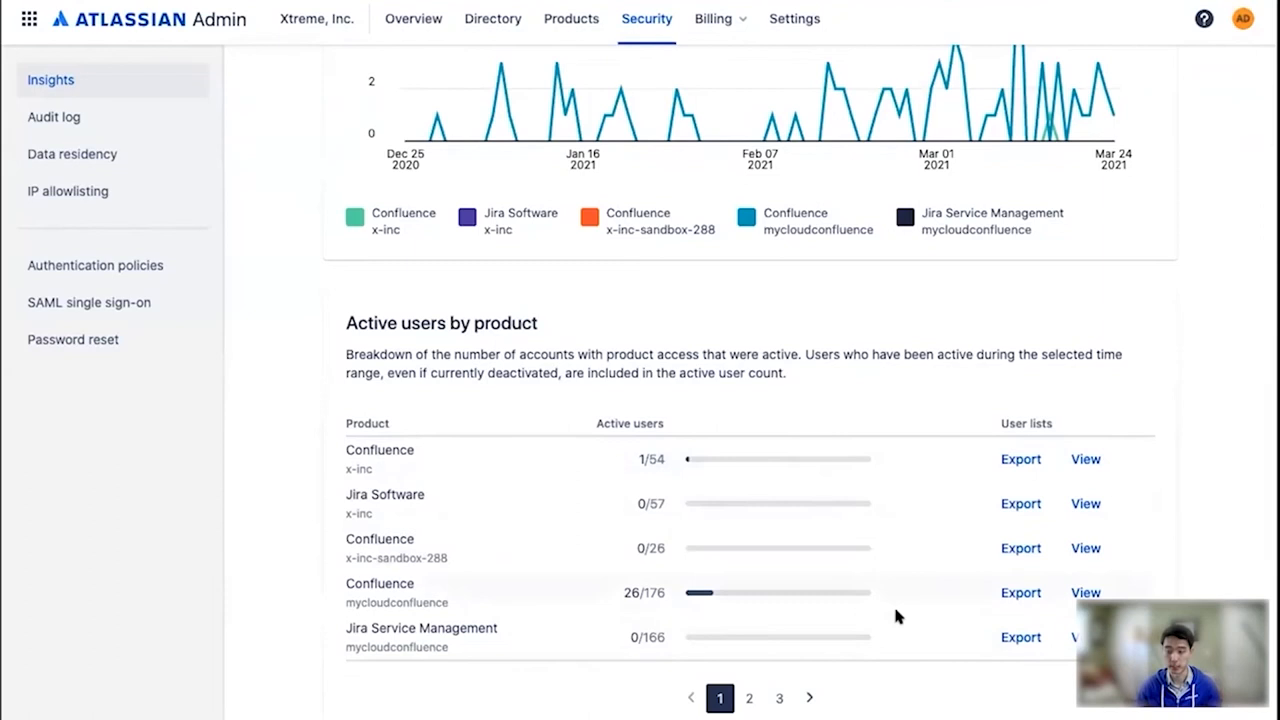
scroll(down, 3)
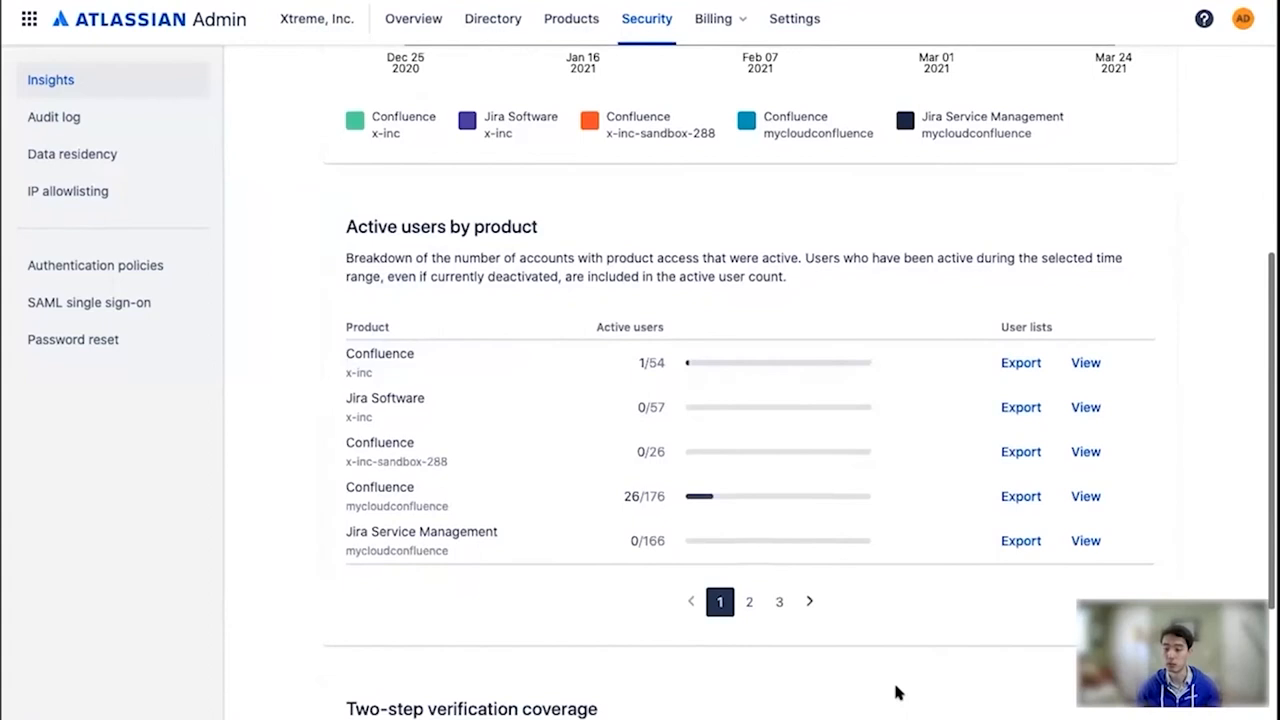
scroll(down, 3)
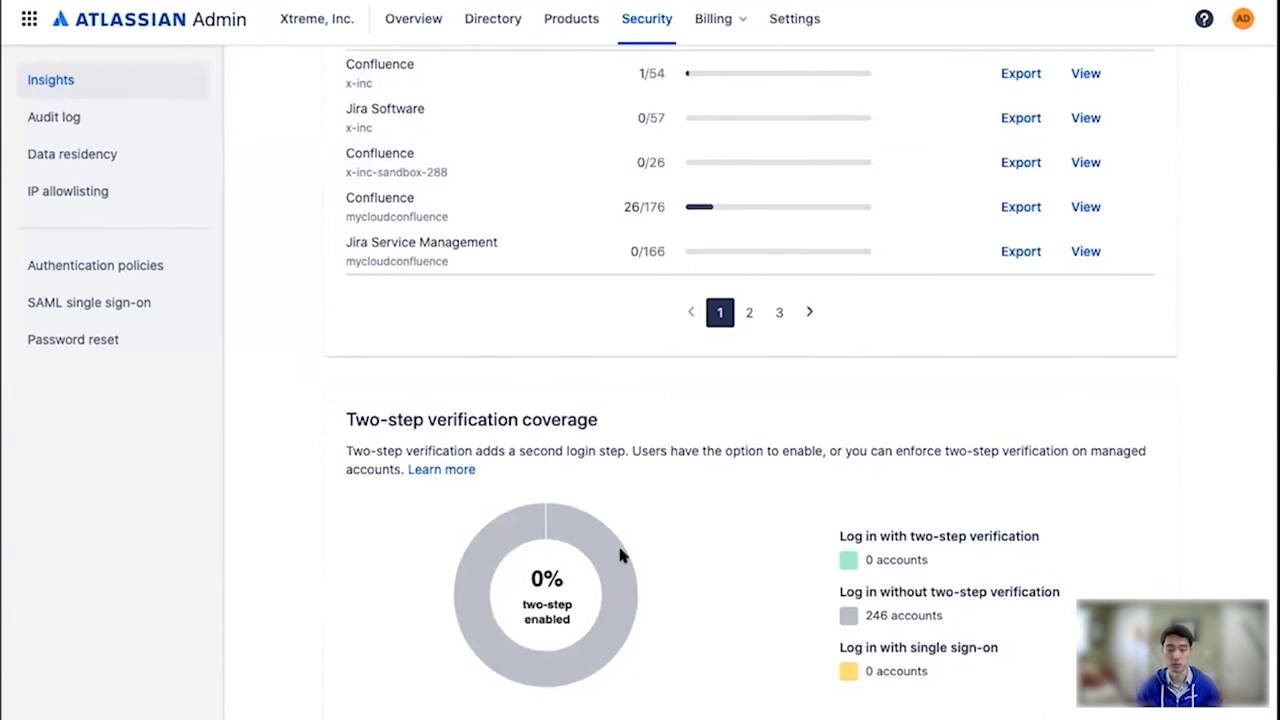
scroll(down, 3)
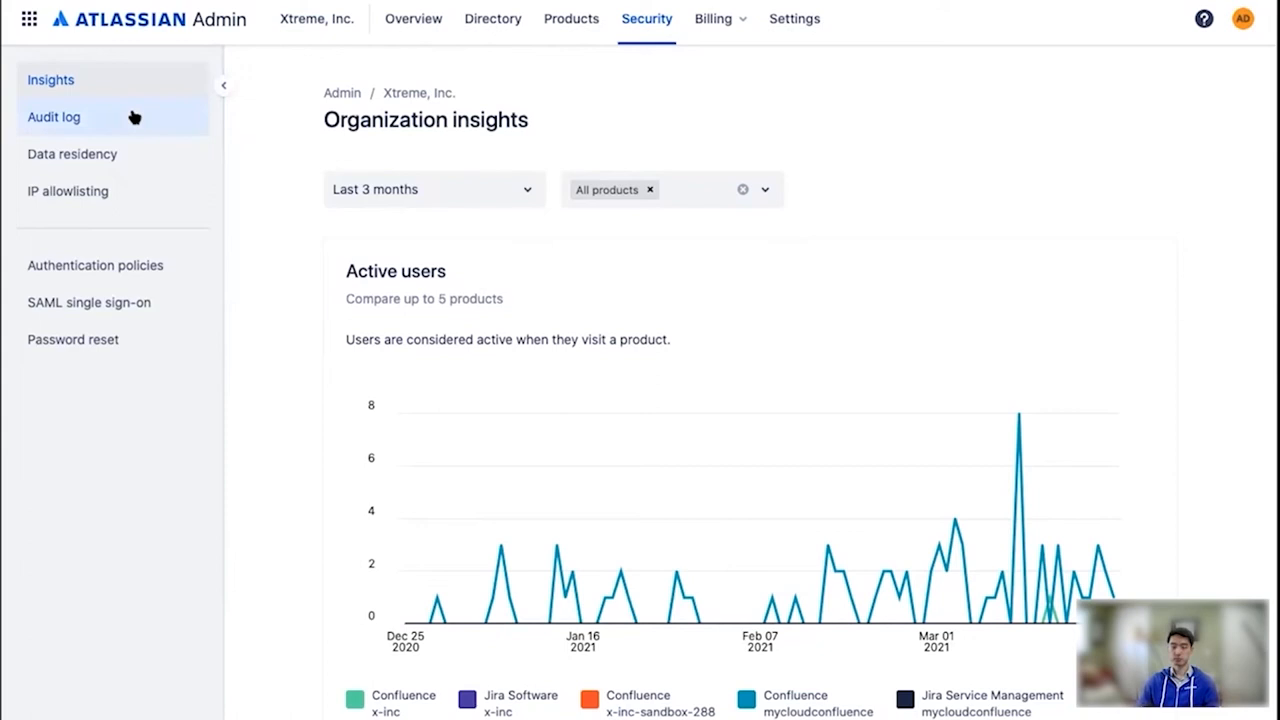
Step: Open the audit log and scroll through recent authentication policy activity
click(54, 117)
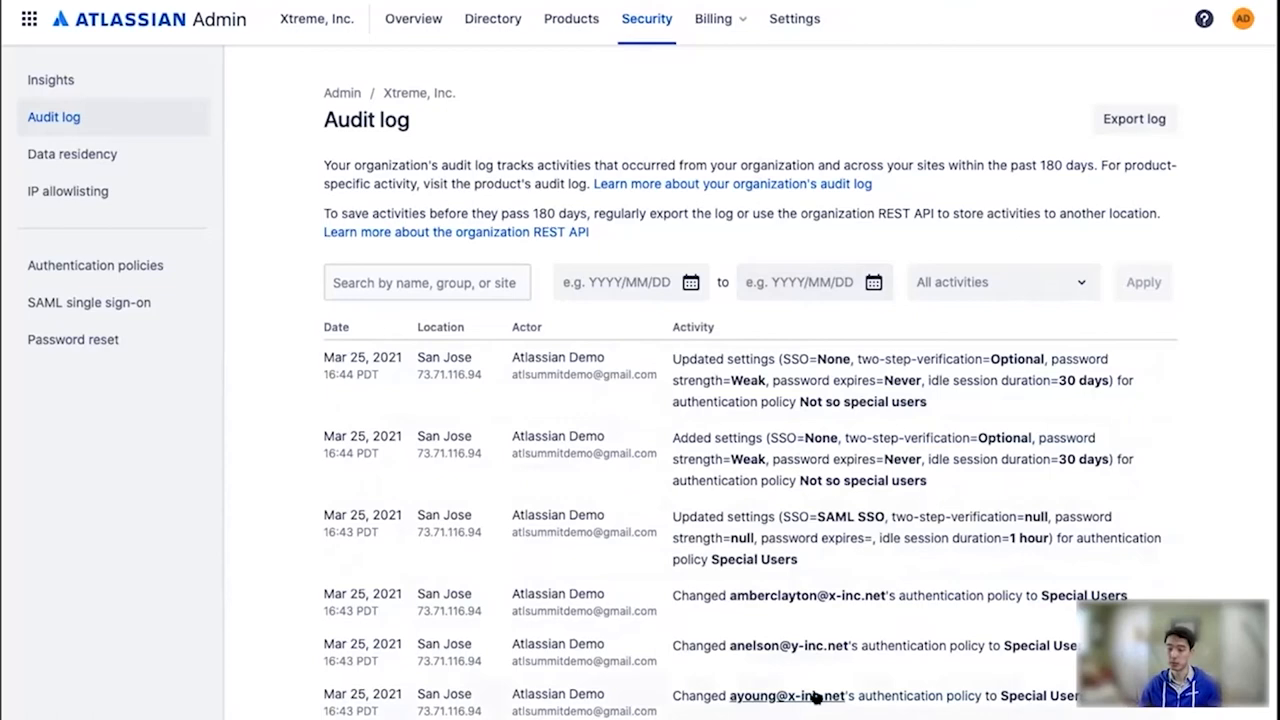
scroll(down, 3)
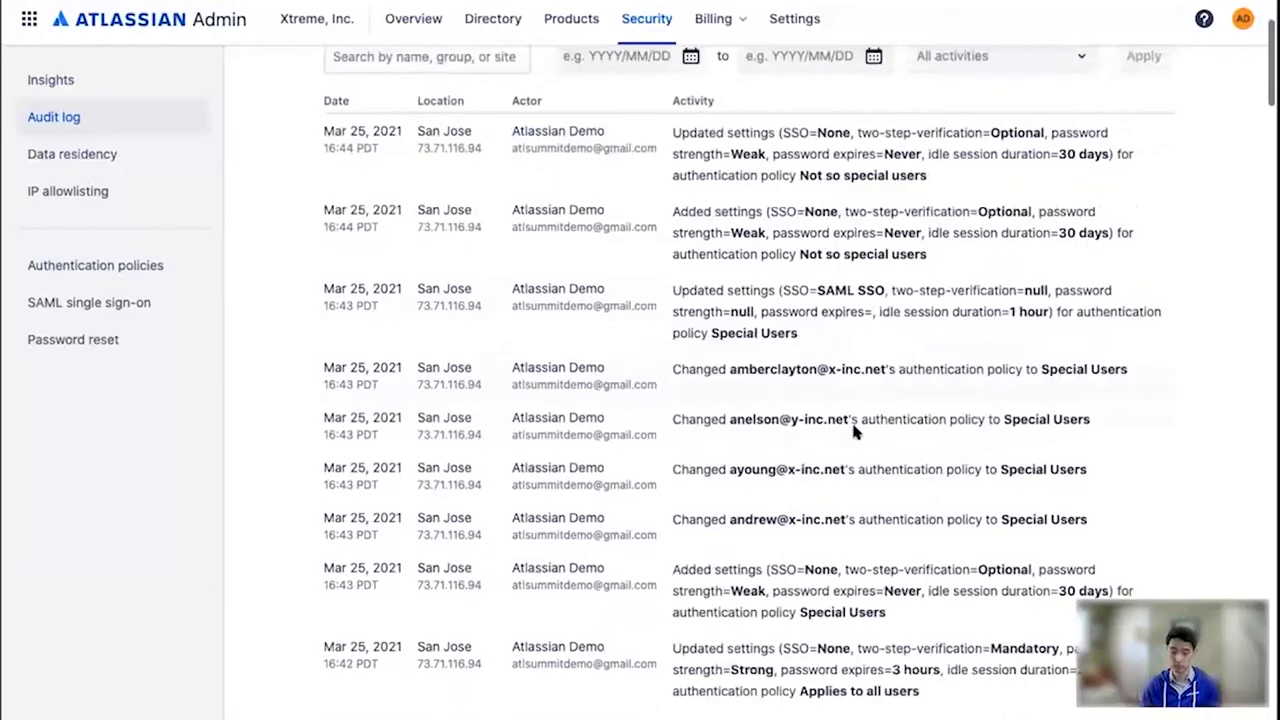
scroll(down, 3)
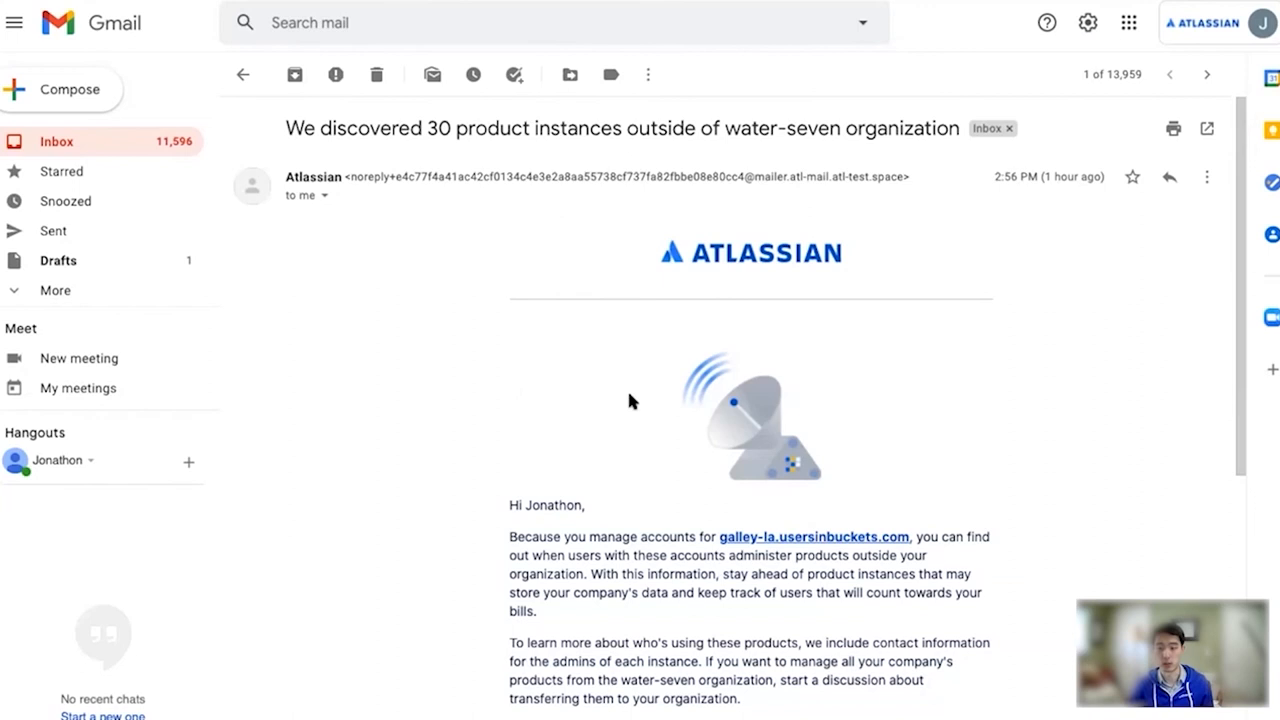
mouse_move(867, 381)
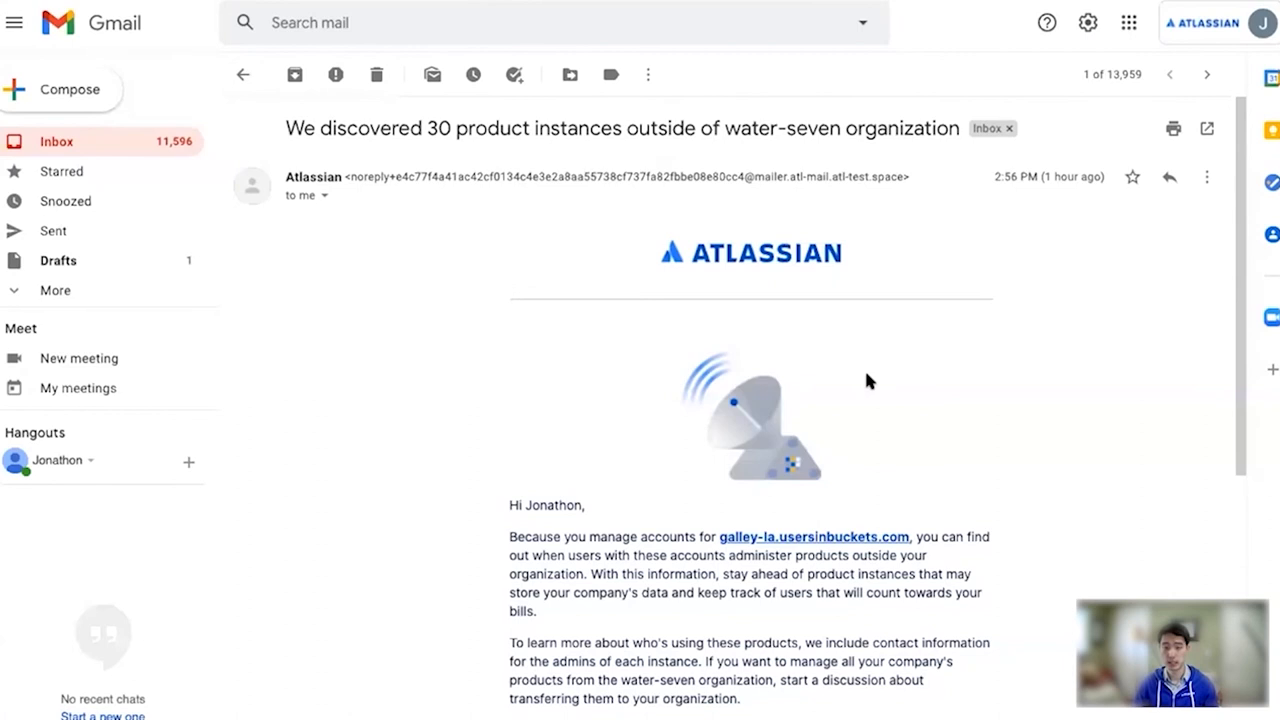
mouse_move(742, 628)
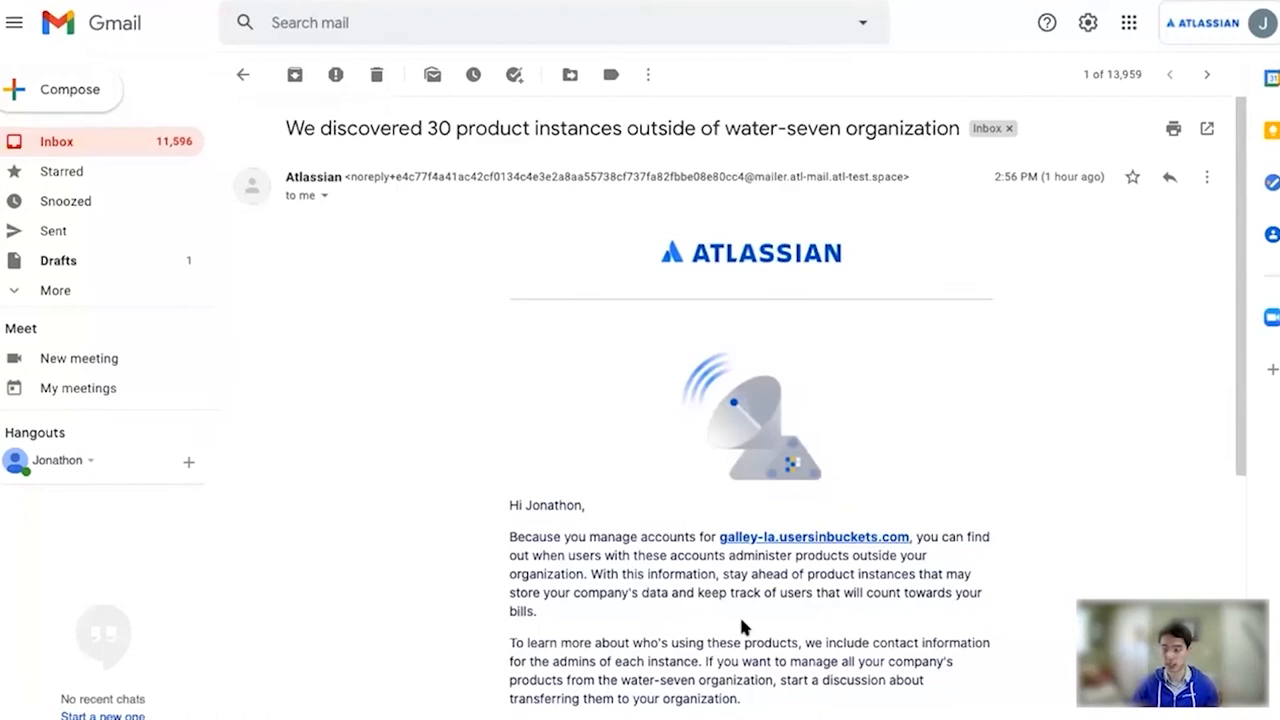
Step: Read the email about 30 external product instances and choose Review all products
scroll(down, 3)
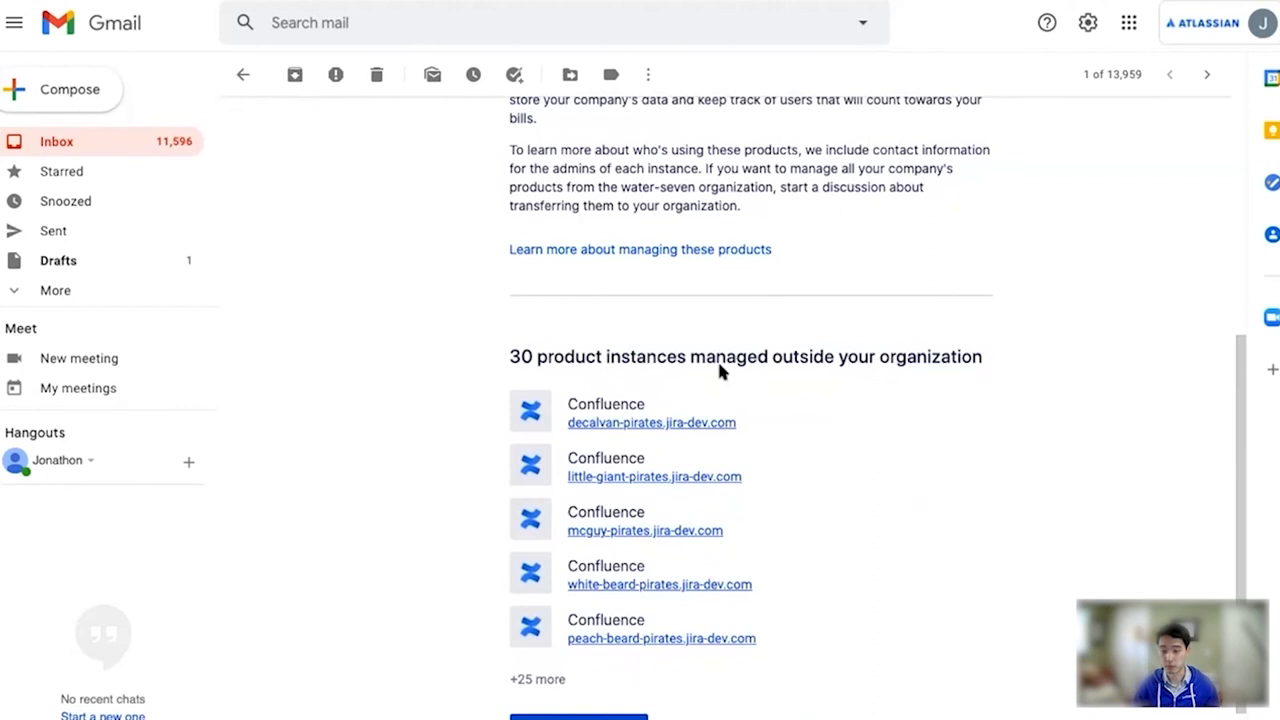
scroll(down, 3)
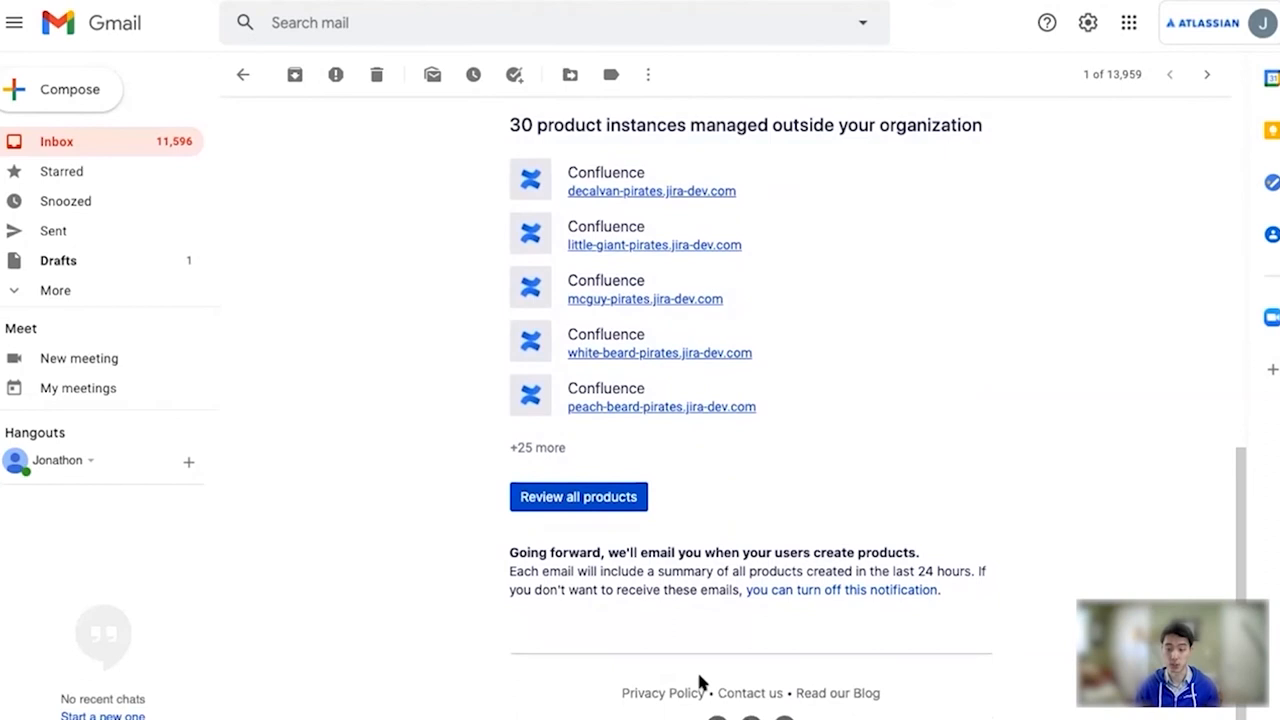
click(578, 496)
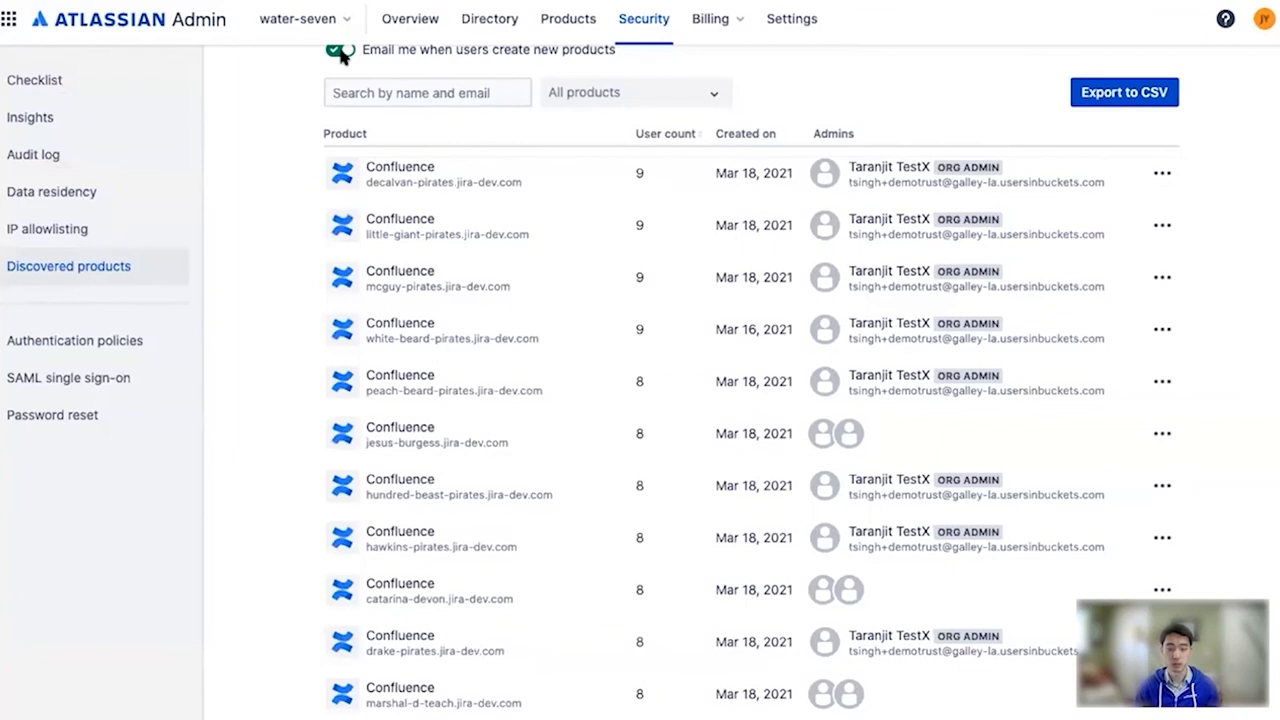
click(47, 228)
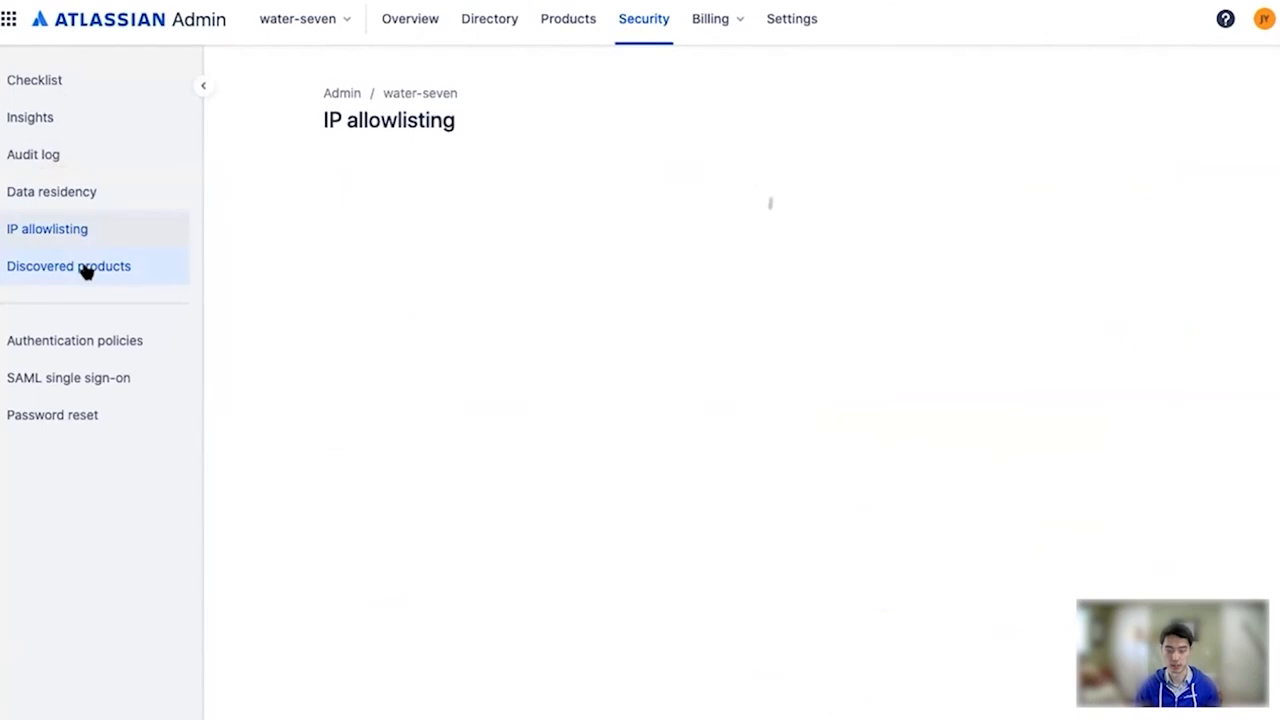
click(68, 266)
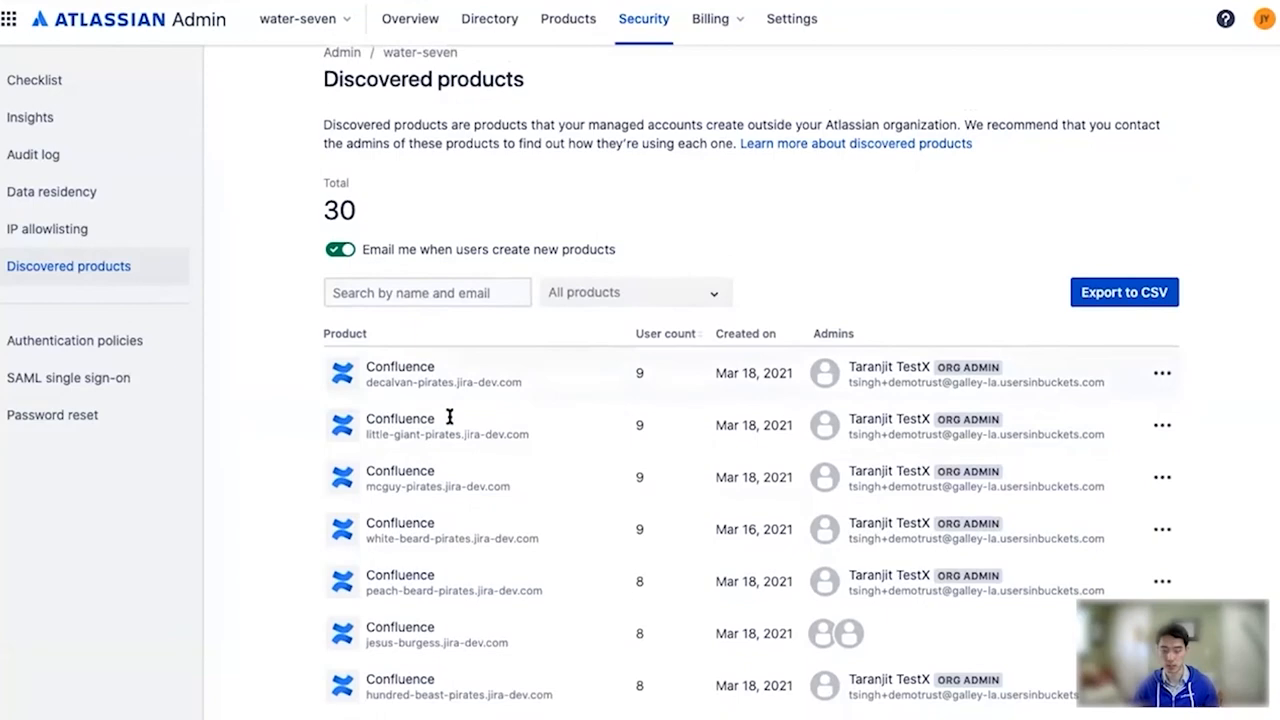
scroll(down, 3)
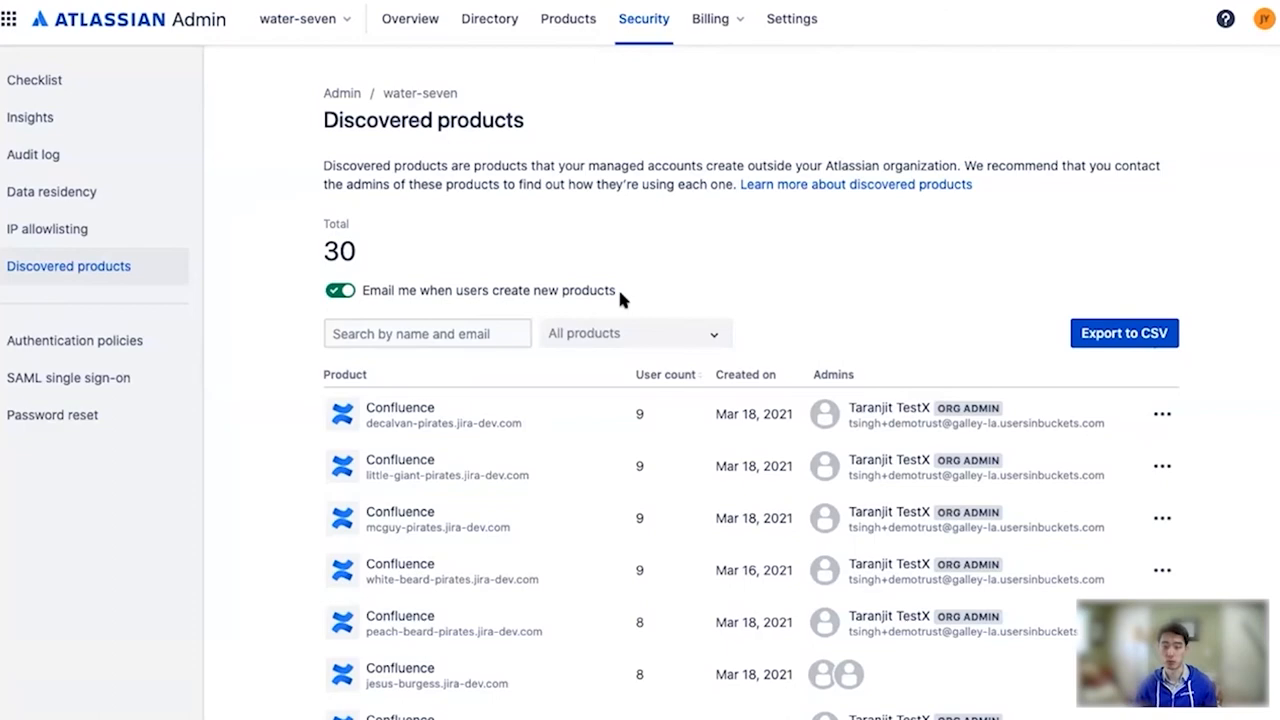
scroll(down, 3)
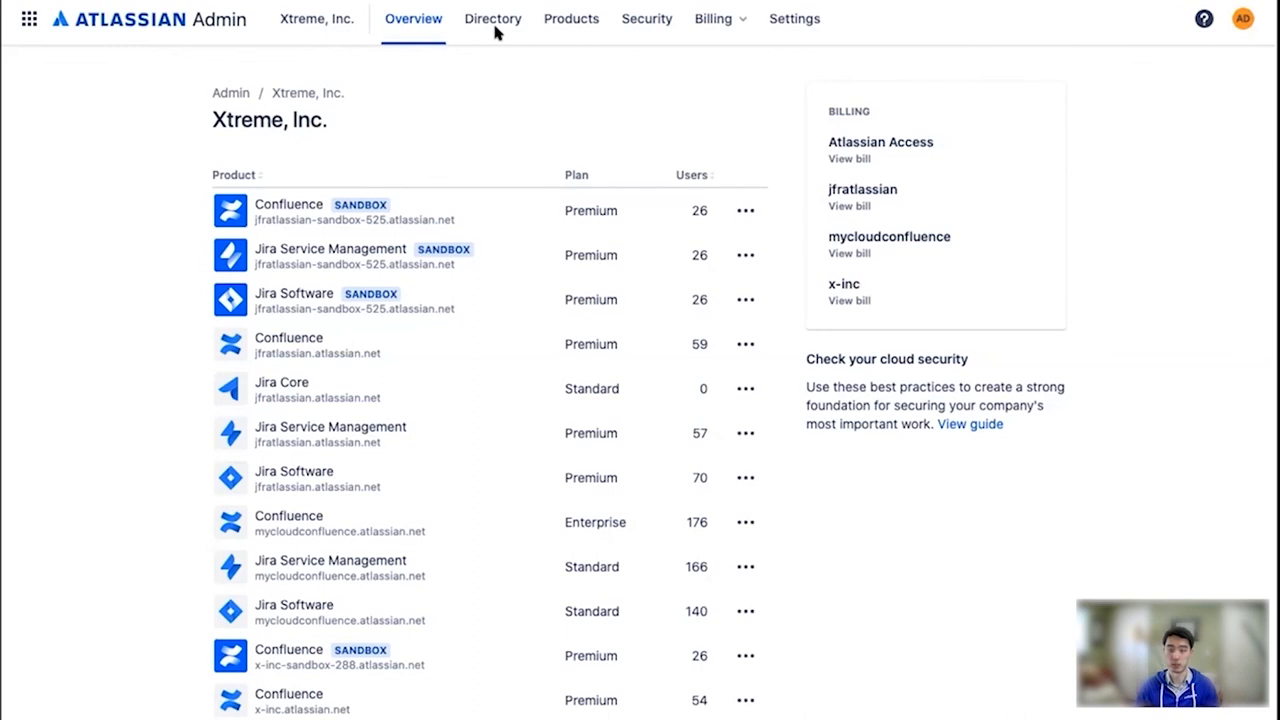
click(492, 18)
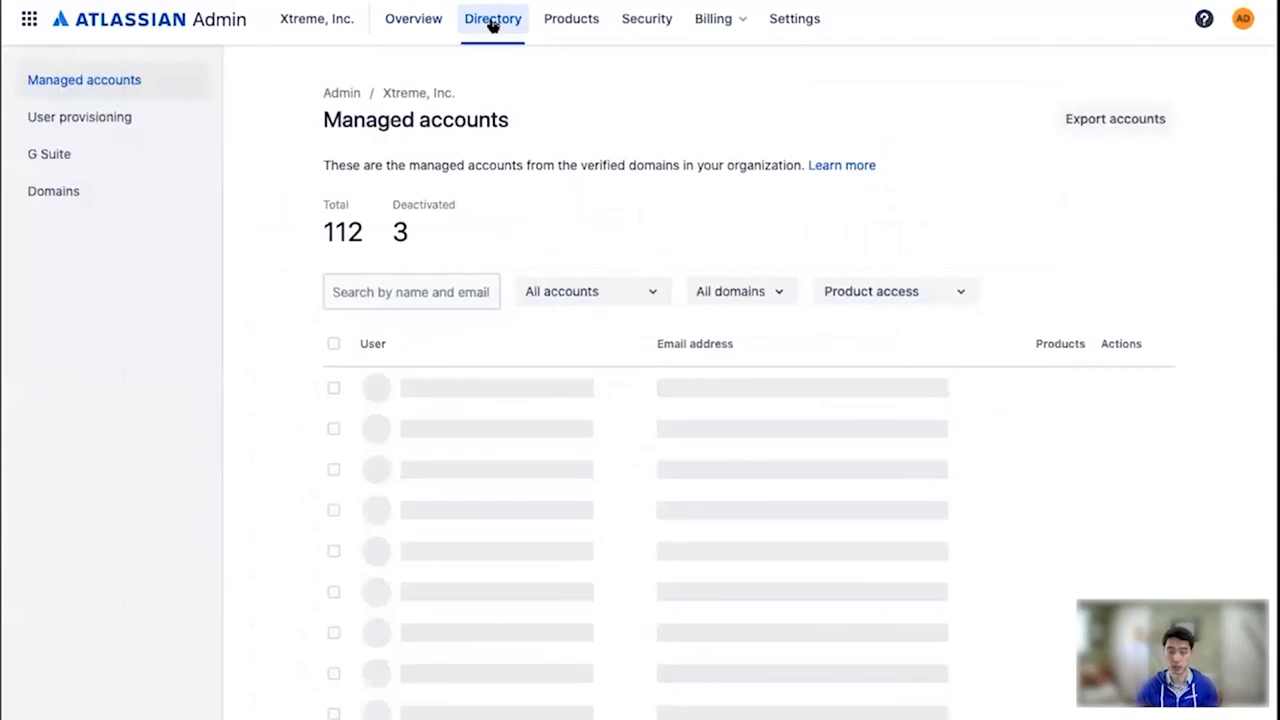
scroll(down, 3)
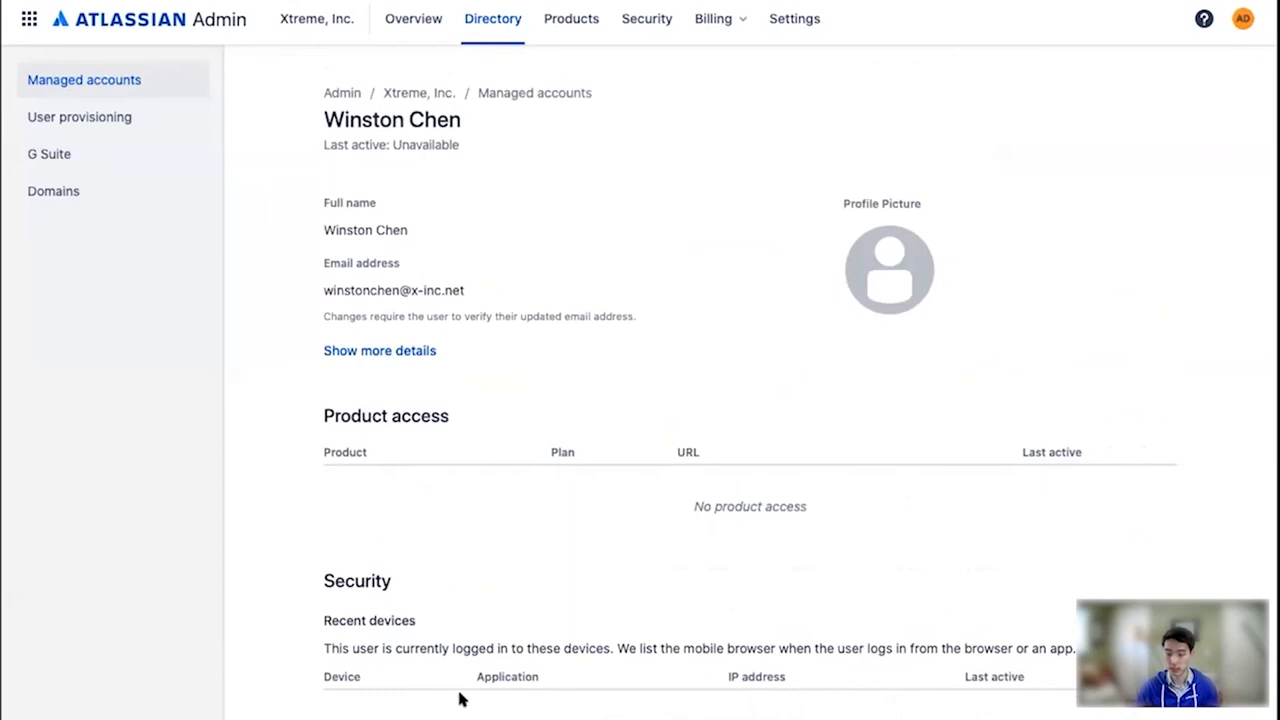
scroll(down, 3)
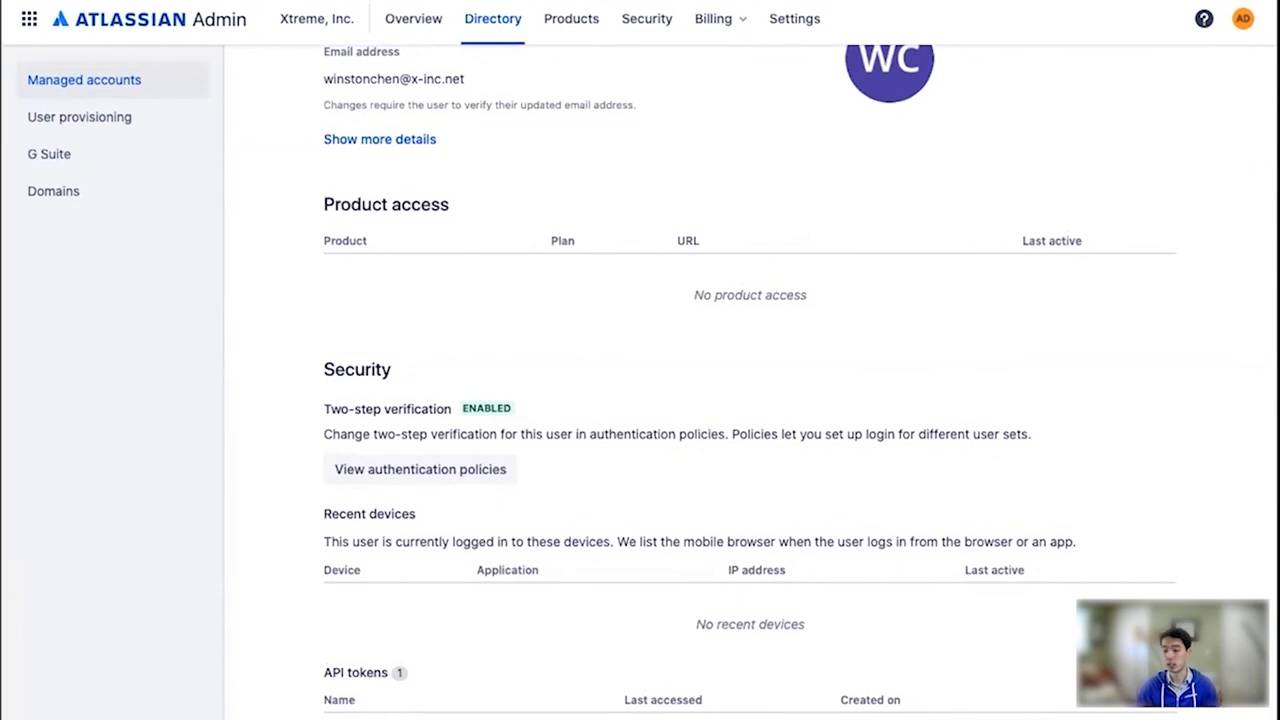